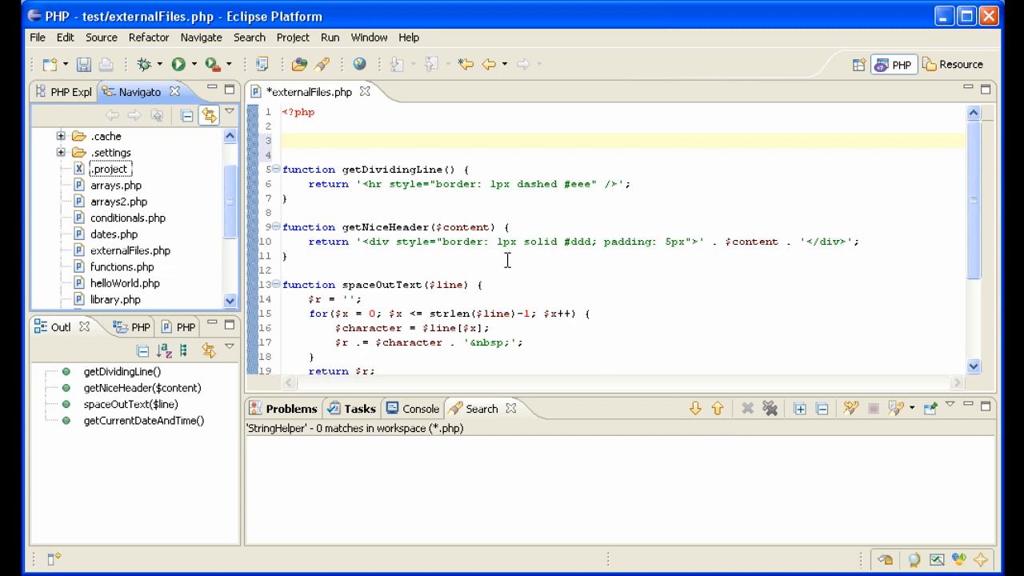
{"action": "mouse_move", "coordinate": [490, 256]}
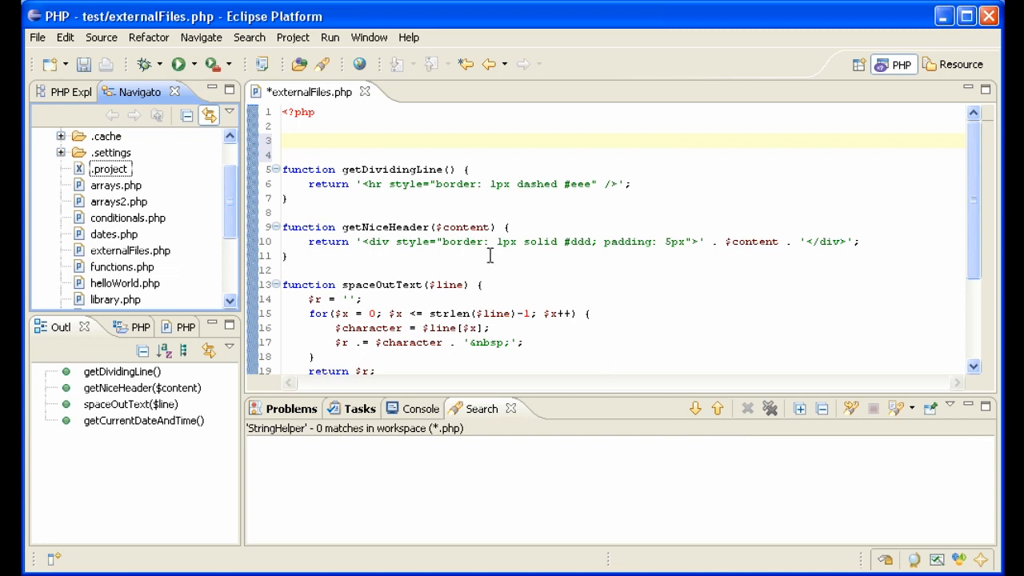
{"action": "mouse_move", "coordinate": [424, 221]}
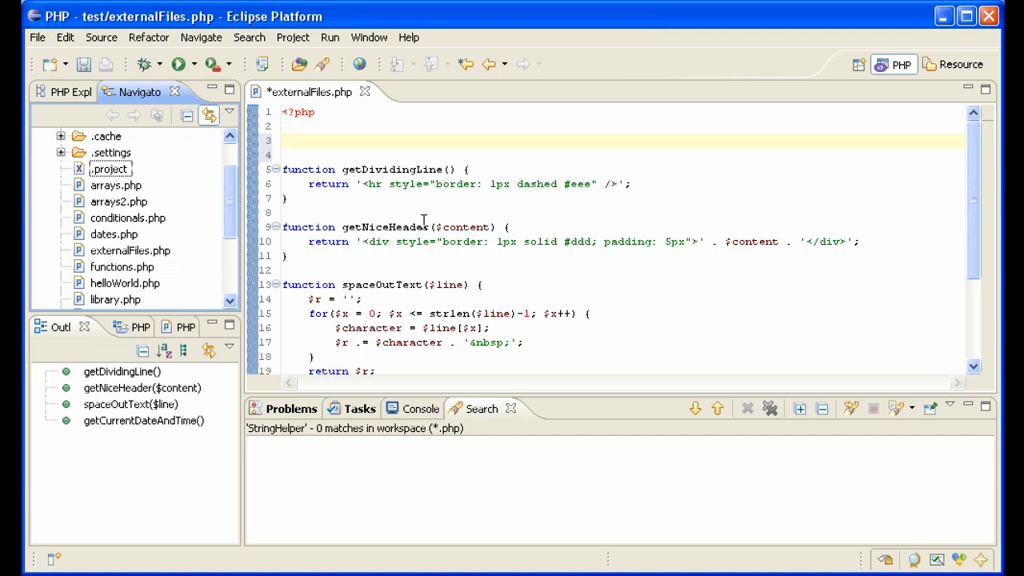
- Write test echo calls for getDividingLine() and a header with 'Waiting for Godot'
{"action": "left_click", "coordinate": [282, 142]}
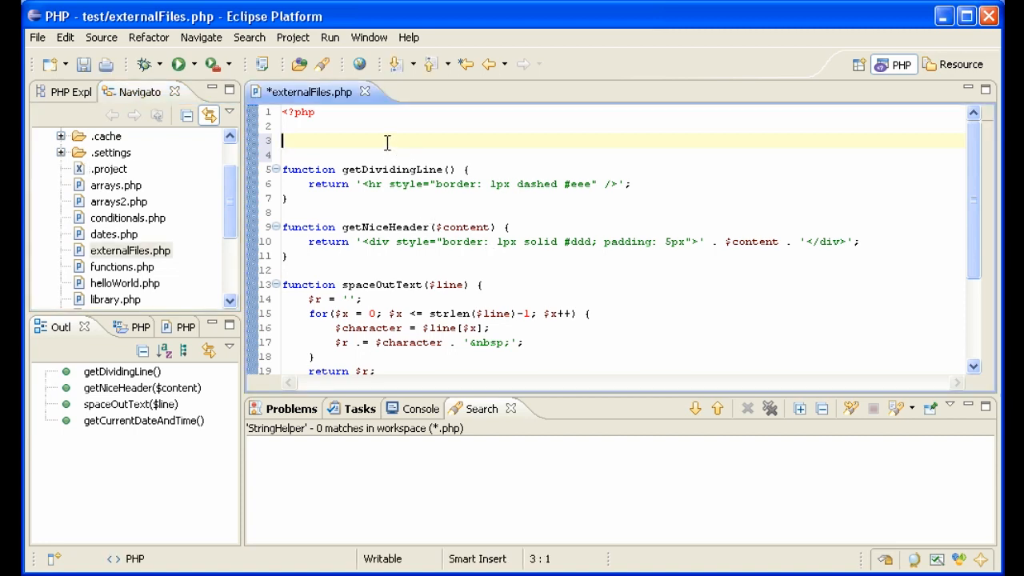
{"action": "key", "text": "Return"}
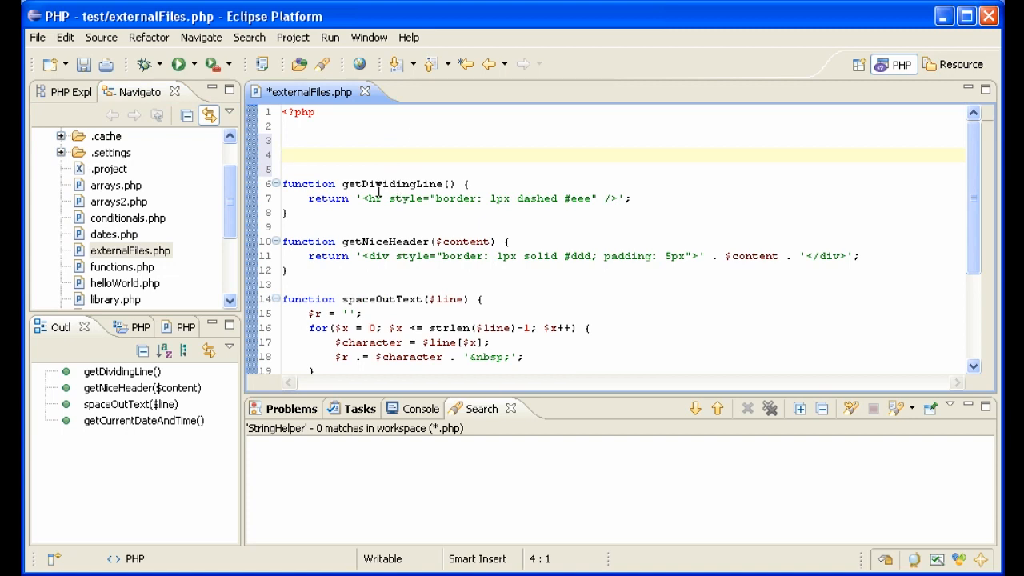
{"action": "type", "text": "echo getDividingLine();"}
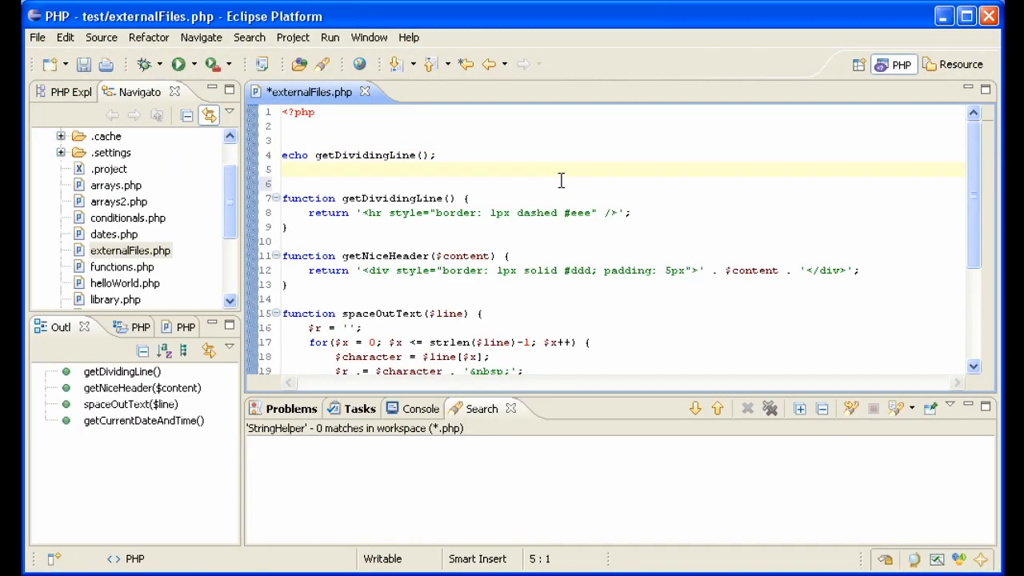
{"action": "type", "text": "echo getNiceHeader();"}
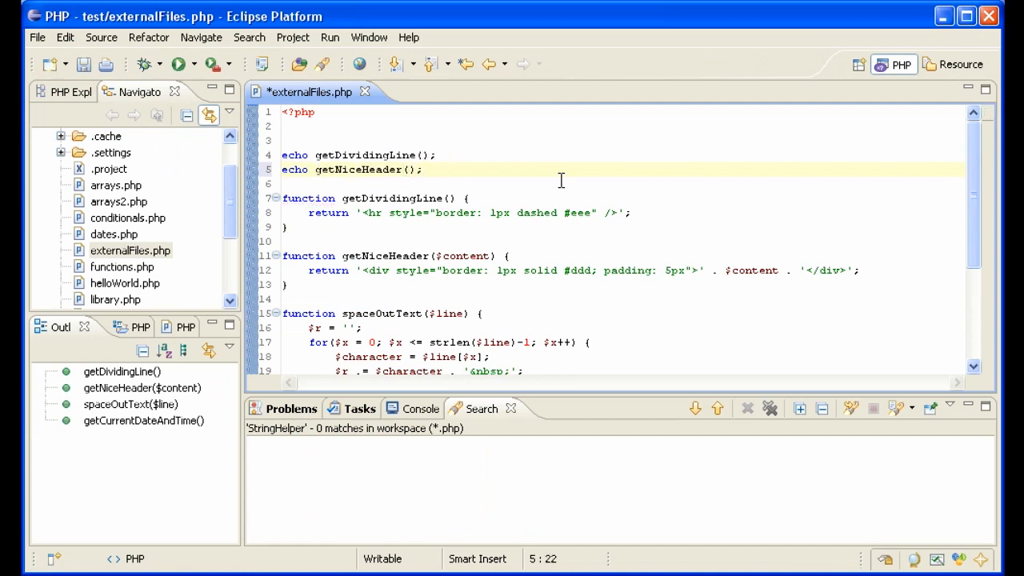
{"action": "type", "text": "'Wa'"}
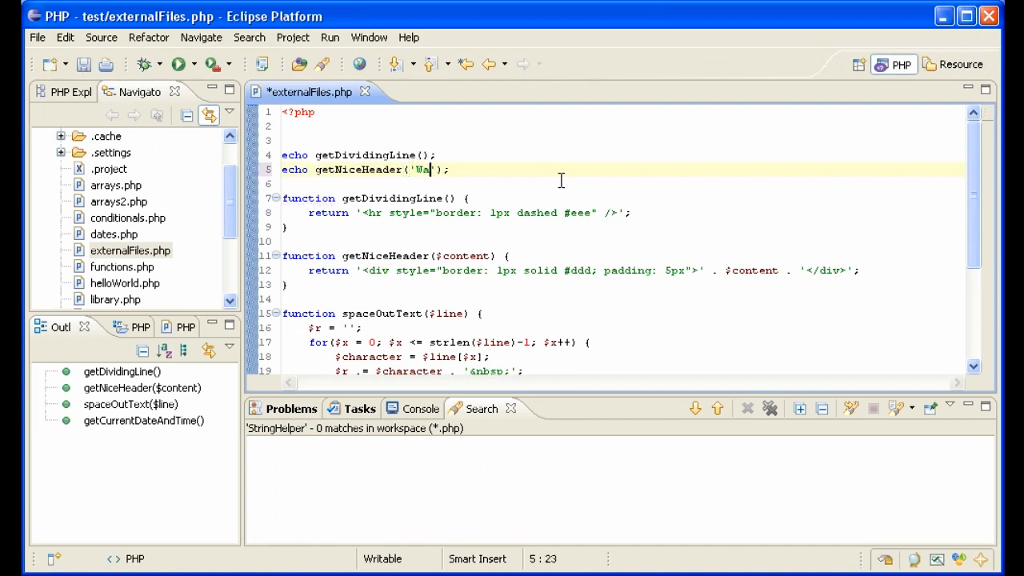
{"action": "type", "text": "iting for Godot"}
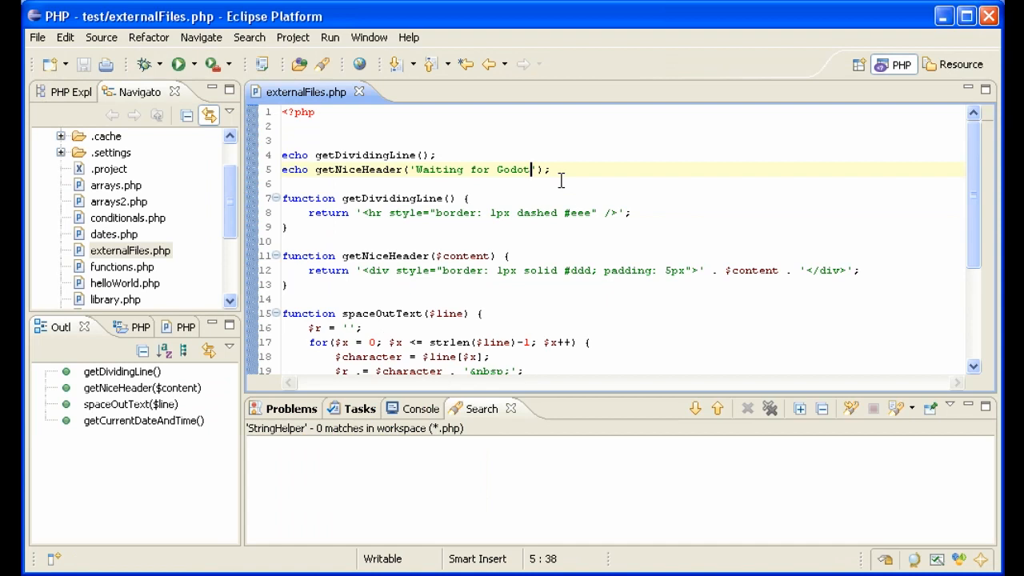
{"action": "type", "text": "');"}
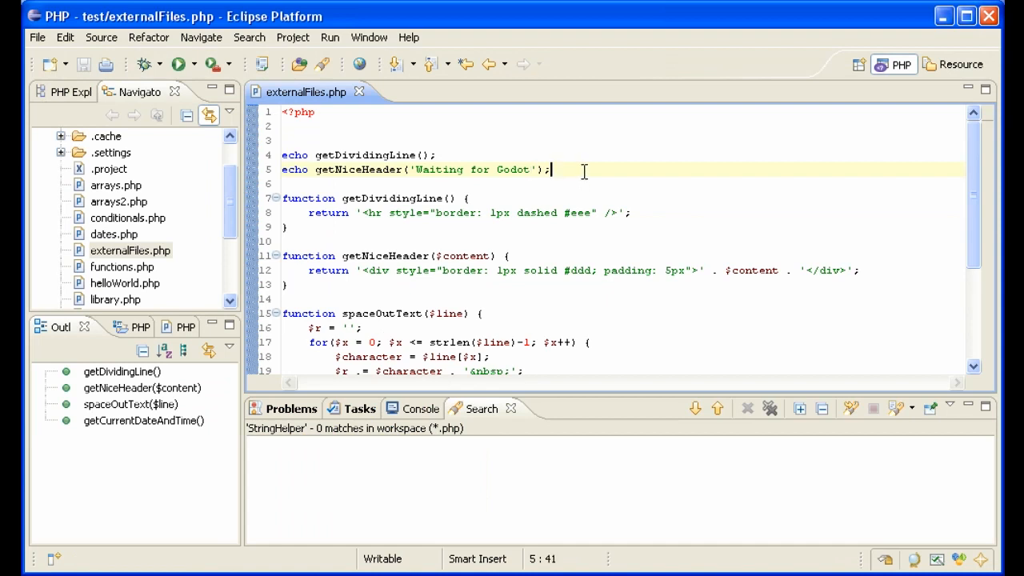
- Add echo calls for the space-out and current-date helpers, saving externalFiles.php
{"action": "type", "text": "echo getS"}
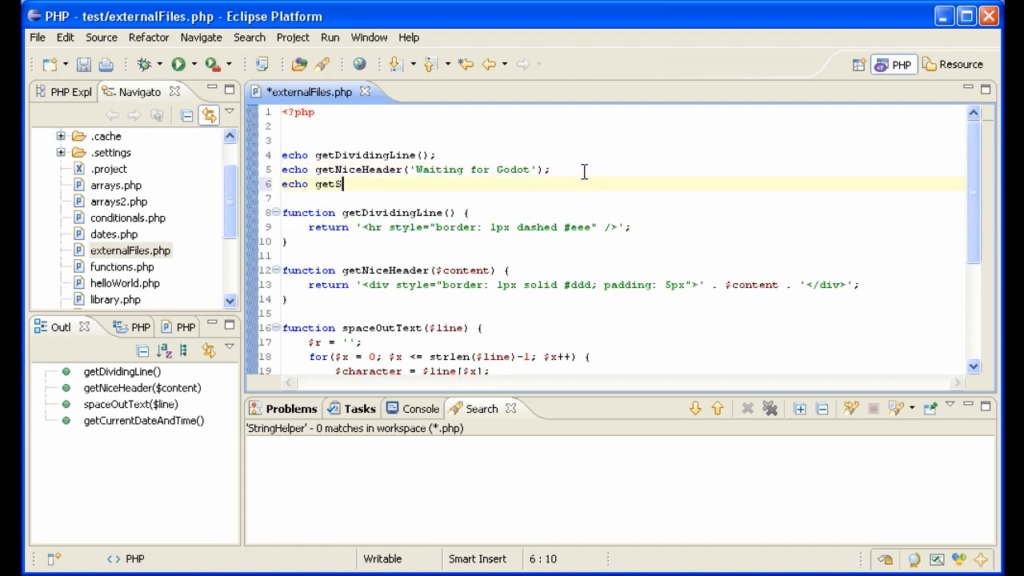
{"action": "type", "text": "paceOutText"}
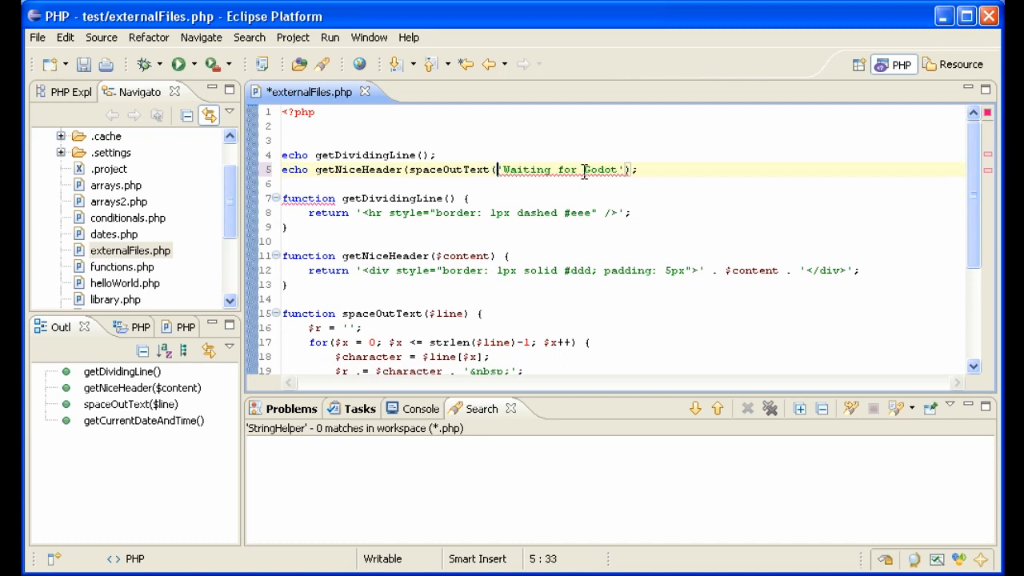
{"action": "key", "text": "ctrl+s"}
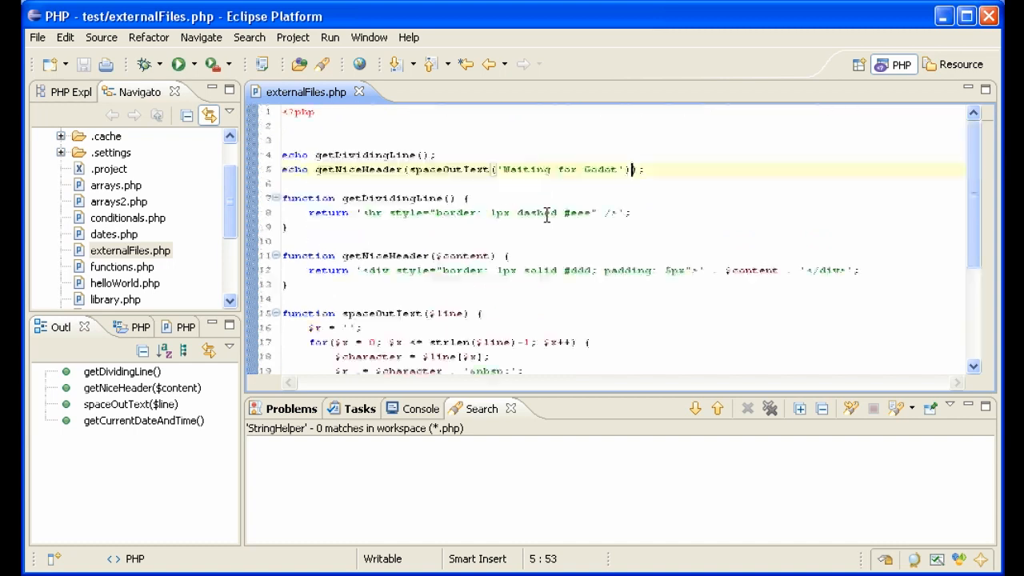
{"action": "key", "text": "Return"}
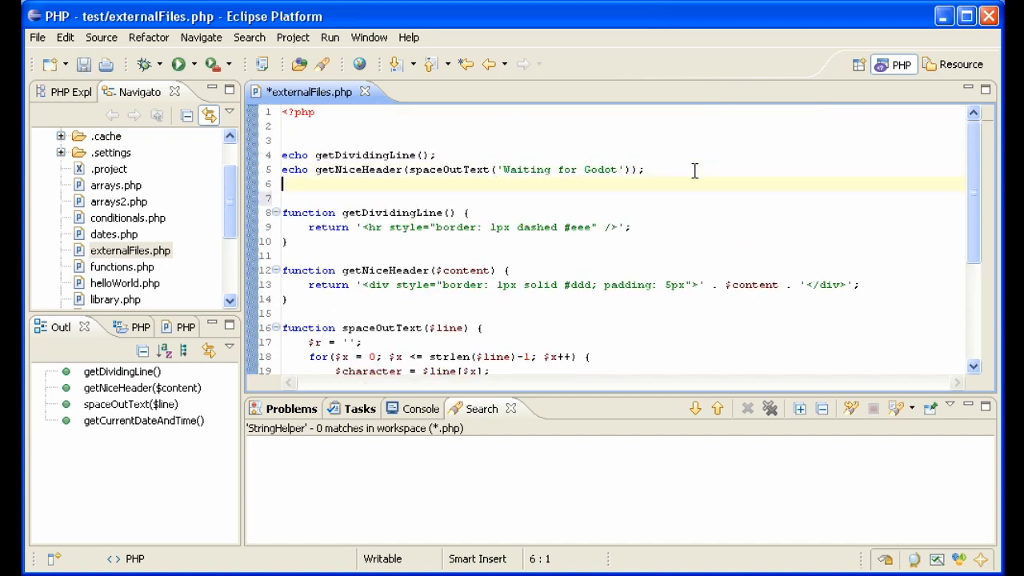
{"action": "type", "text": "echo getCu"}
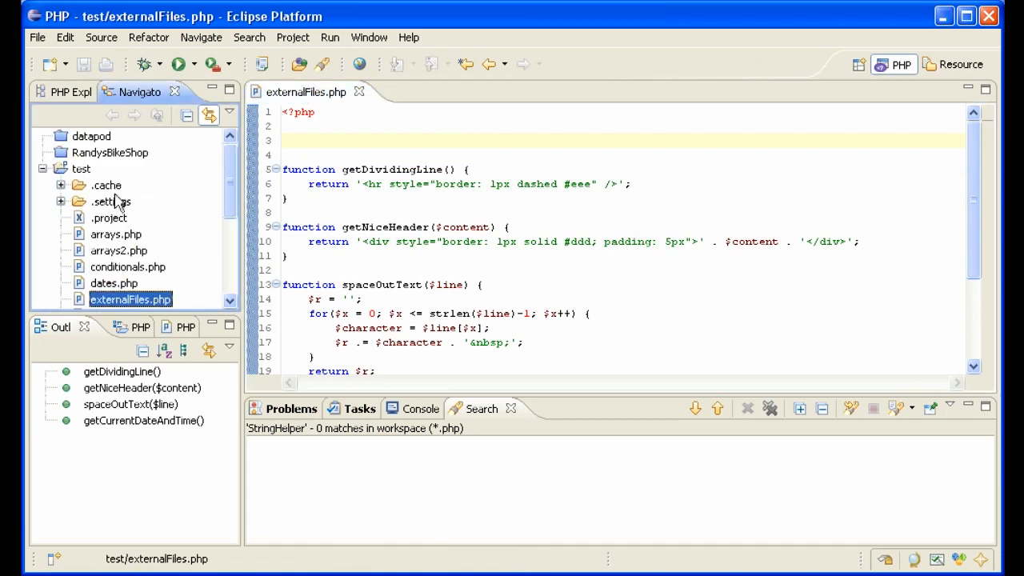
- Create a new report.php PHP file in the test project, then return to externalFiles.php
{"action": "right_click", "coordinate": [81, 169]}
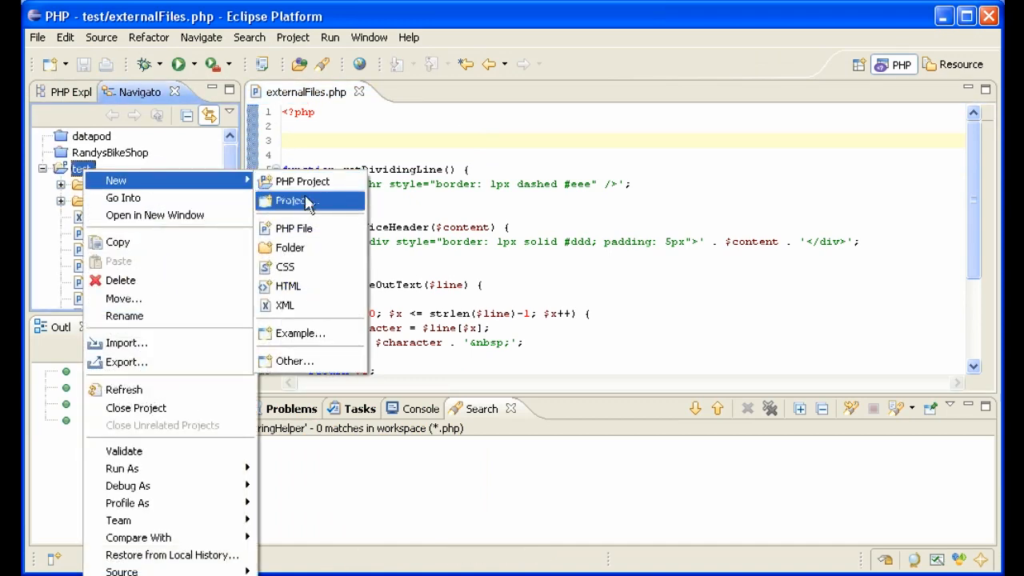
{"action": "left_click", "coordinate": [293, 228]}
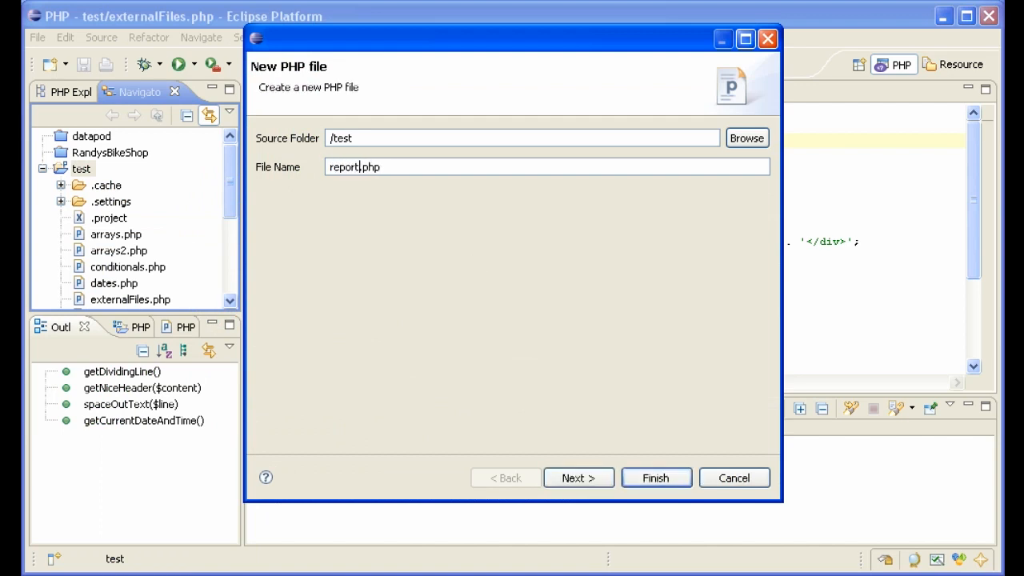
{"action": "left_click", "coordinate": [655, 478]}
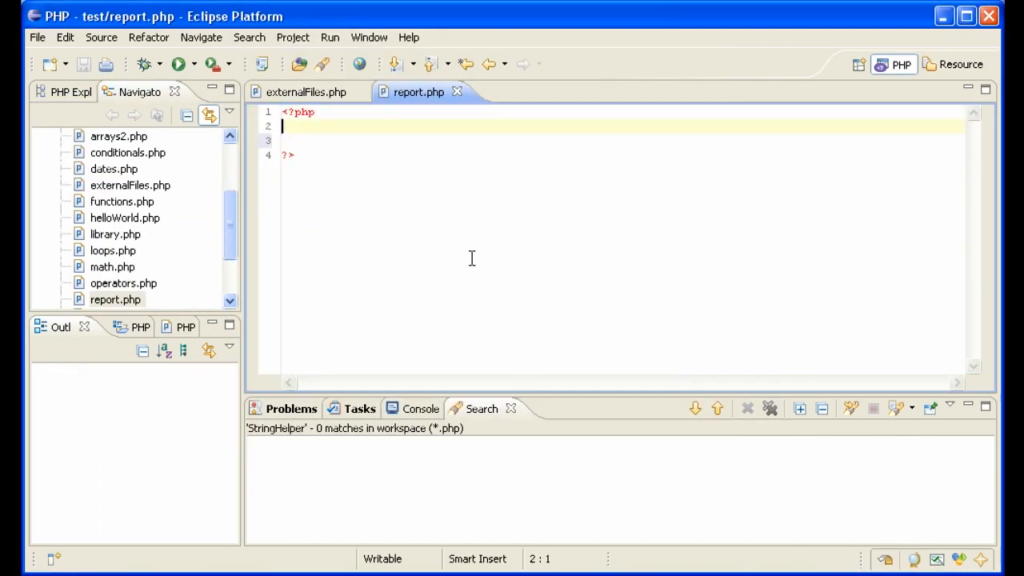
{"action": "type", "text": "\\"}
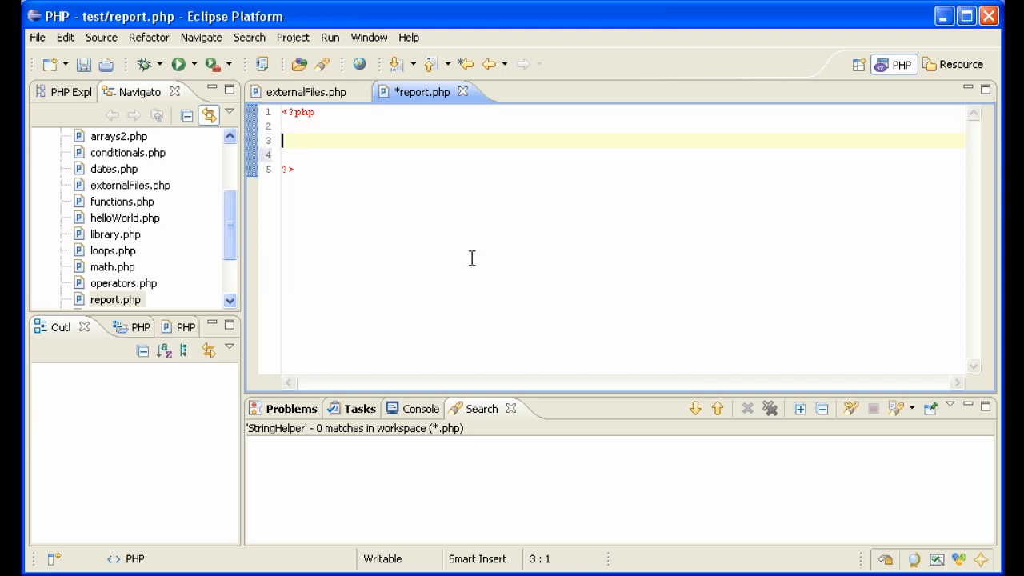
{"action": "left_click", "coordinate": [305, 92]}
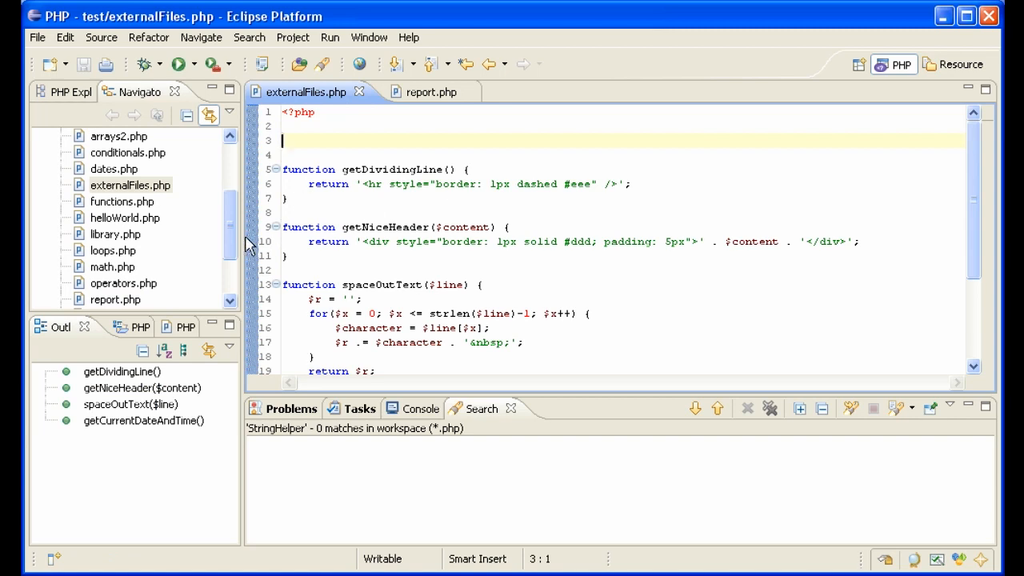
- Create a qtools folder in the test project holding an empty qpre.php
{"action": "right_click", "coordinate": [84, 169]}
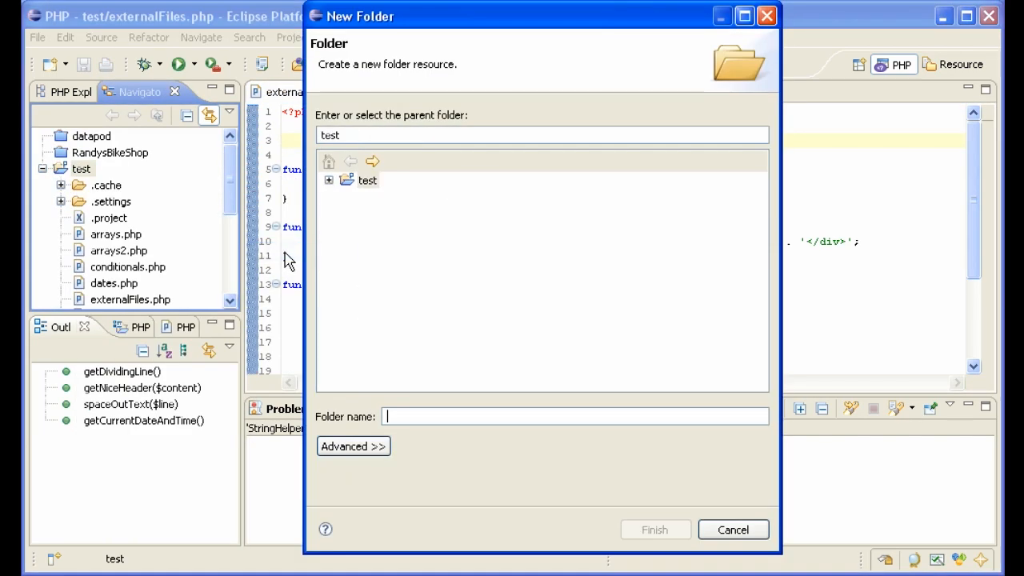
{"action": "type", "text": "q"}
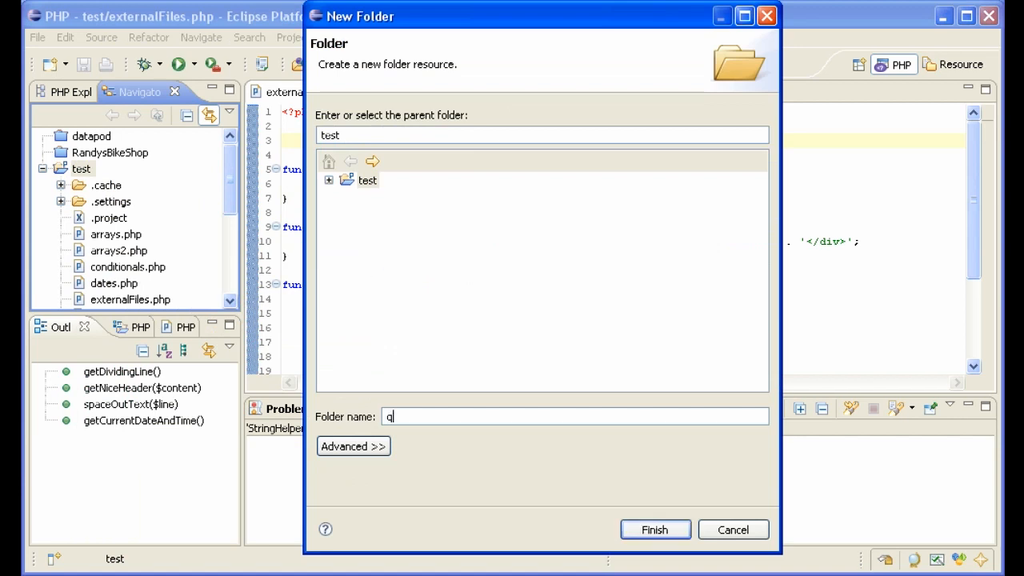
{"action": "type", "text": "tools"}
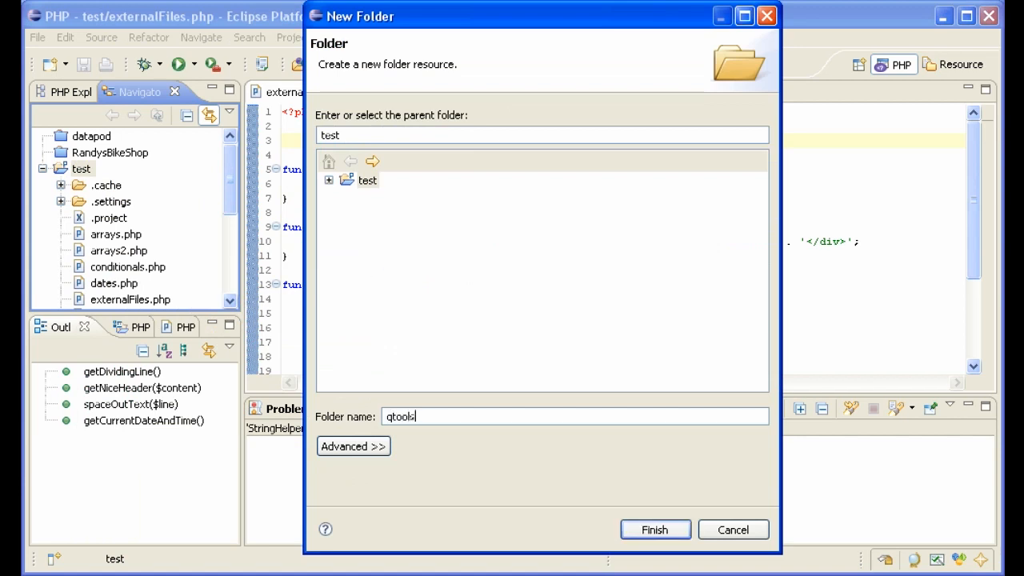
{"action": "left_click", "coordinate": [654, 529]}
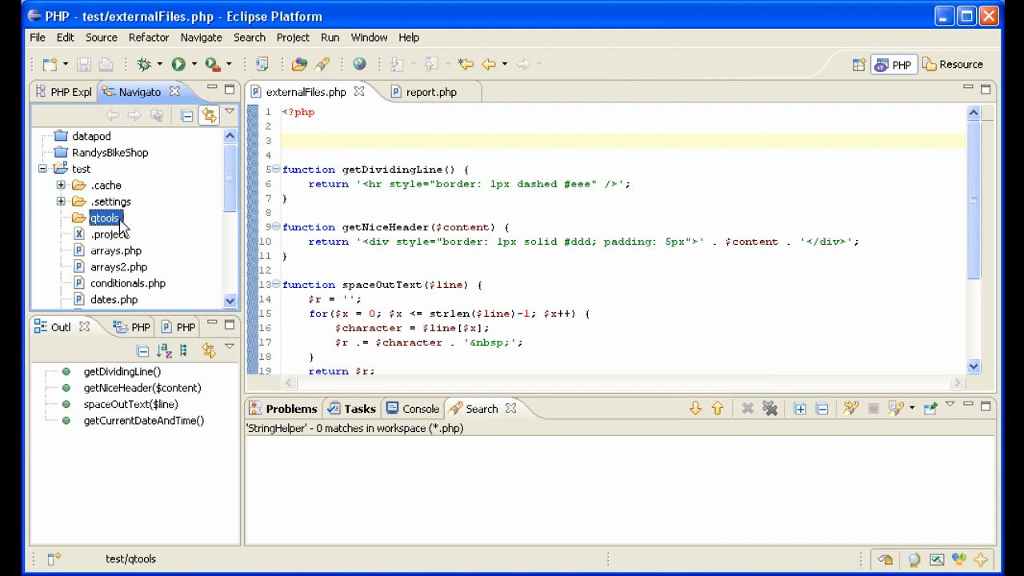
{"action": "right_click", "coordinate": [104, 218]}
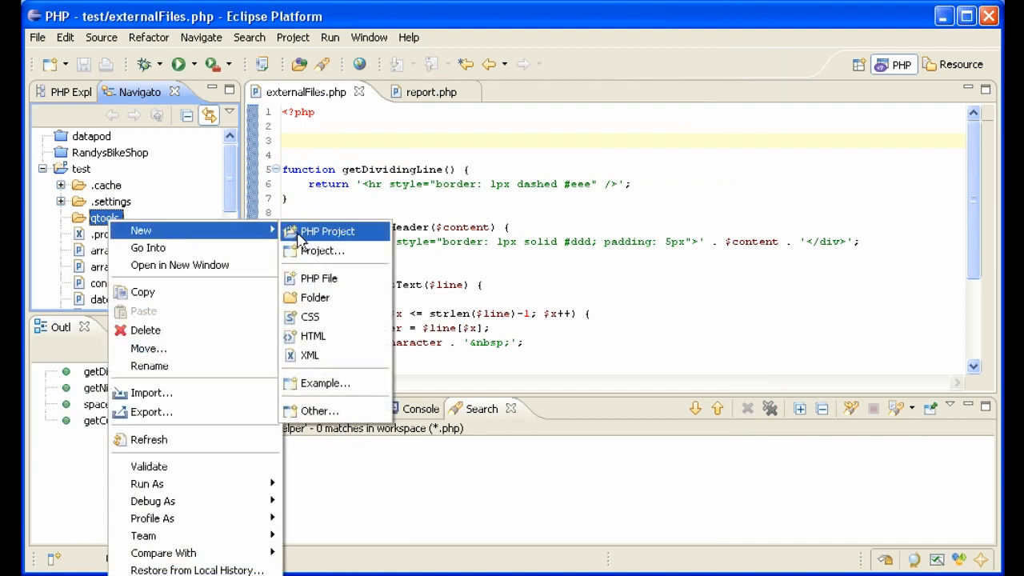
{"action": "left_click", "coordinate": [317, 277]}
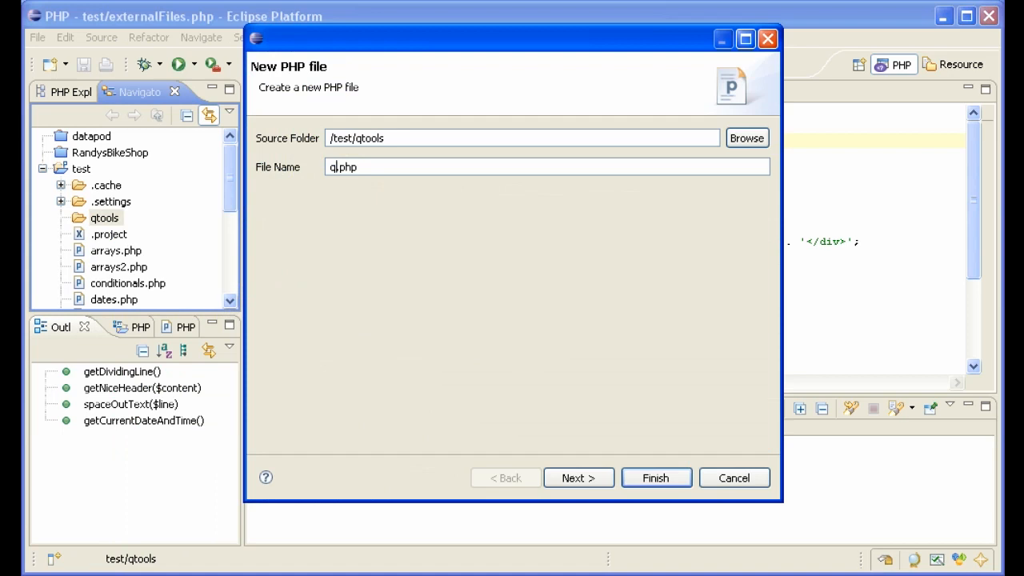
{"action": "left_click", "coordinate": [655, 477]}
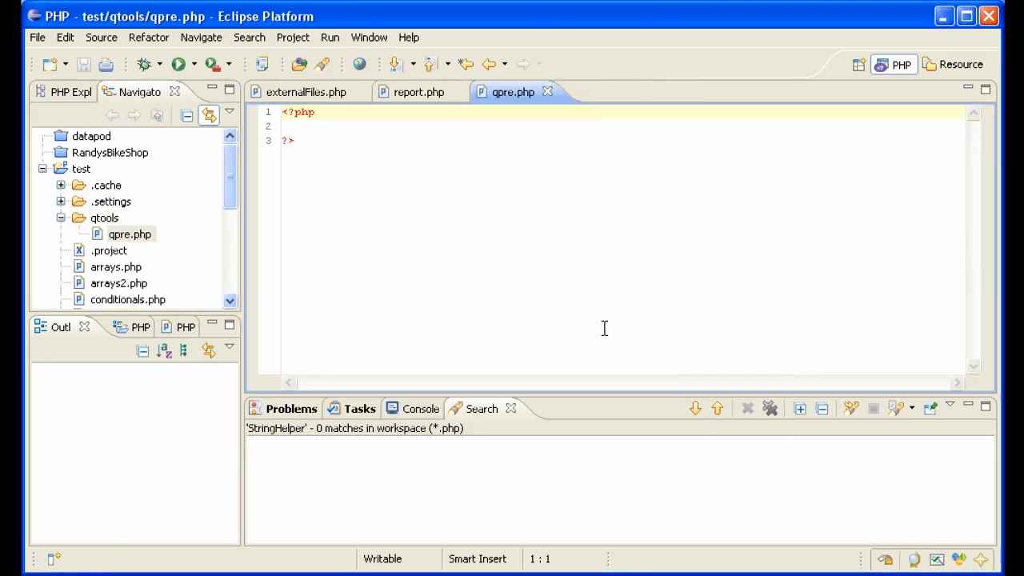
{"action": "left_click", "coordinate": [306, 92]}
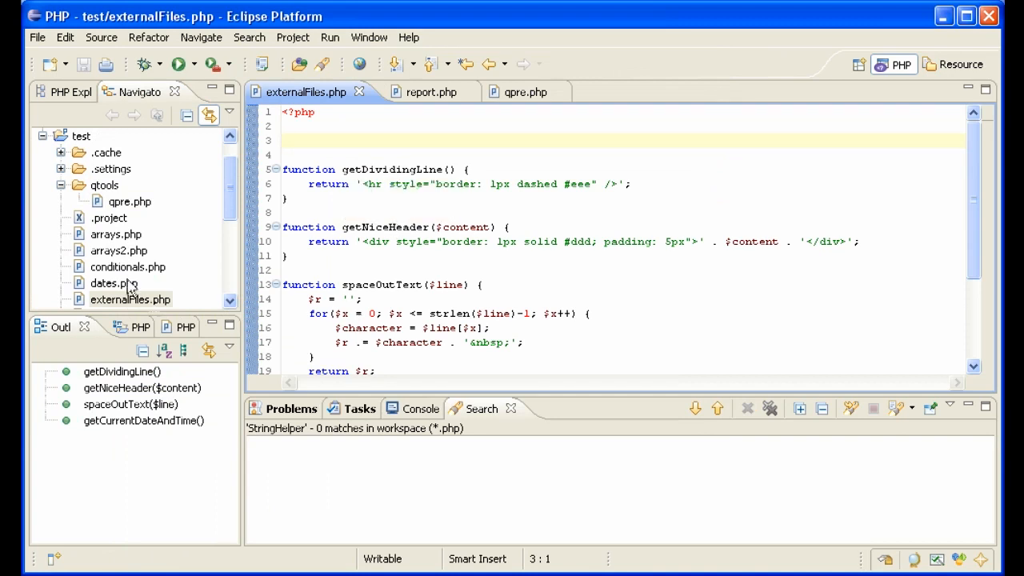
- Add an empty qstr.php file to the qtools folder
{"action": "right_click", "coordinate": [104, 185]}
{"action": "type", "text": "q"}
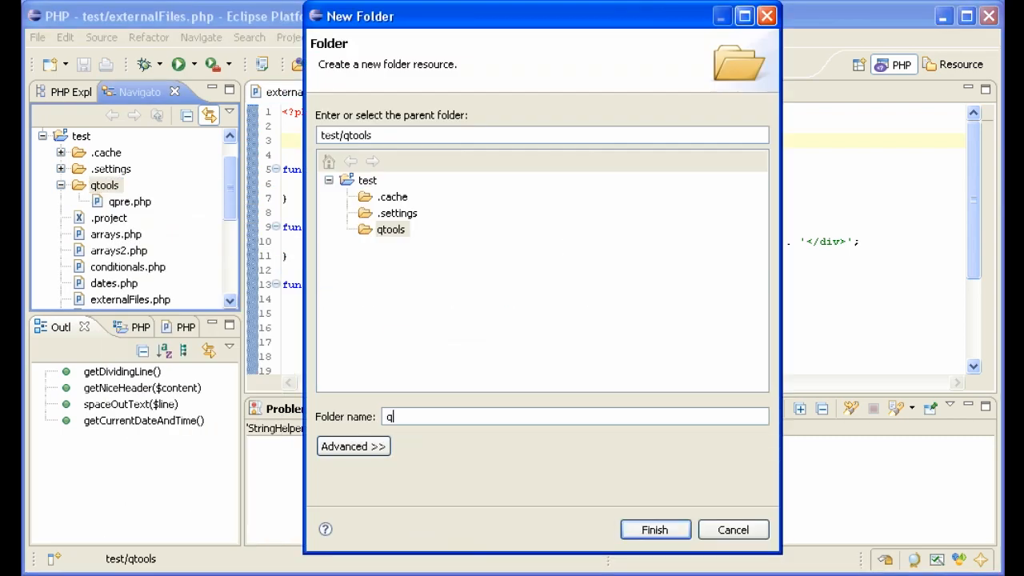
{"action": "type", "text": "str.php"}
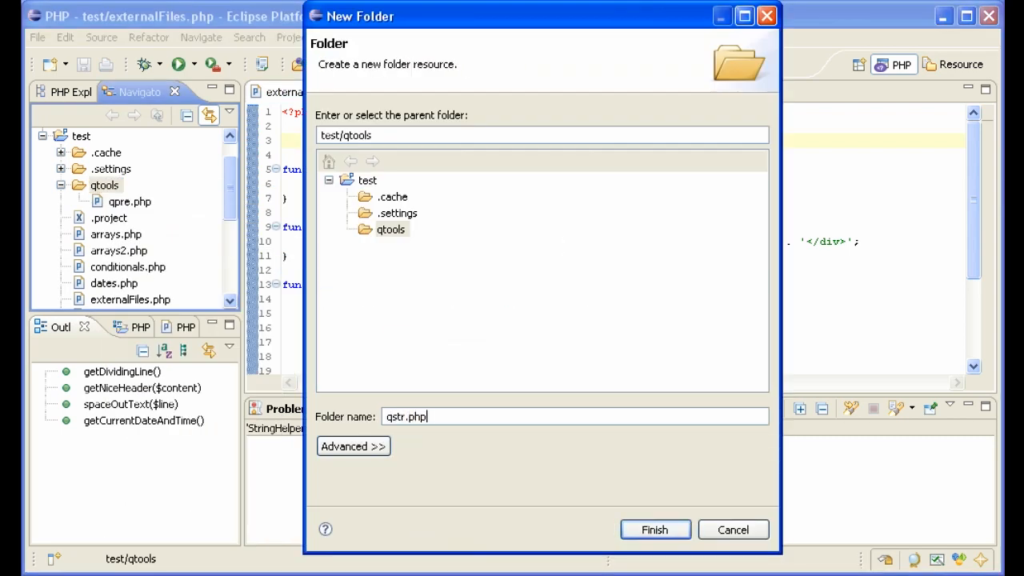
{"action": "left_click", "coordinate": [654, 530]}
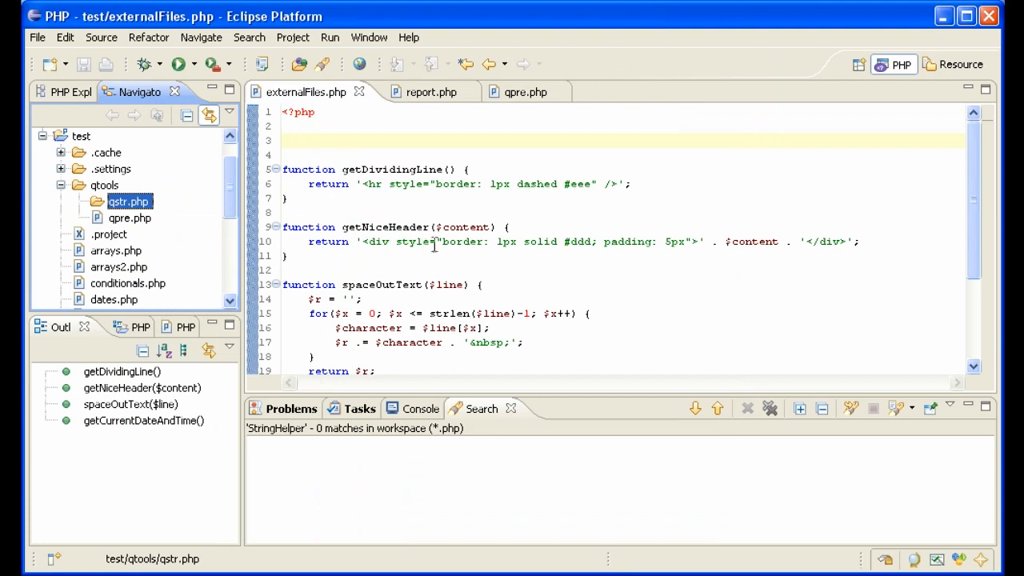
{"action": "scroll", "scroll_direction": "down", "scroll_amount": 3}
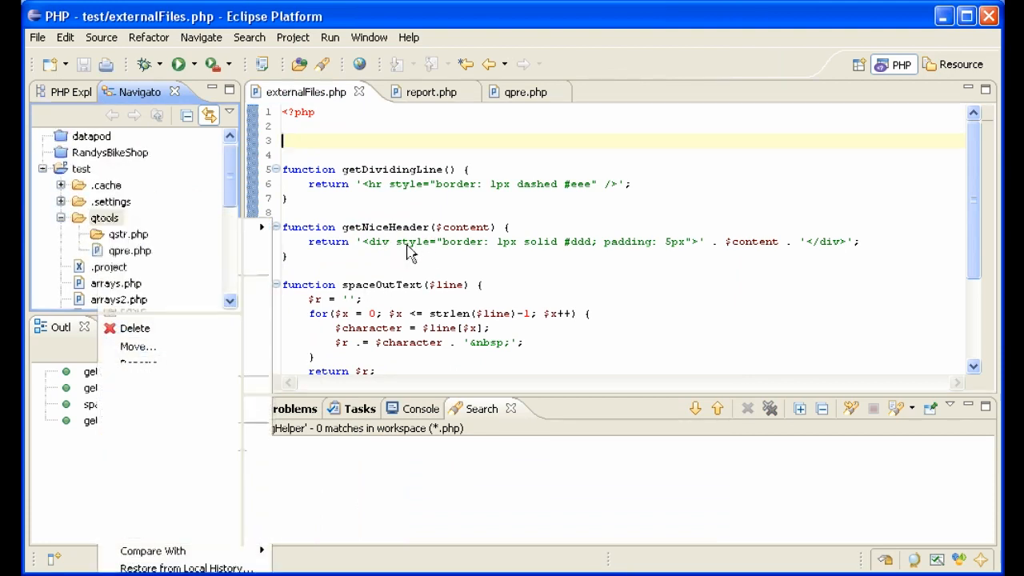
{"action": "left_click", "coordinate": [134, 328]}
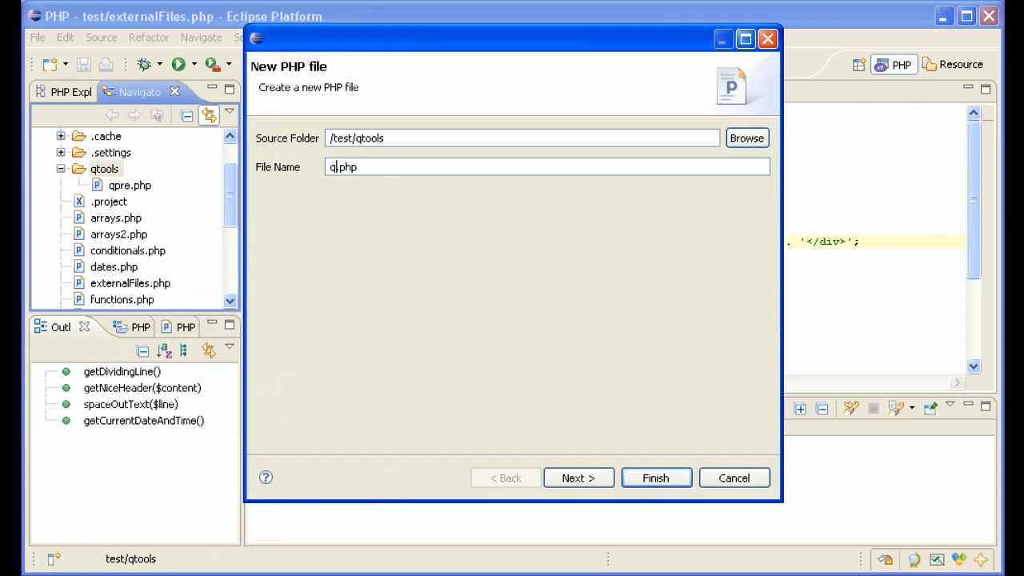
{"action": "left_click", "coordinate": [655, 478]}
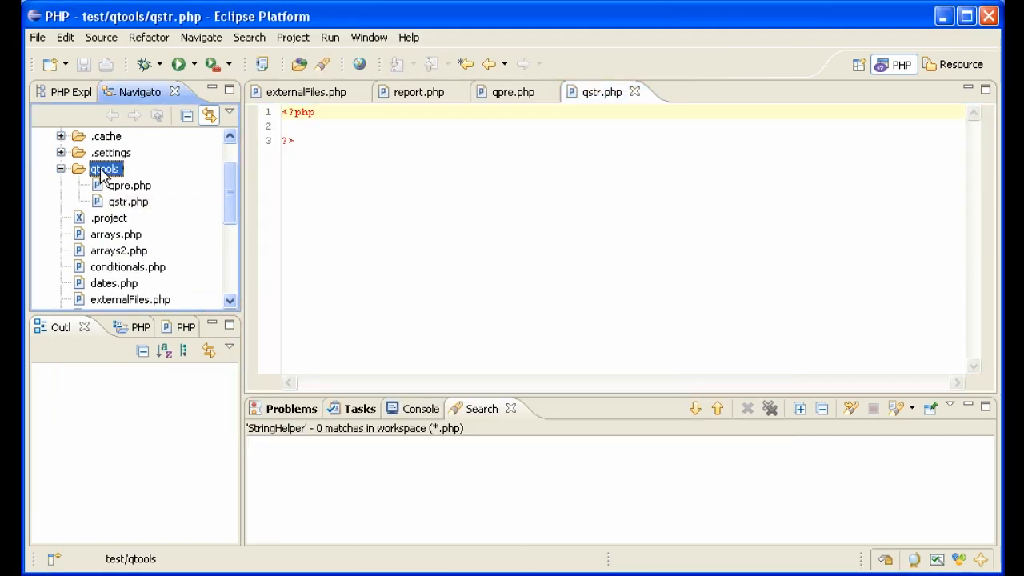
- Add an empty qdat.php to qtools and go back to externalFiles.php
{"action": "right_click", "coordinate": [104, 169]}
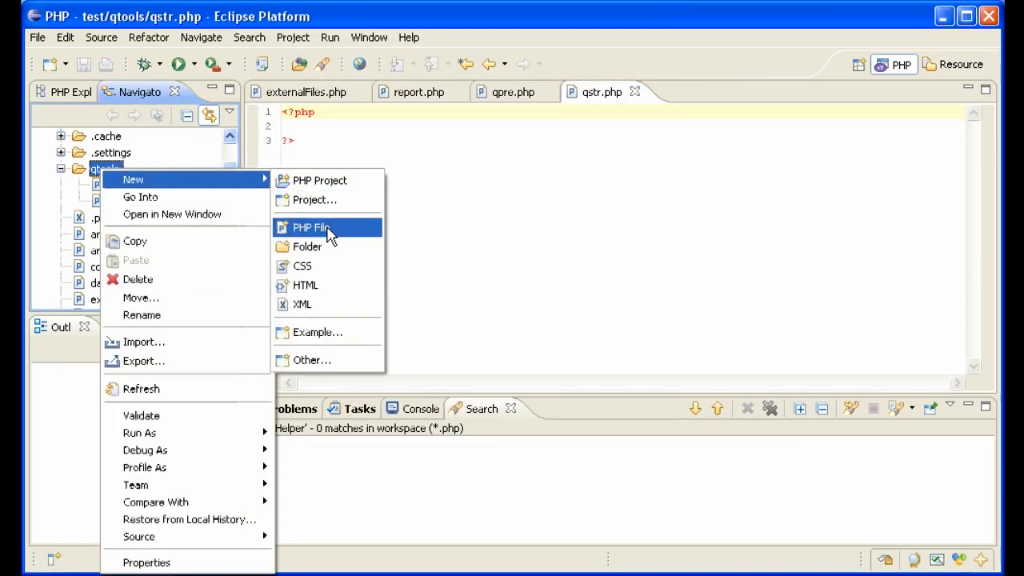
{"action": "left_click", "coordinate": [310, 227]}
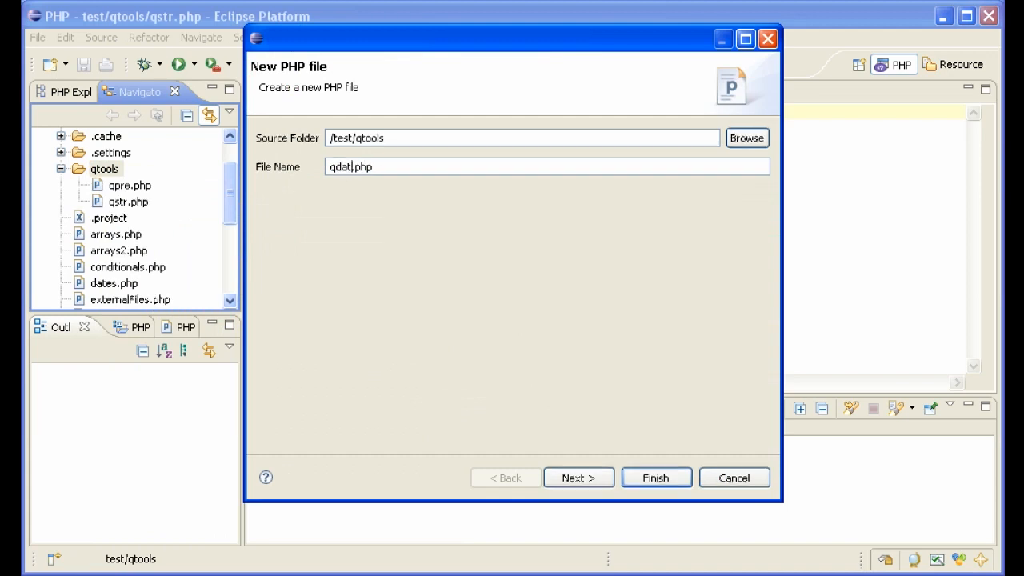
{"action": "left_click", "coordinate": [655, 477]}
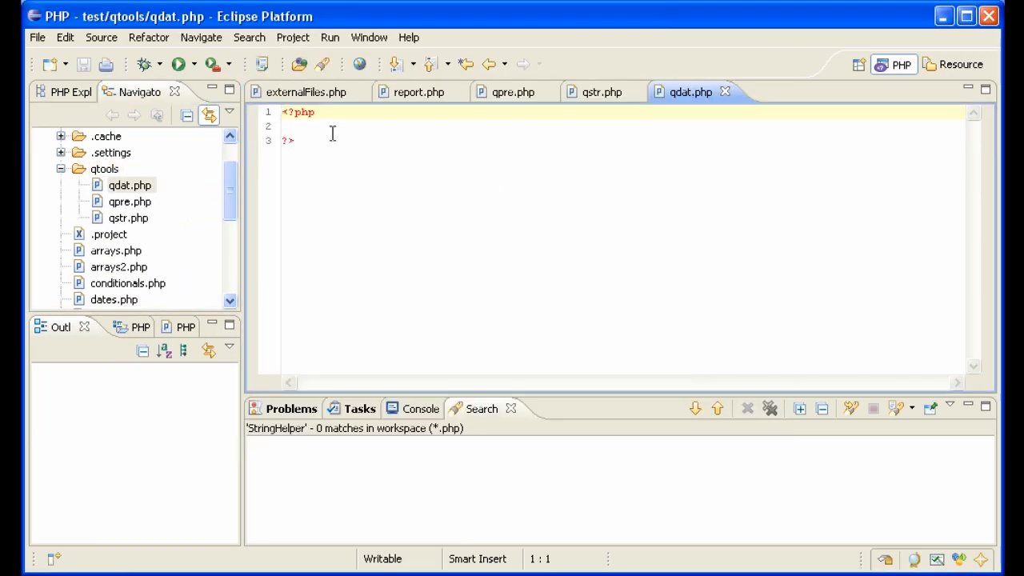
{"action": "left_click", "coordinate": [304, 91]}
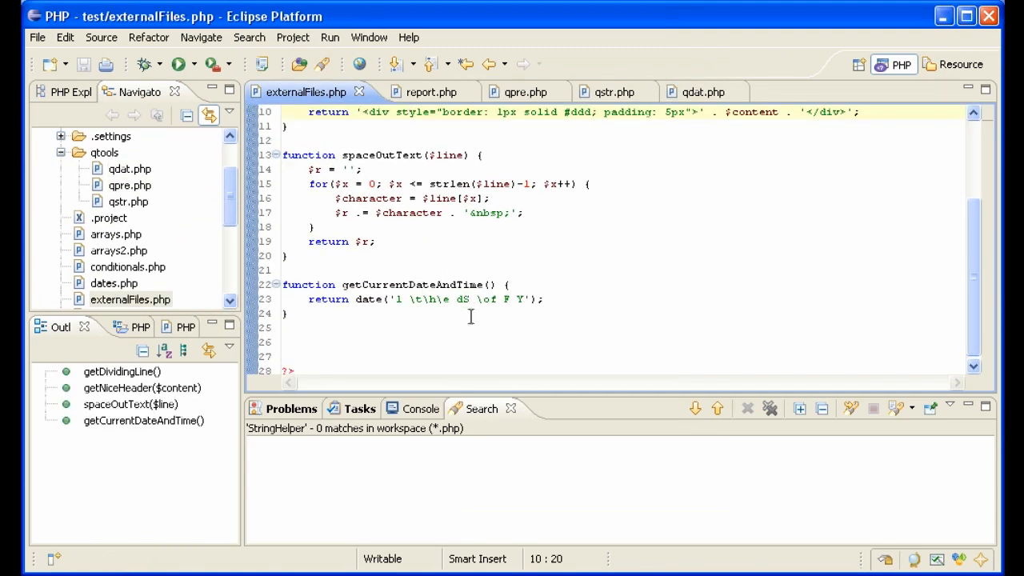
- Declare 'class qpre {' in qpre.php, then return to externalFiles.php for the functions
{"action": "scroll", "scroll_direction": "up", "scroll_amount": 3}
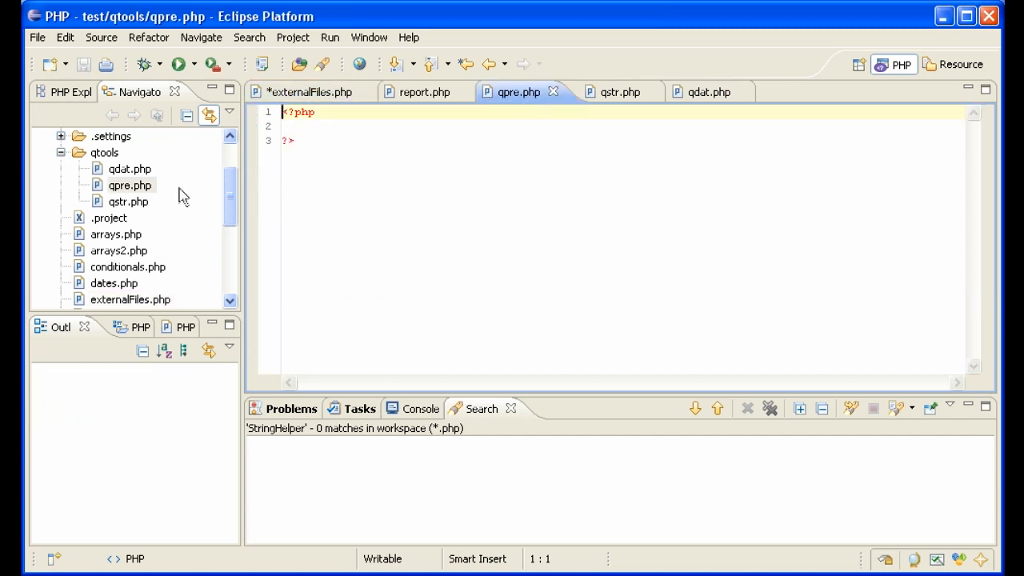
{"action": "key", "text": "Enter"}
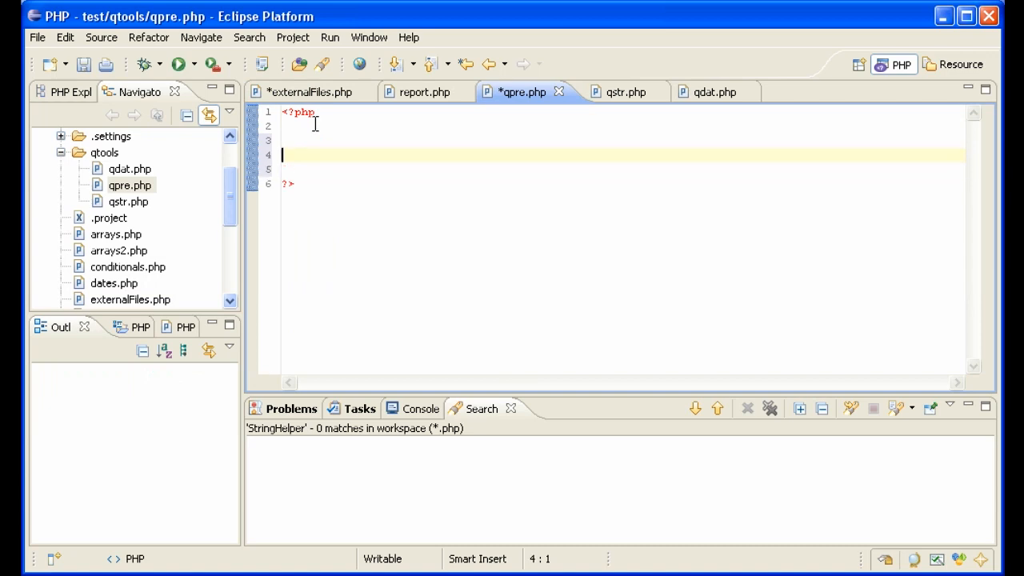
{"action": "type", "text": "class"}
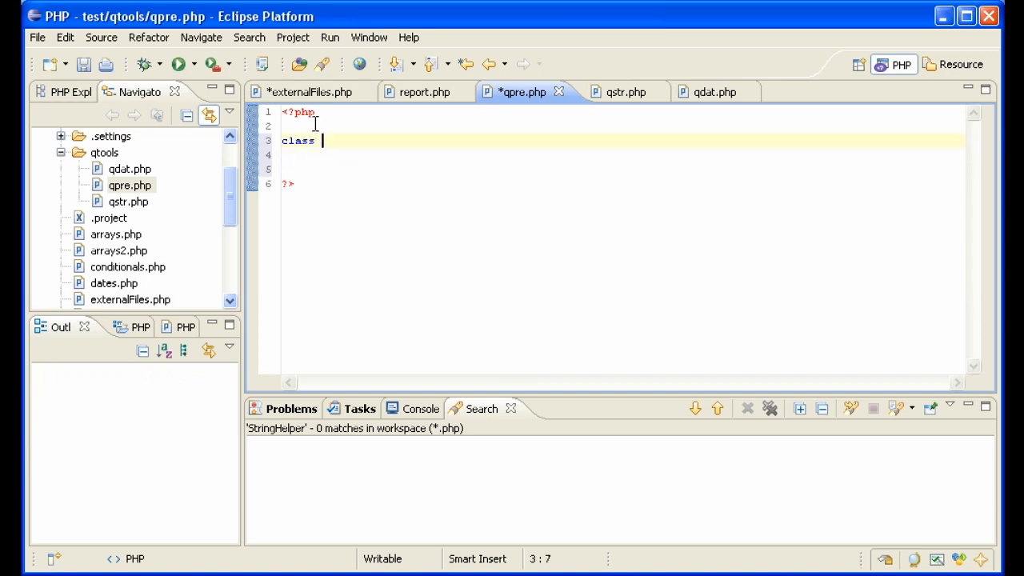
{"action": "type", "text": "qpre {"}
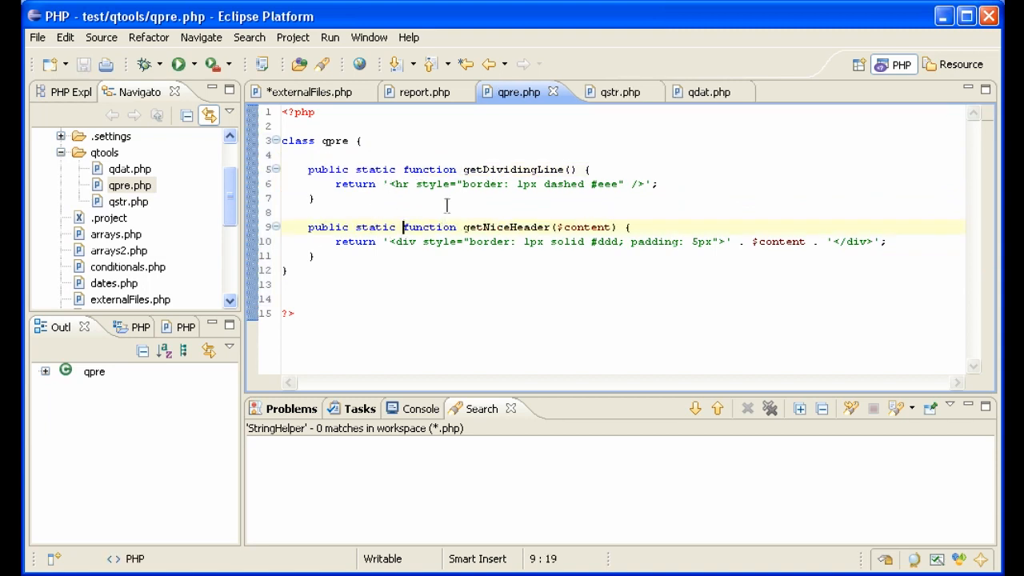
{"action": "left_click", "coordinate": [311, 91]}
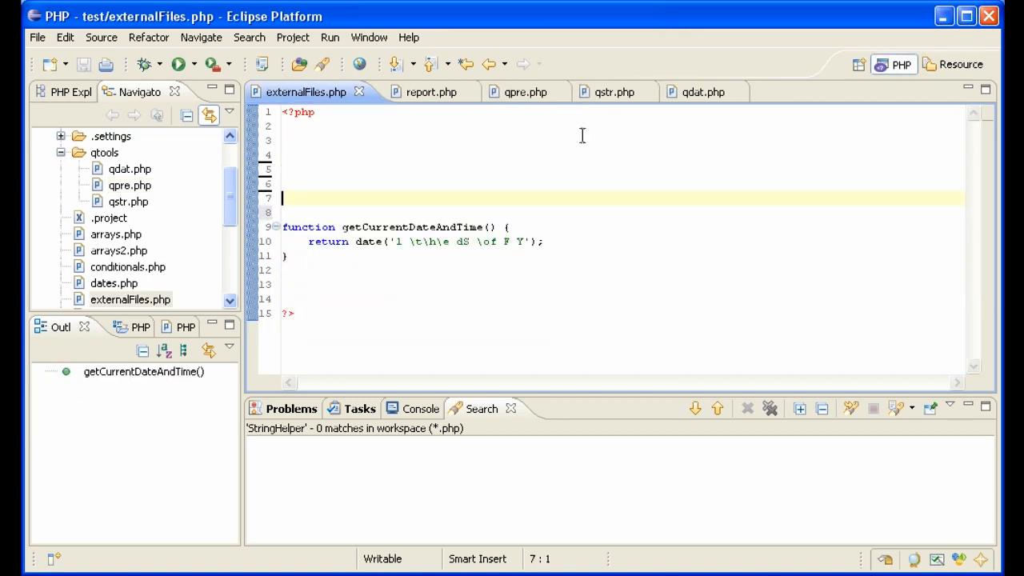
- Declare class qstr in qstr.php with a public spaceOutText, then return to externalFiles.php
{"action": "left_click", "coordinate": [608, 92]}
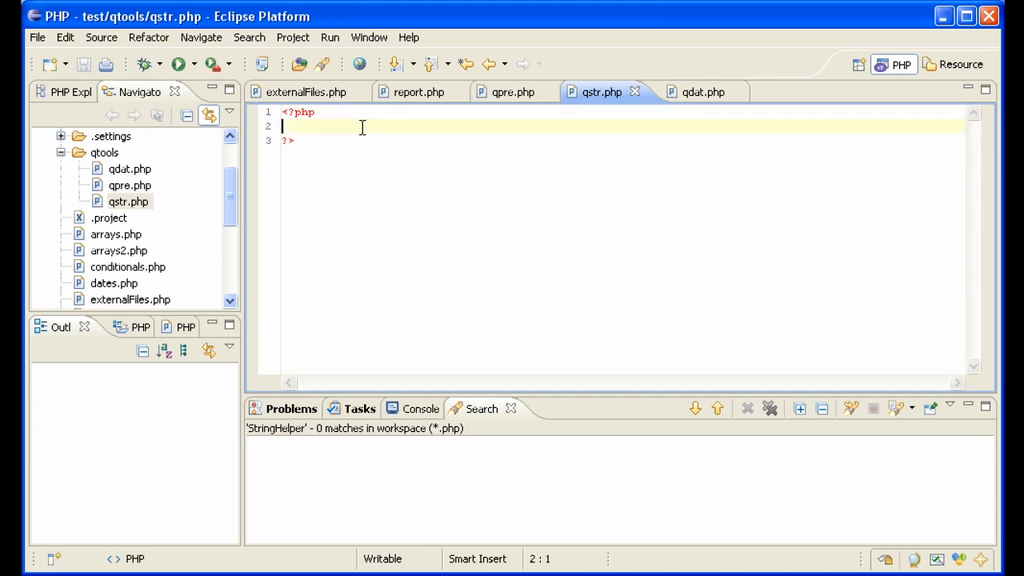
{"action": "type", "text": "class str"}
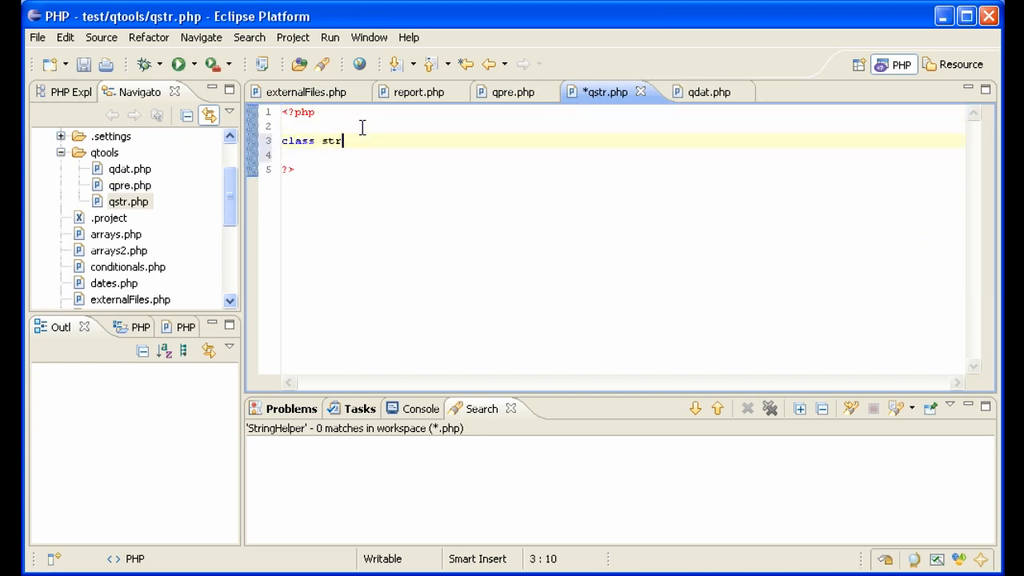
{"action": "type", "text": "q"}
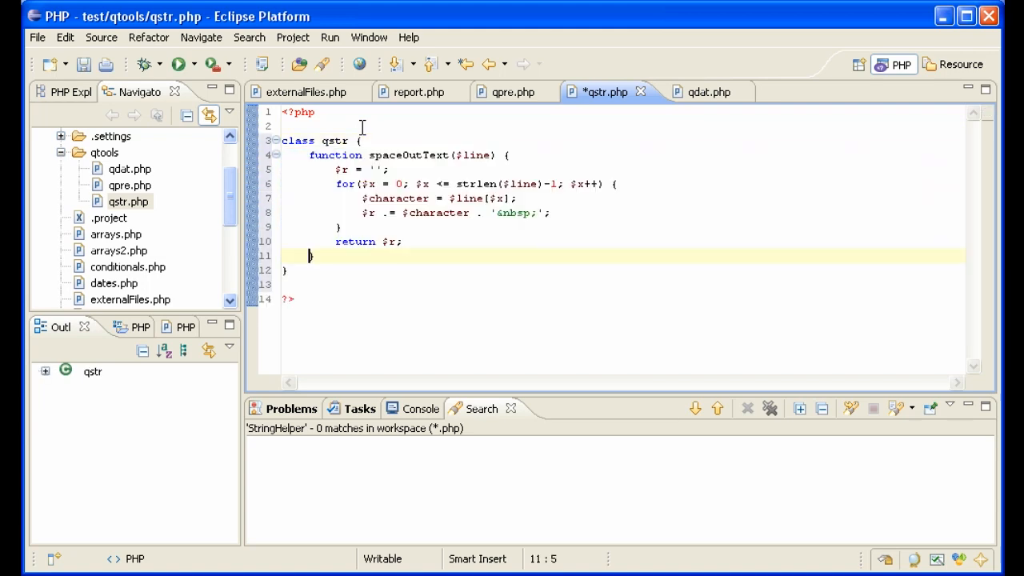
{"action": "type", "text": "public static"}
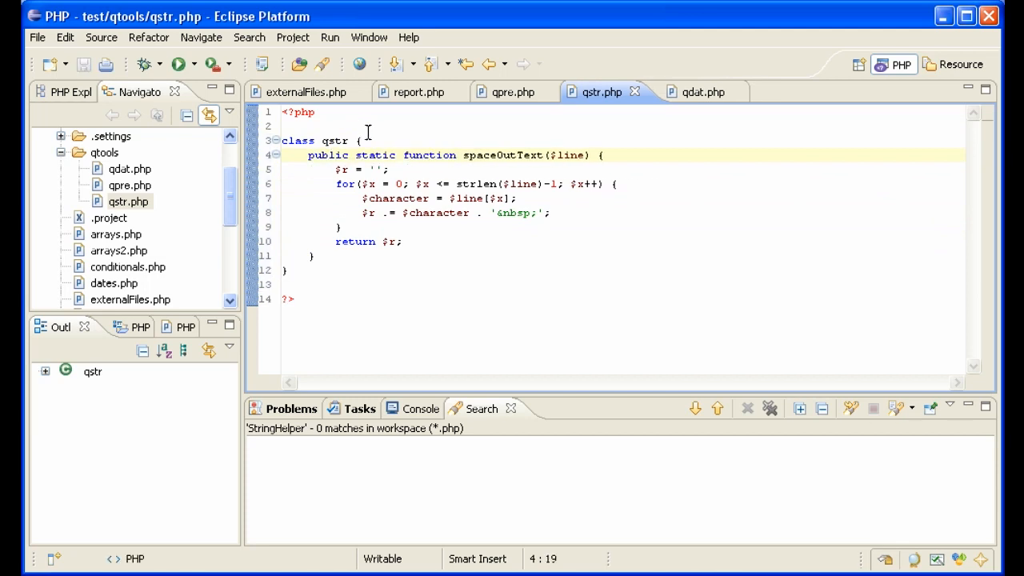
{"action": "mouse_move", "coordinate": [306, 91]}
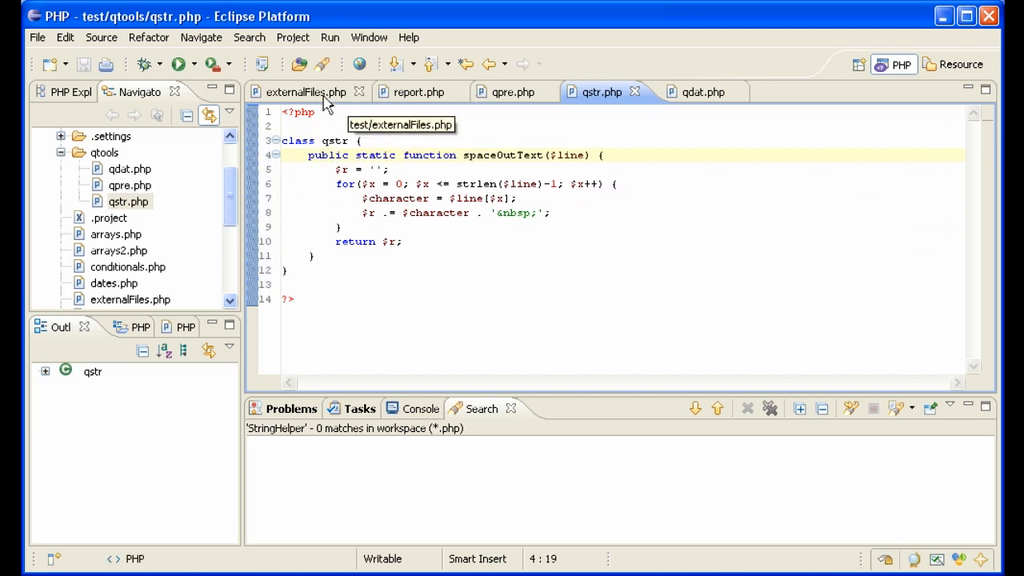
{"action": "left_click", "coordinate": [304, 91]}
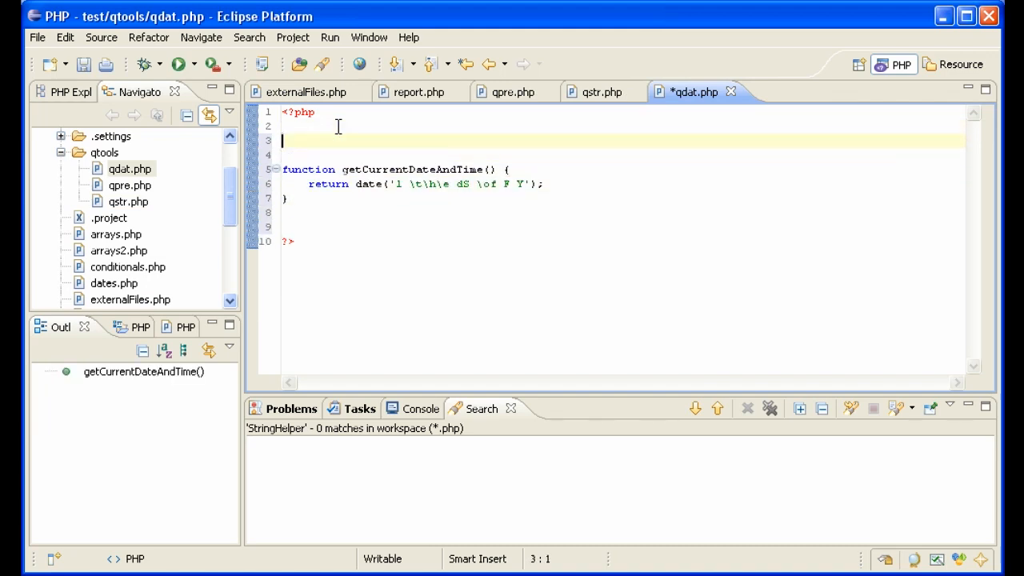
- Wrap getCurrentDateAndTime in class qdat, check qpre.php, and reopen externalFiles.php
{"action": "type", "text": "class qd"}
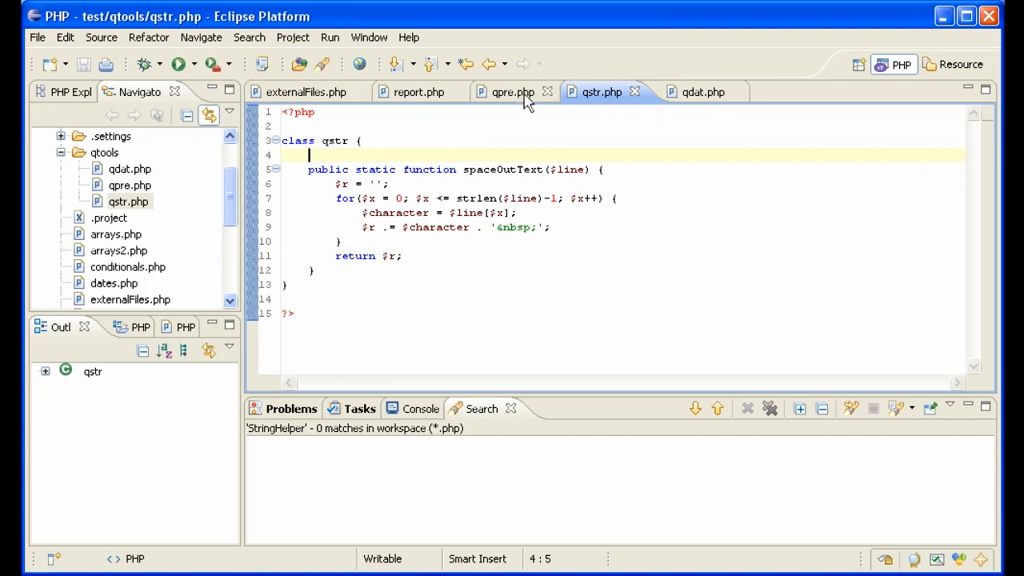
{"action": "left_click", "coordinate": [513, 91]}
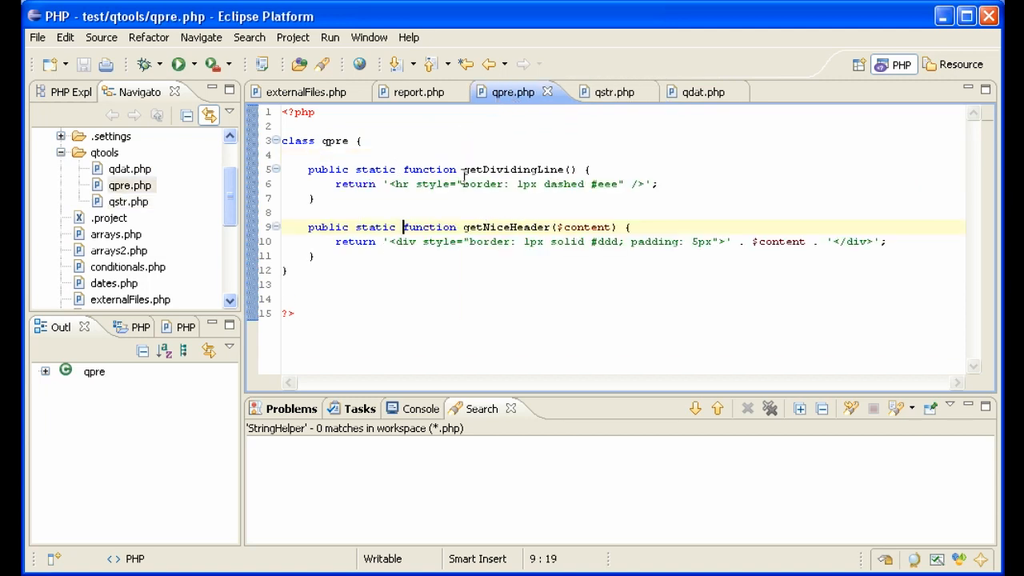
{"action": "left_click", "coordinate": [304, 91]}
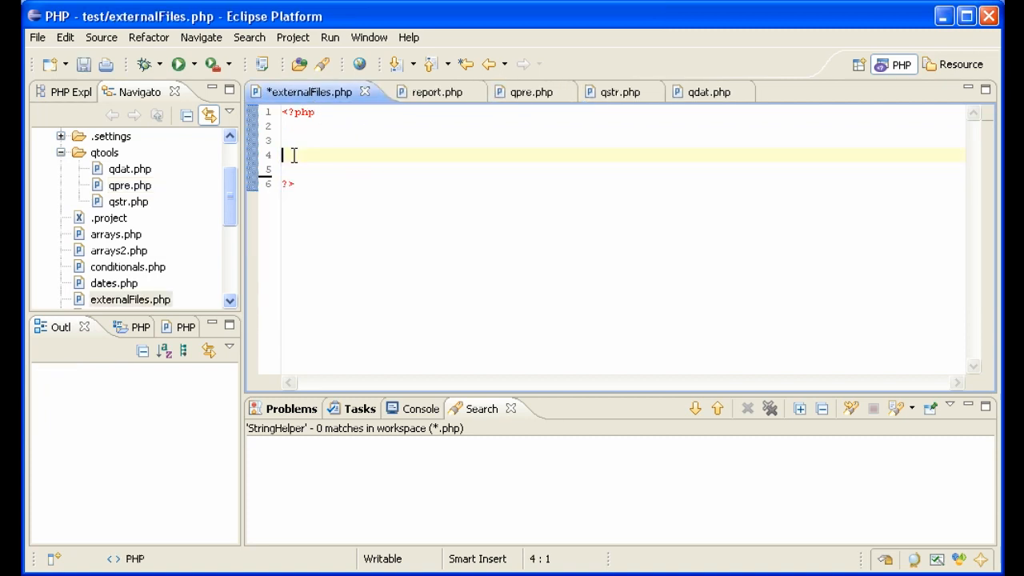
- Delete externalFiles.php from the project
{"action": "right_click", "coordinate": [130, 299]}
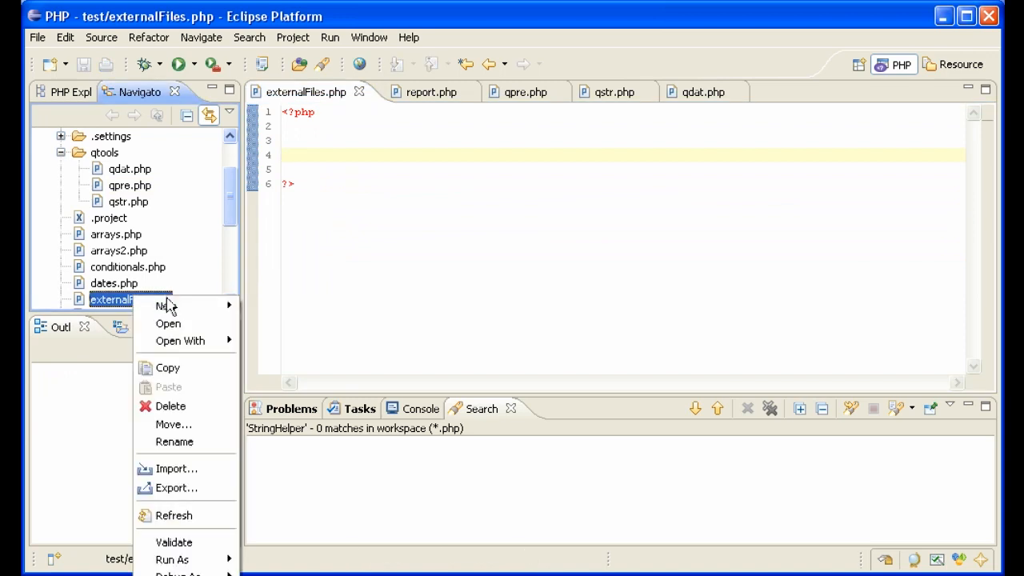
{"action": "left_click", "coordinate": [171, 406]}
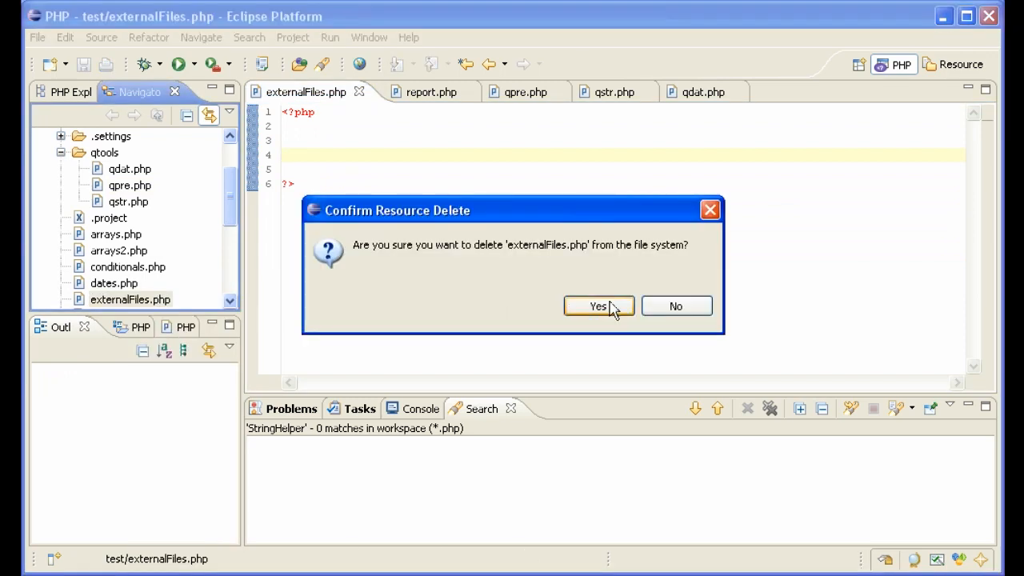
{"action": "left_click", "coordinate": [598, 306]}
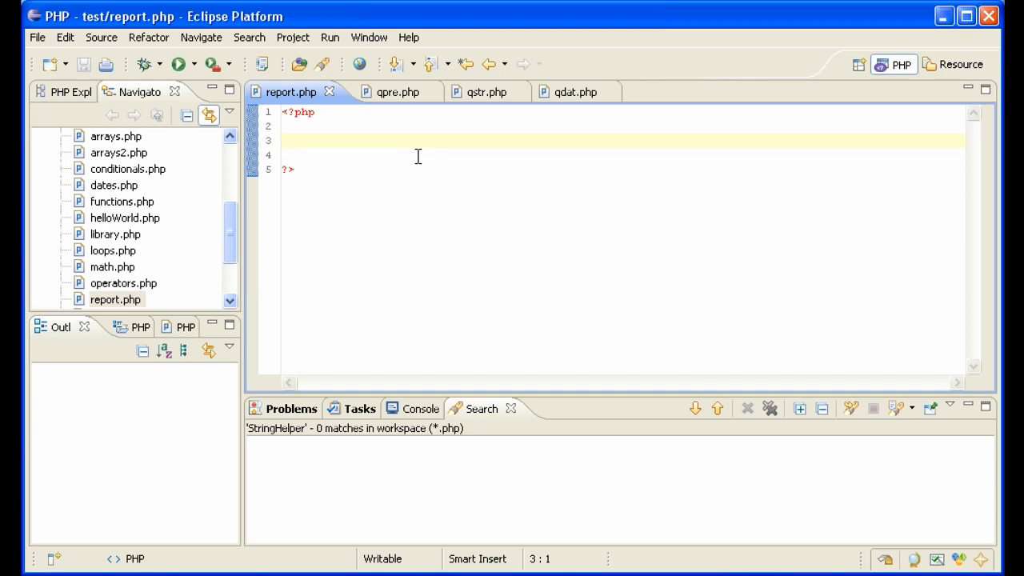
- In report.php, write include(), require(), include_once() and require_once() calls
{"action": "key", "text": "Enter"}
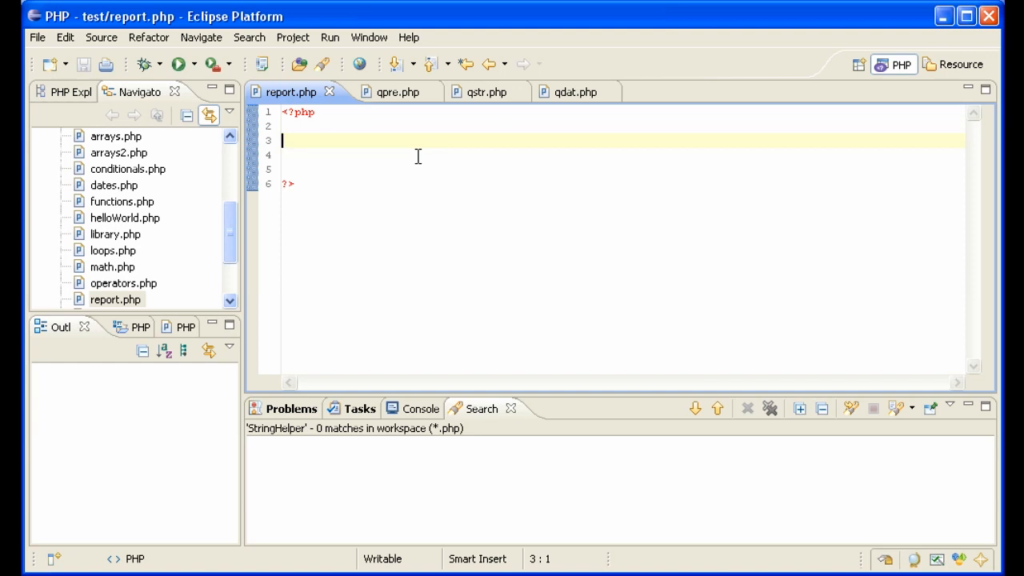
{"action": "type", "text": "include();"}
{"action": "left_click", "coordinate": [622, 168]}
{"action": "type", "text": "include_once("}
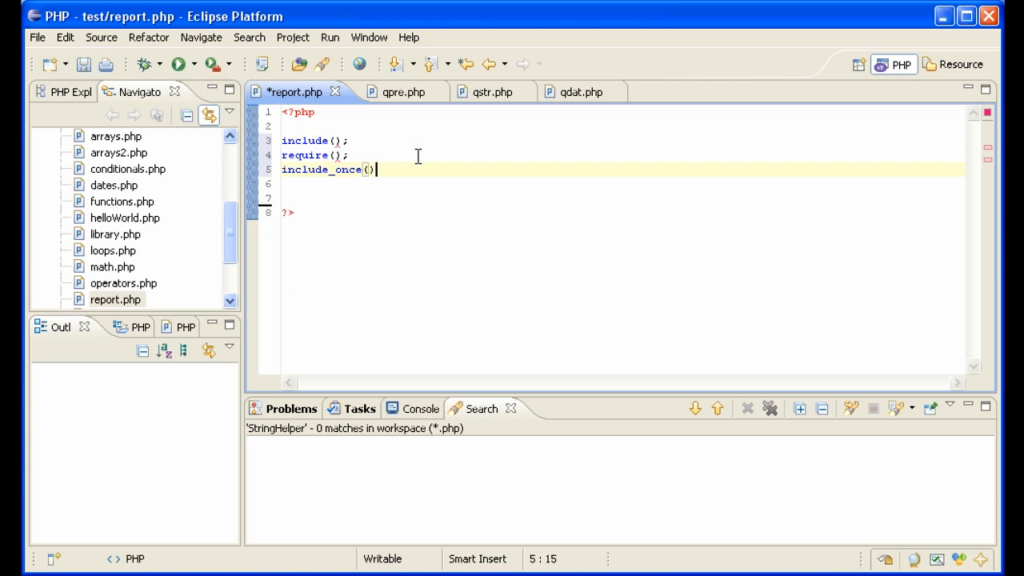
{"action": "type", "text": "require_once();"}
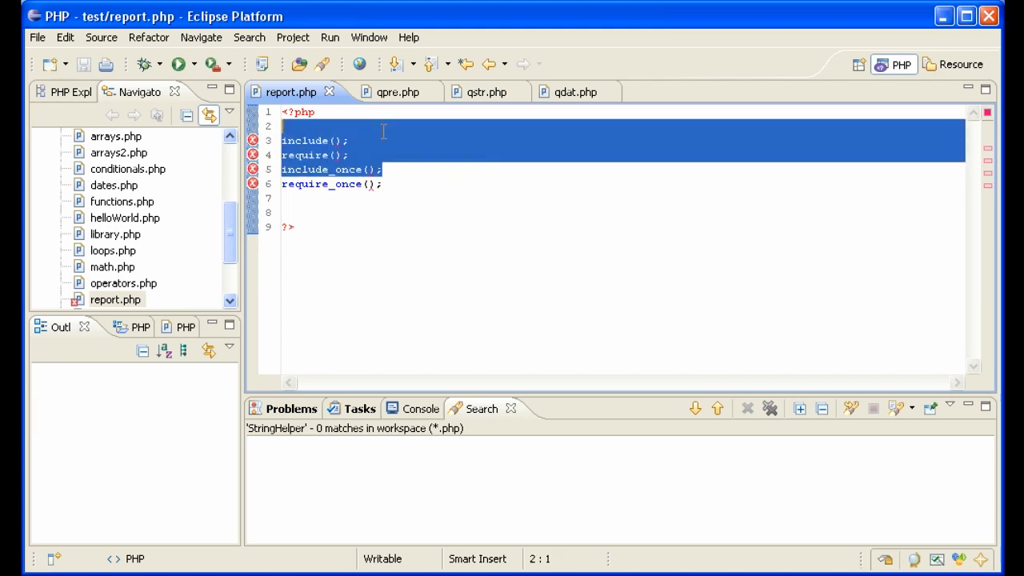
- Replace the calls with require_once of qtools/qpre.php, qstr.php and qdat.php, then start an echo
{"action": "key", "text": "Delete"}
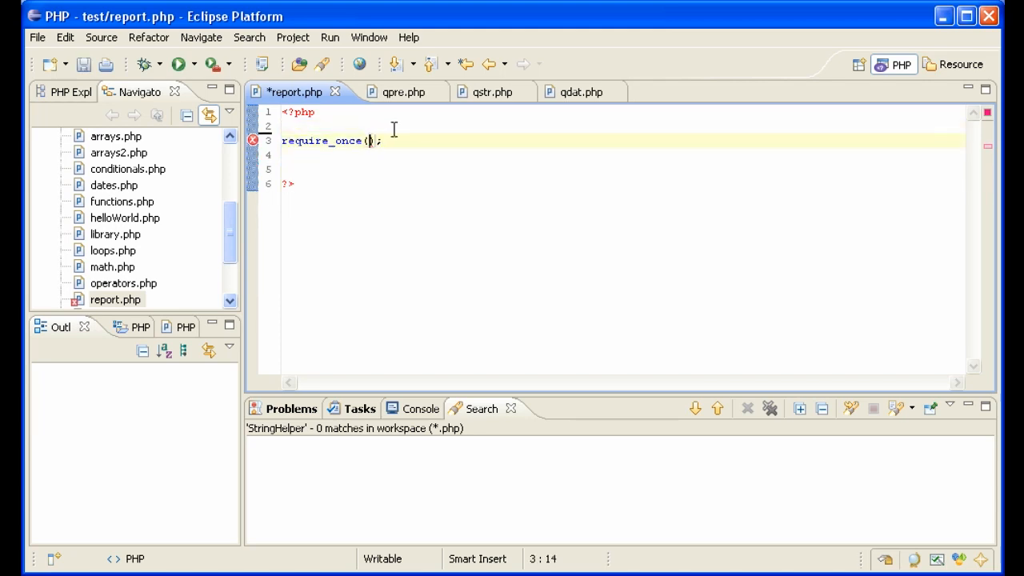
{"action": "type", "text": "''"}
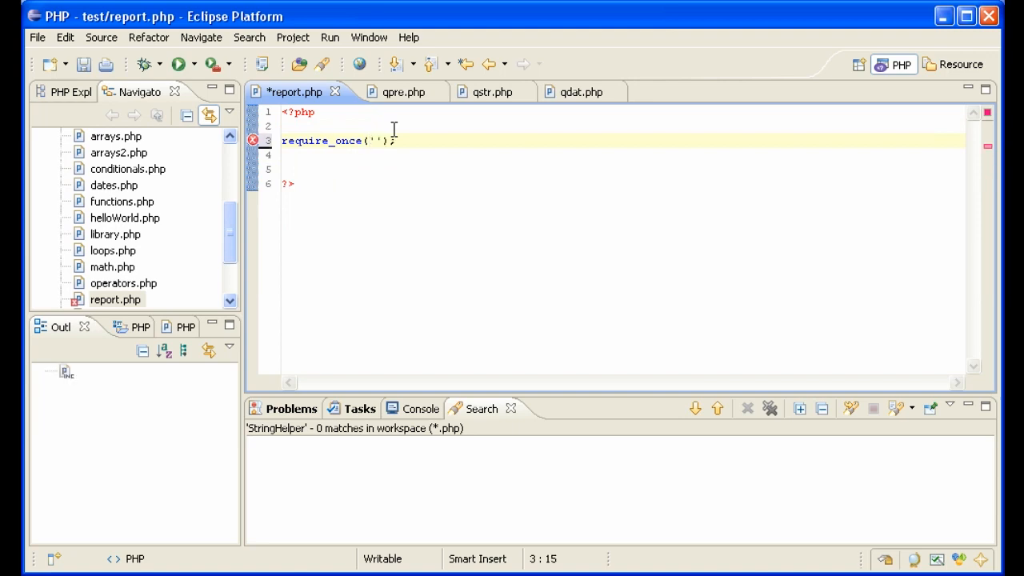
{"action": "type", "text": "qr"}
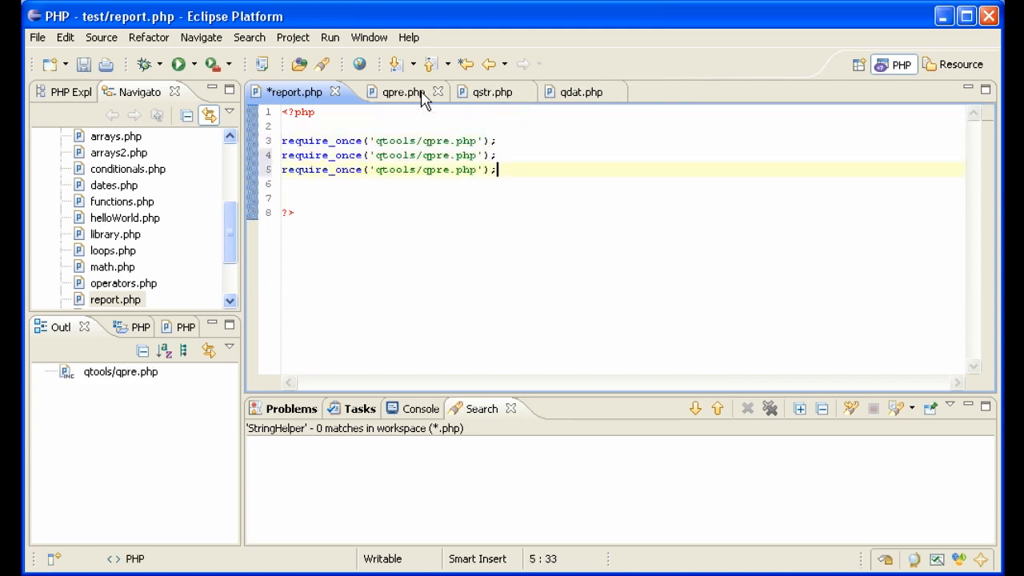
{"action": "double_click", "coordinate": [437, 155]}
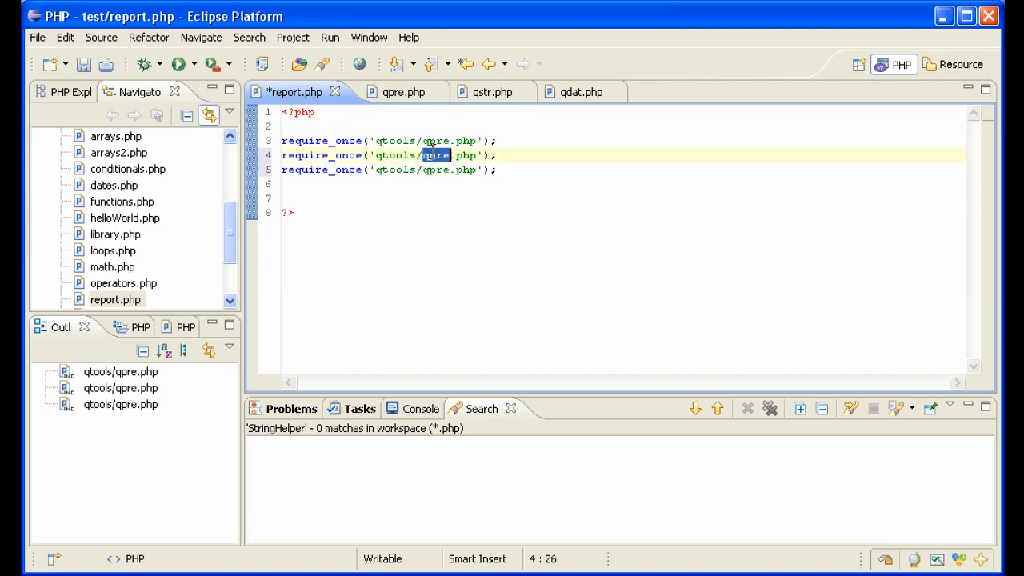
{"action": "type", "text": "qstr"}
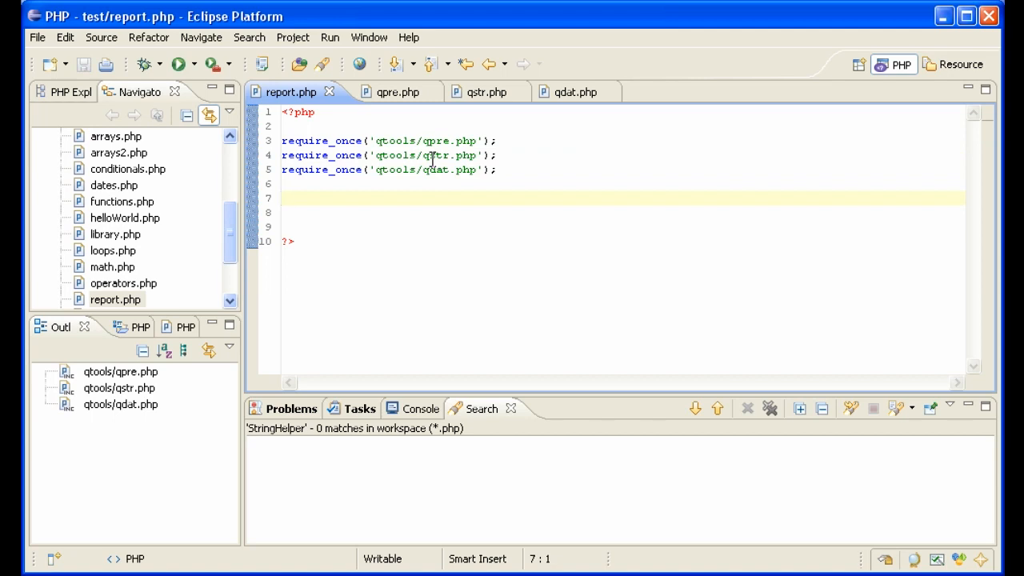
{"action": "type", "text": "echo"}
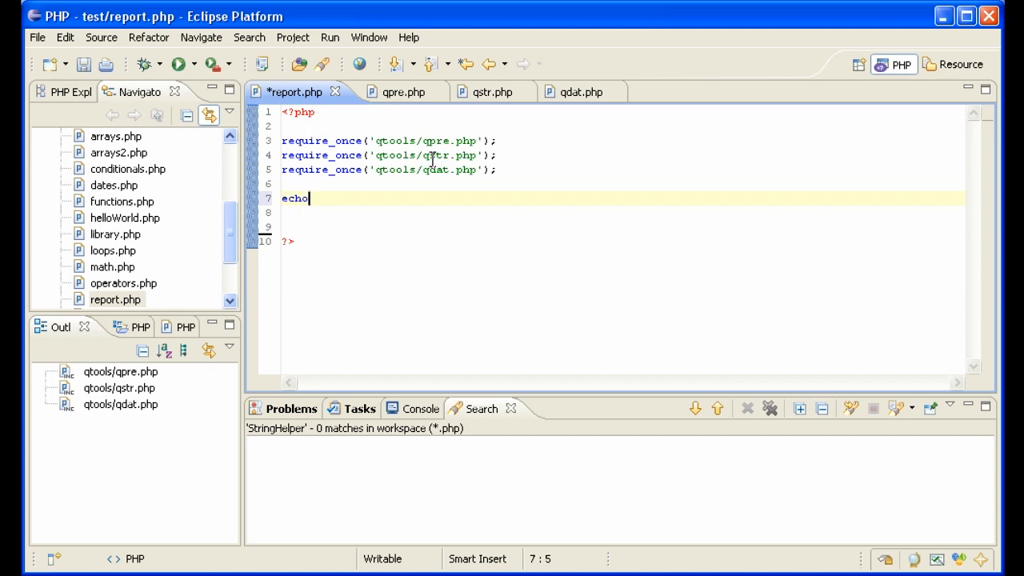
- Make report.php echo qpre::getNiceHeader('Waiting for Godot II')
{"action": "type", "text": "q"}
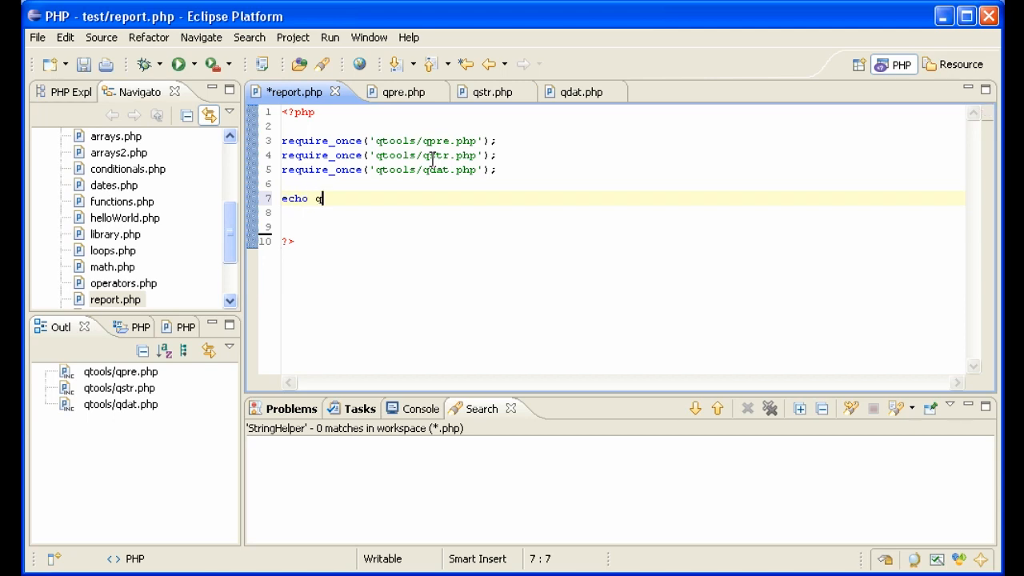
{"action": "type", "text": "pre::"}
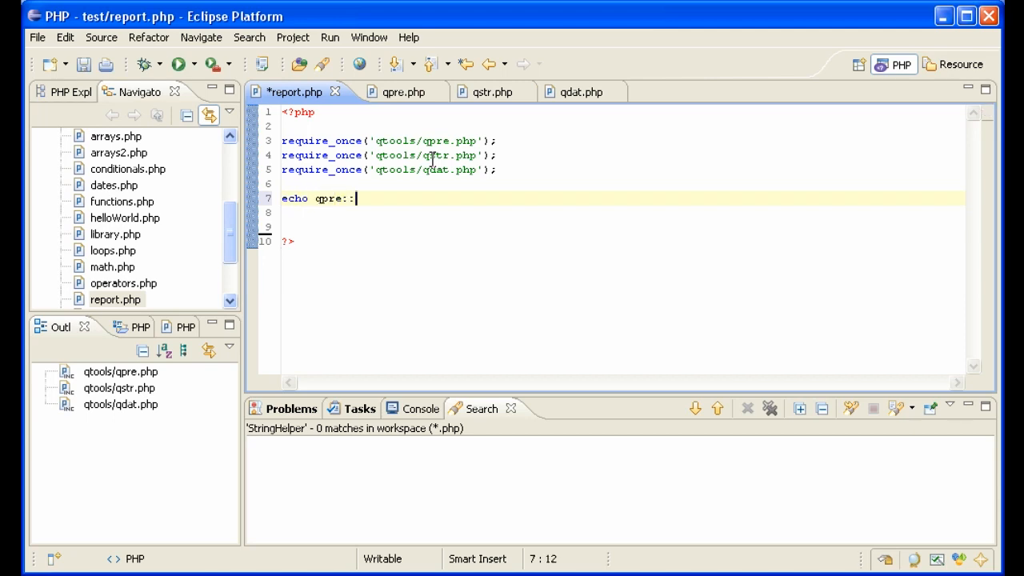
{"action": "type", "text": "::"}
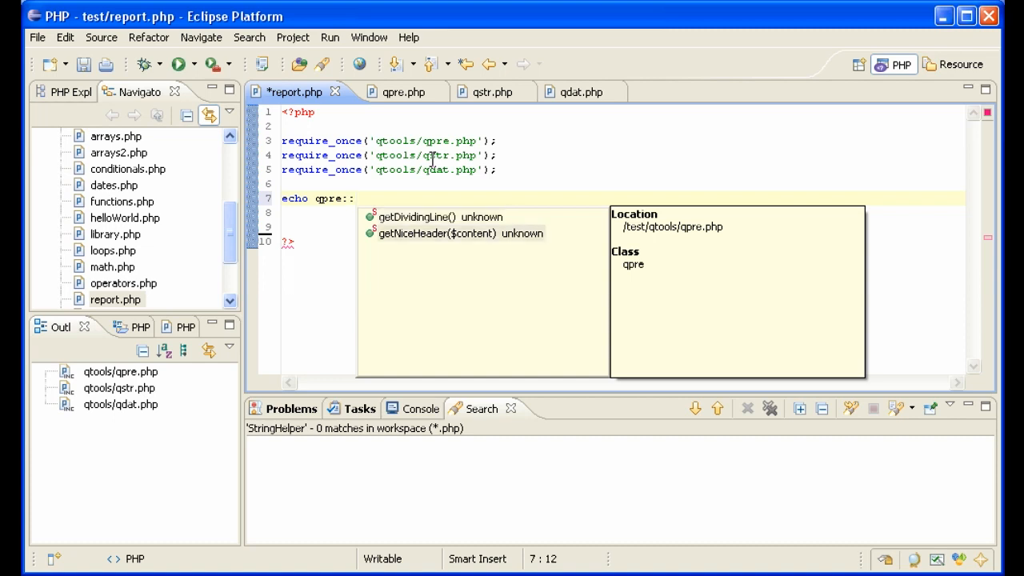
{"action": "double_click", "coordinate": [460, 233]}
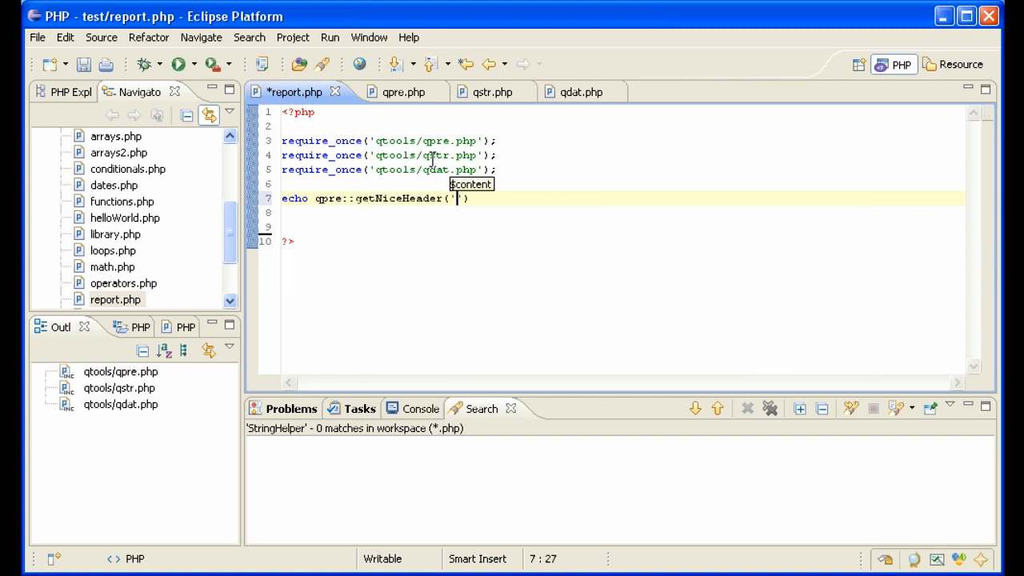
{"action": "type", "text": "Waiting"}
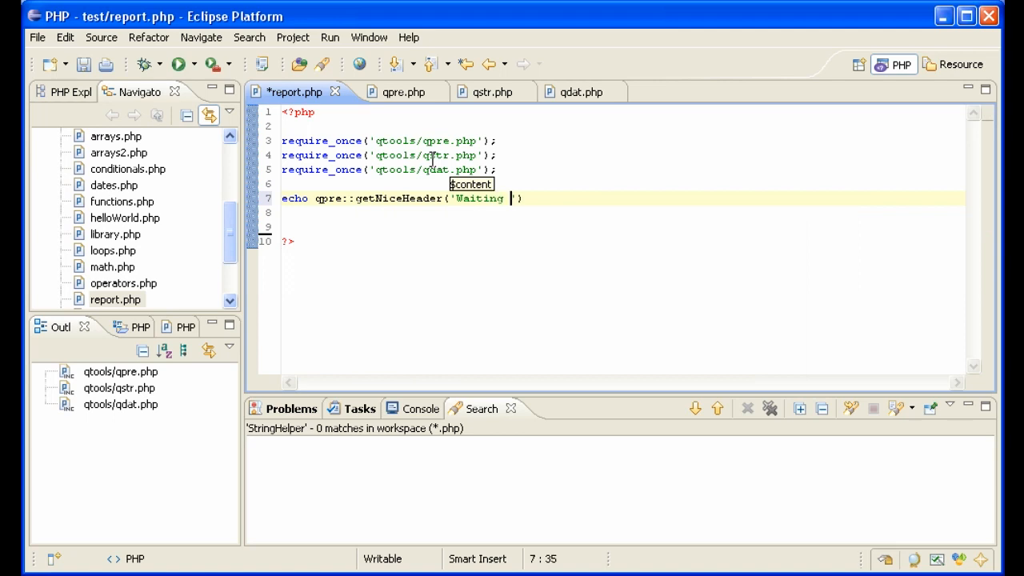
{"action": "type", "text": "for Godot II"}
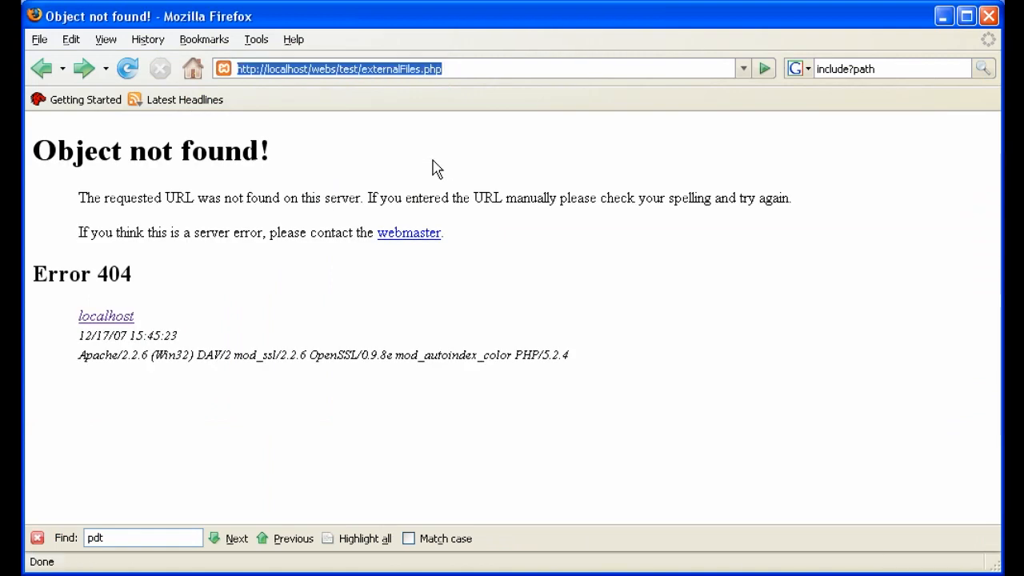
- Change the Firefox address from externalFiles.php to report.php and load it
{"action": "left_click", "coordinate": [363, 69]}
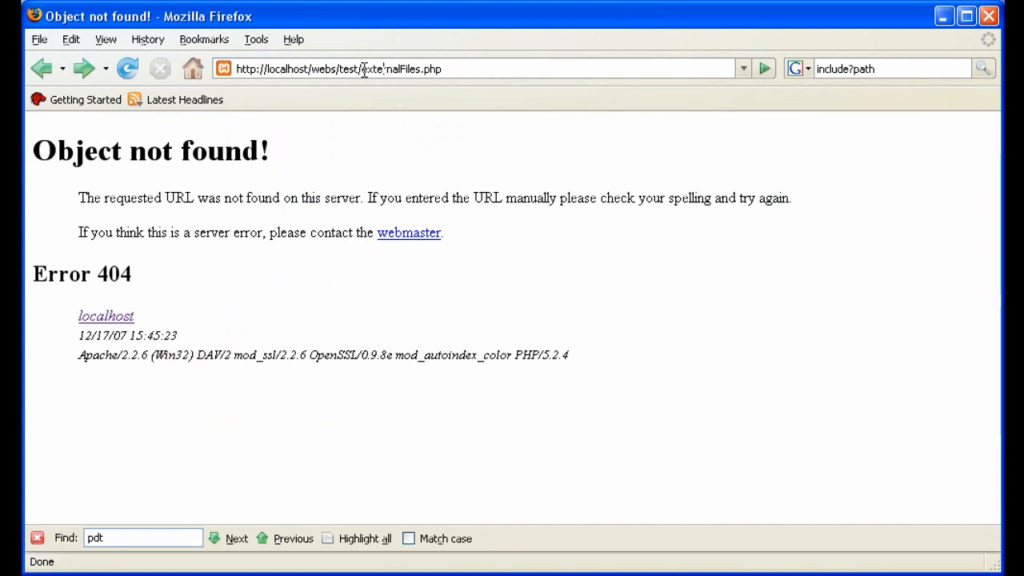
{"action": "type", "text": "report."}
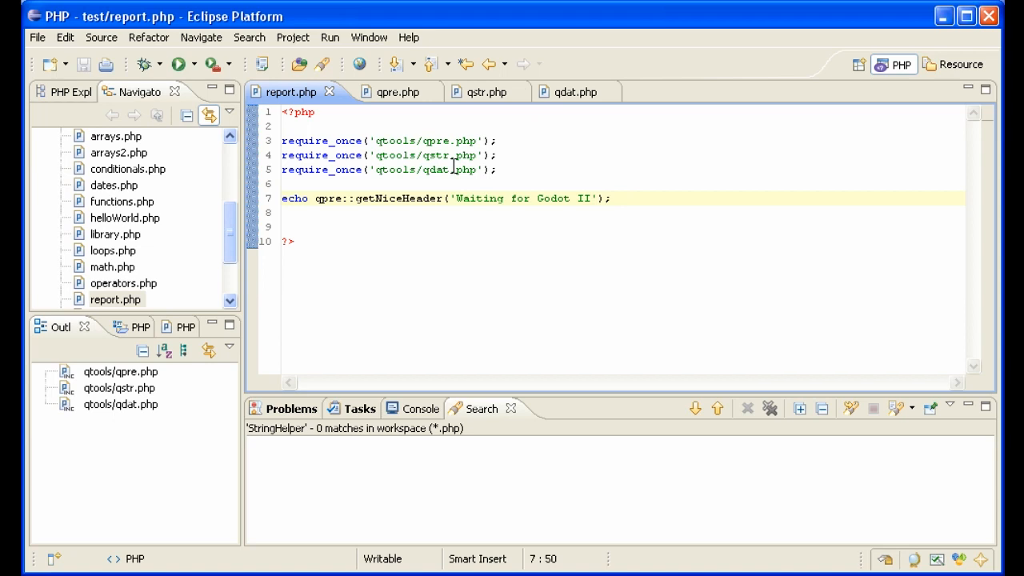
{"action": "mouse_move", "coordinate": [455, 168]}
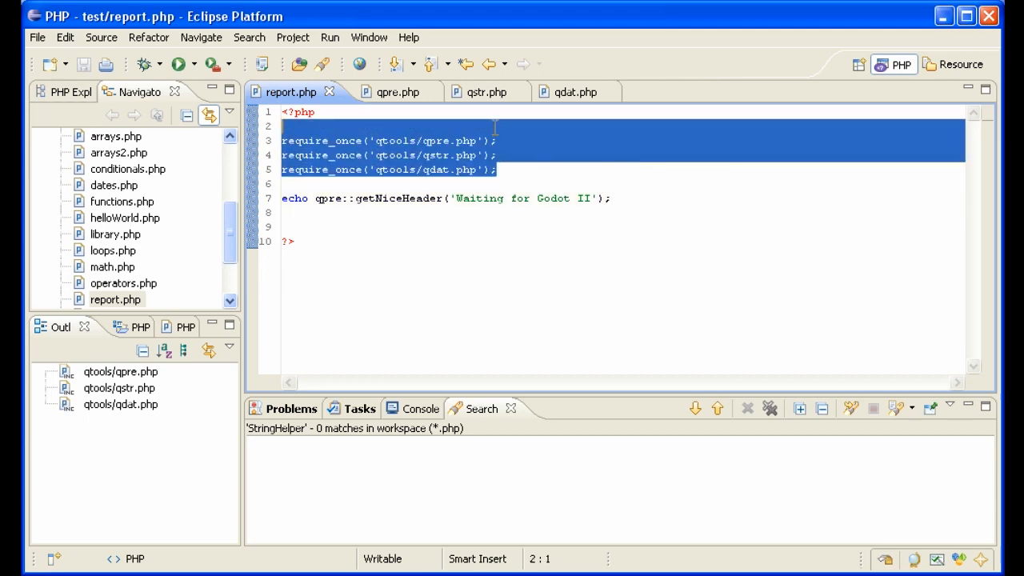
- Delete report.php's three require_once lines and create an empty includeAll.php inside qtools
{"action": "key", "text": "Delete"}
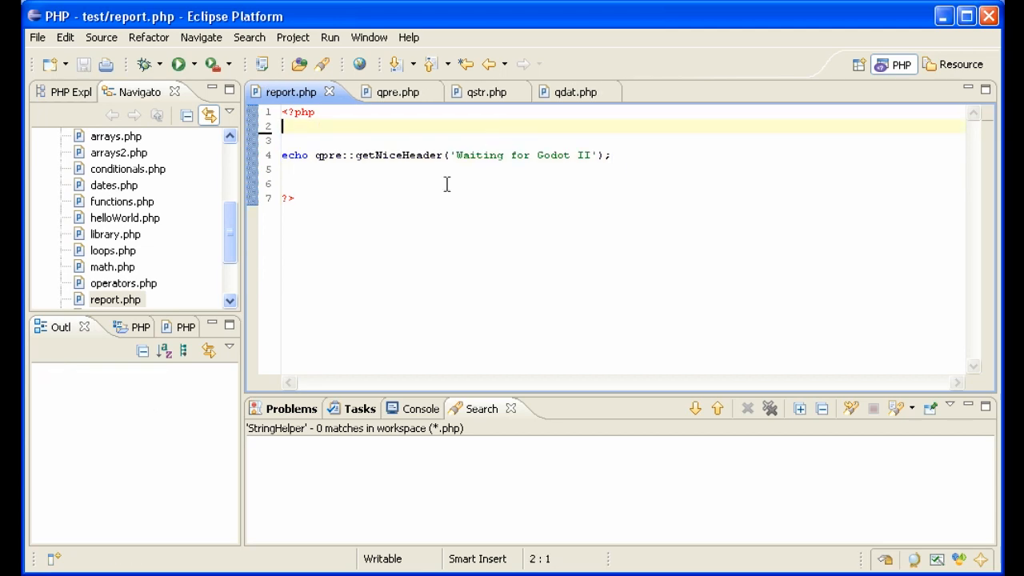
{"action": "right_click", "coordinate": [101, 201]}
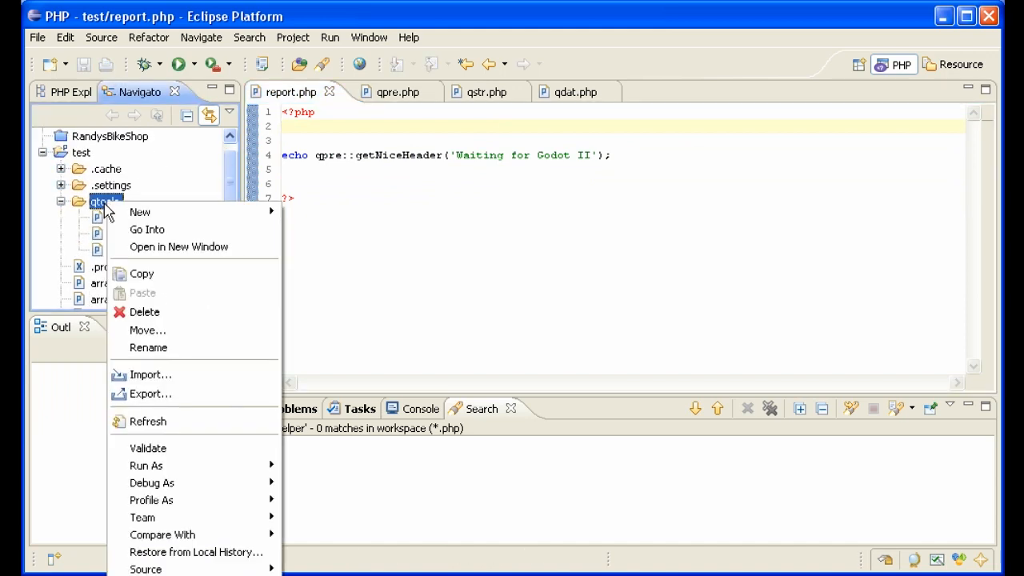
{"action": "mouse_move", "coordinate": [140, 211]}
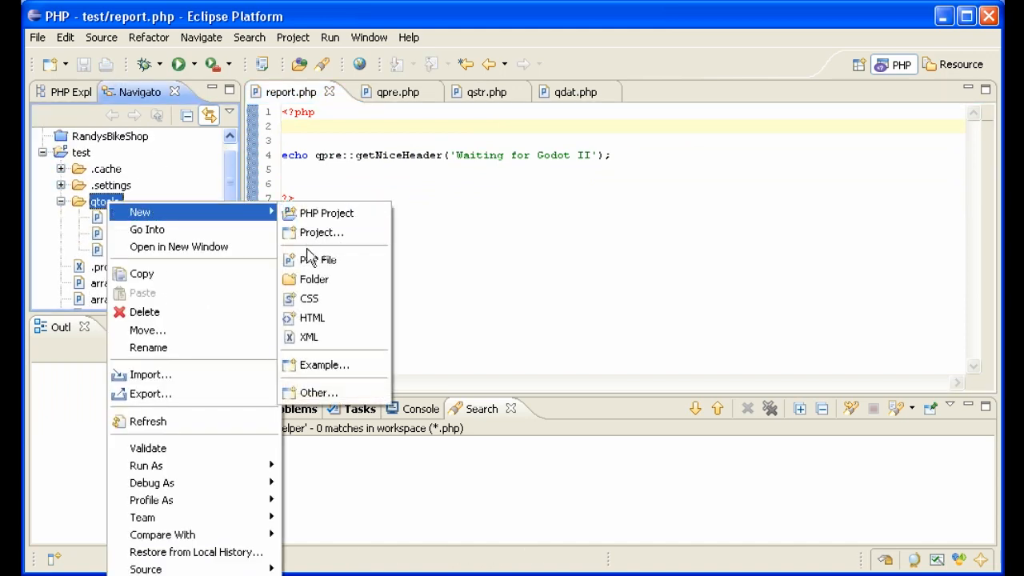
{"action": "left_click", "coordinate": [328, 259]}
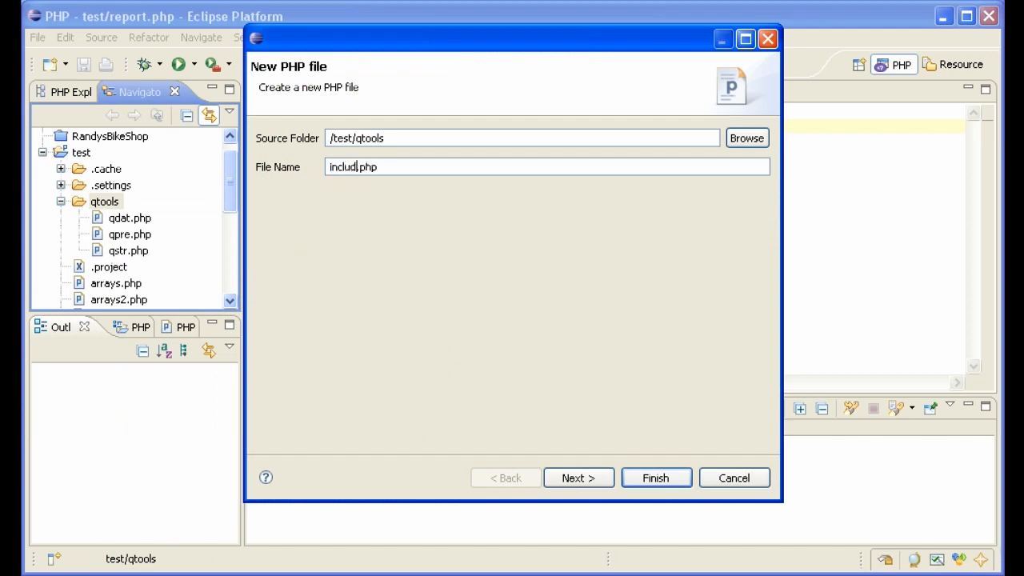
{"action": "left_click", "coordinate": [655, 477]}
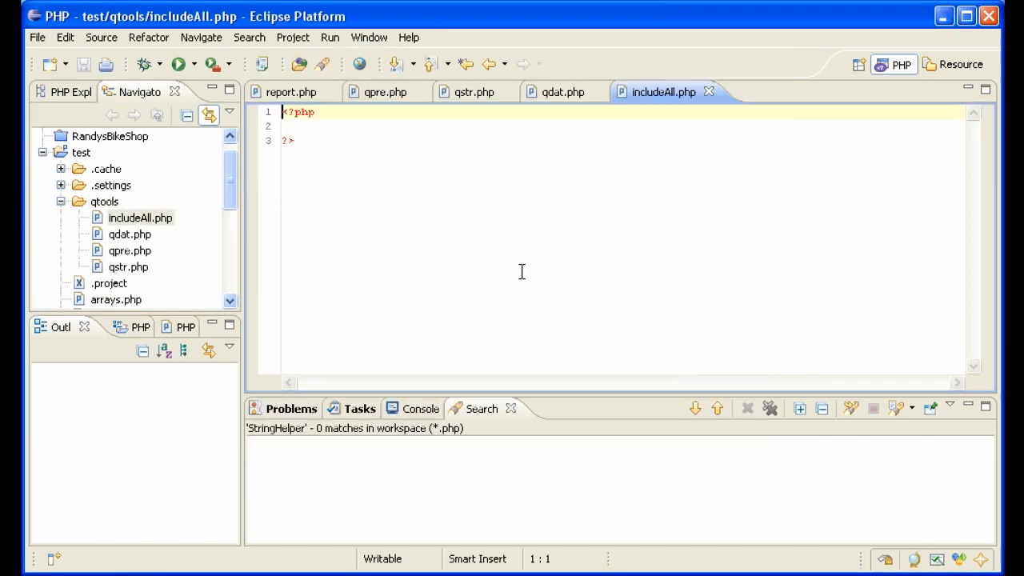
{"action": "type", "text": "require_once('qtools/qpre.php');"}
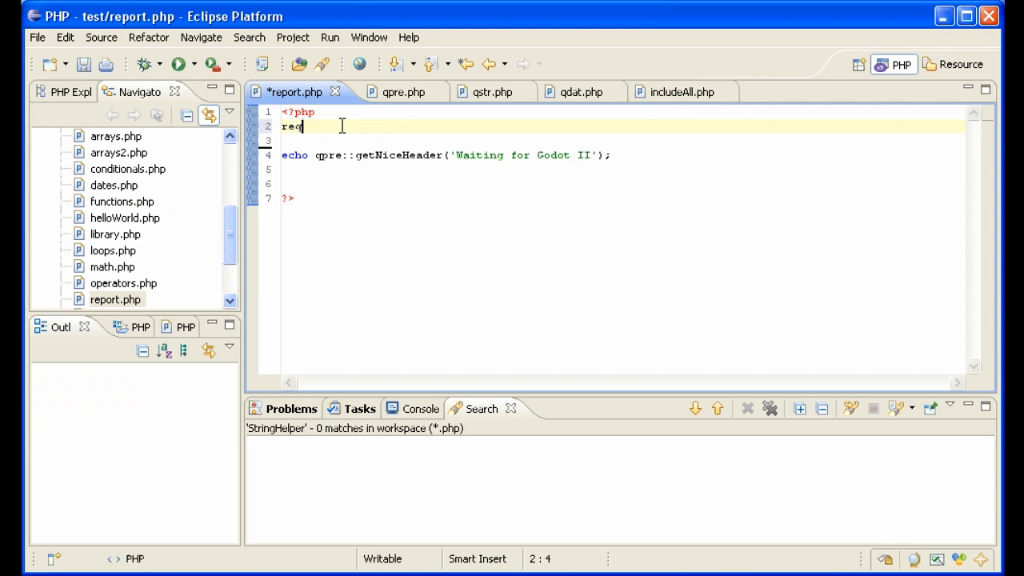
- Write require_once('qtools/includeAll.php'); on line 2 of report.php
{"action": "type", "text": "uire_once('qt"}
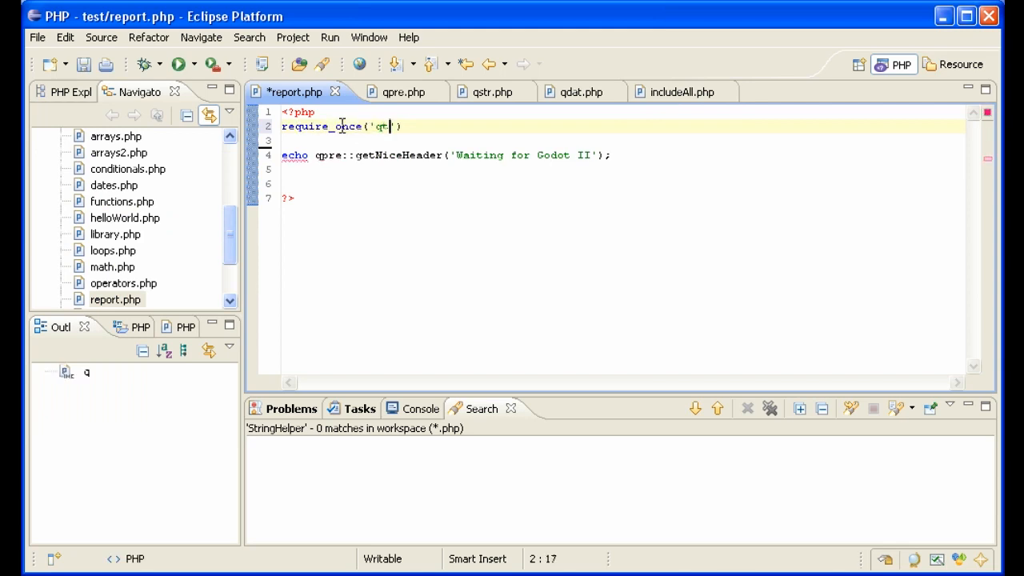
{"action": "type", "text": "tools/requir"}
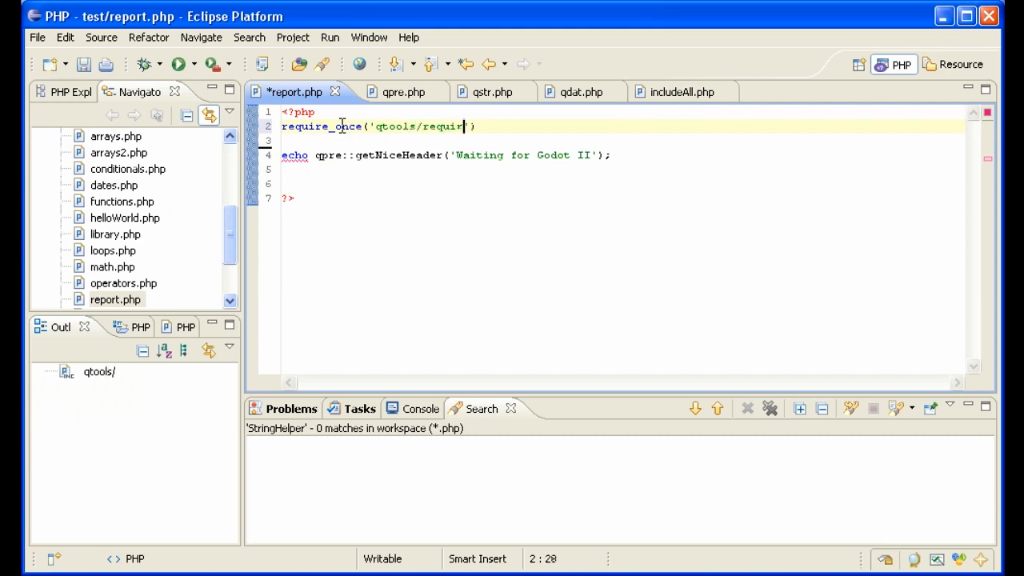
{"action": "type", "text": "includeAll"}
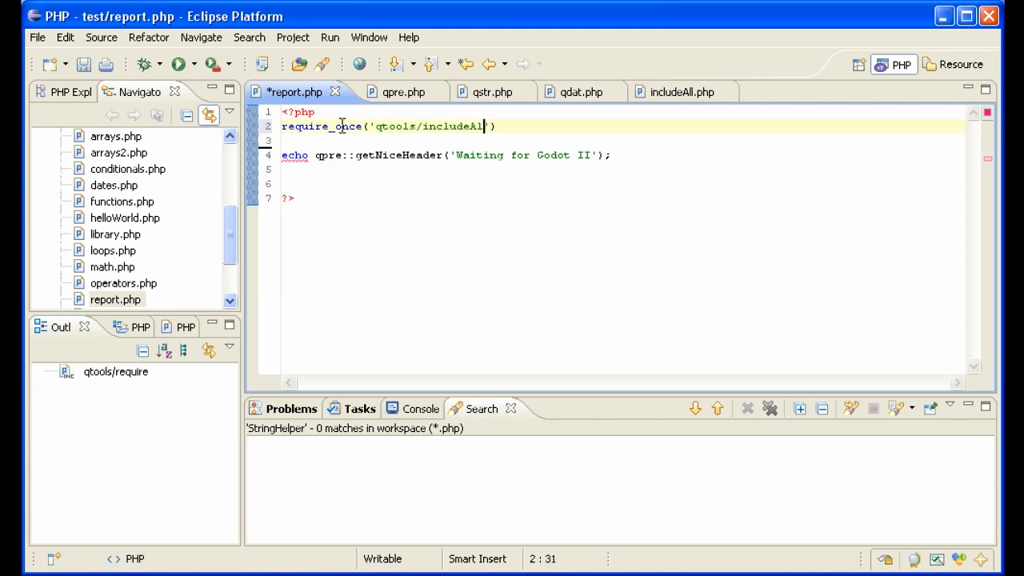
{"action": "type", "text": "l.php"}
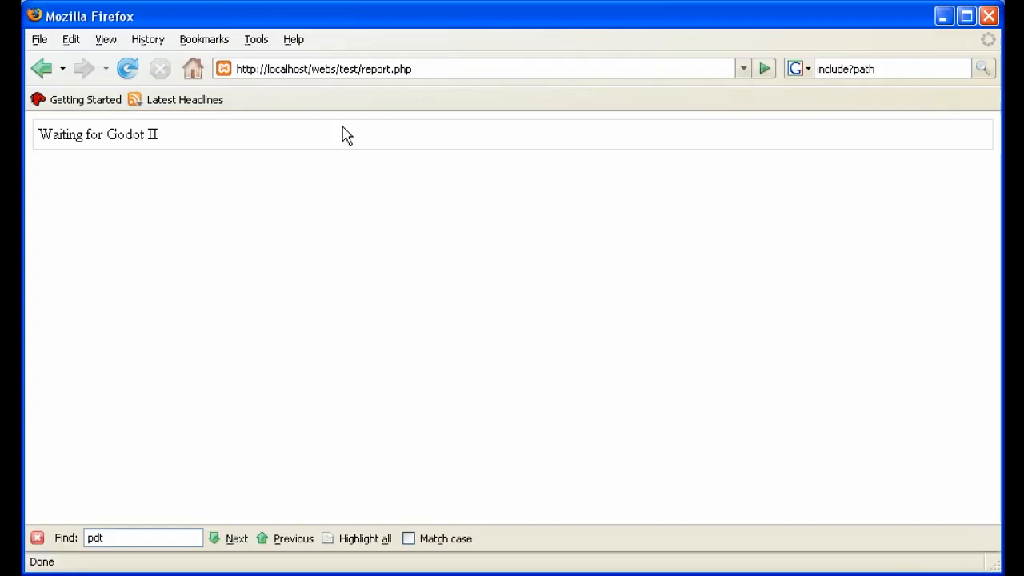
- Reload report.php in Firefox to show 'Waiting for Godot III', then return to Eclipse
{"action": "key", "text": "alt+tab"}
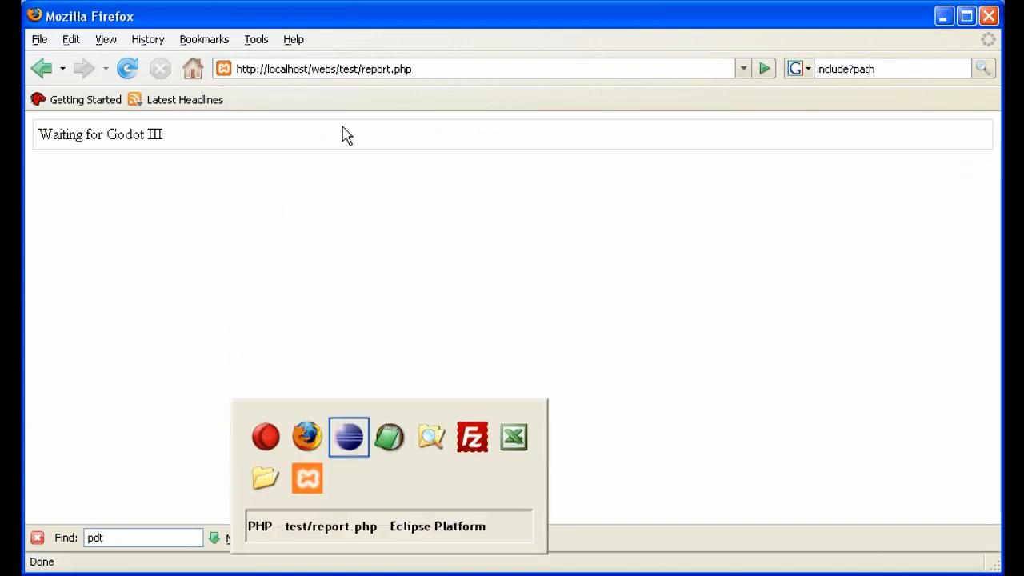
{"action": "left_click", "coordinate": [348, 436]}
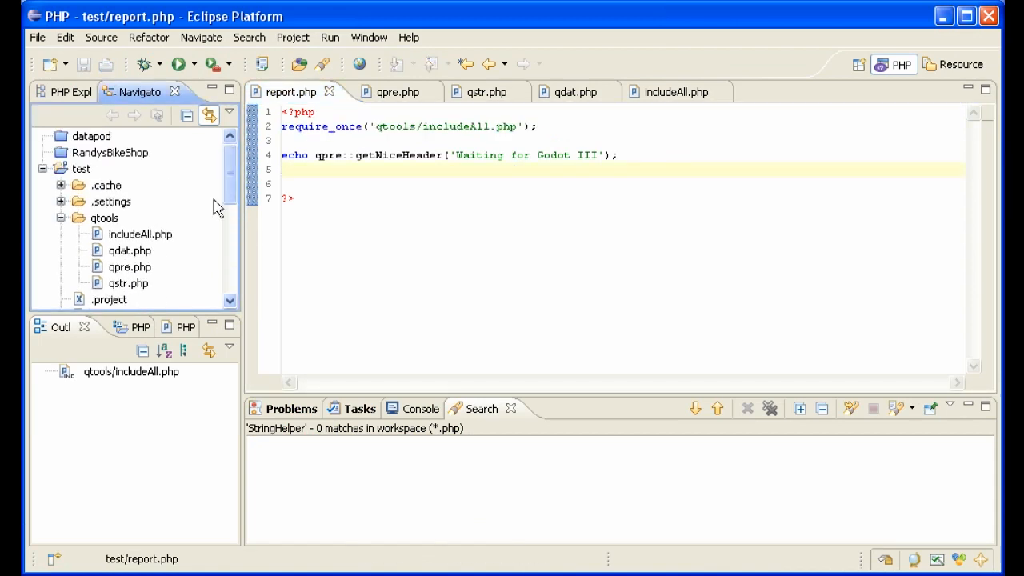
- Create products.php requiring qtools/includeAll.php and echoing qdat::getCurrentDateAndTime(), then load it in Firefox
{"action": "right_click", "coordinate": [81, 168]}
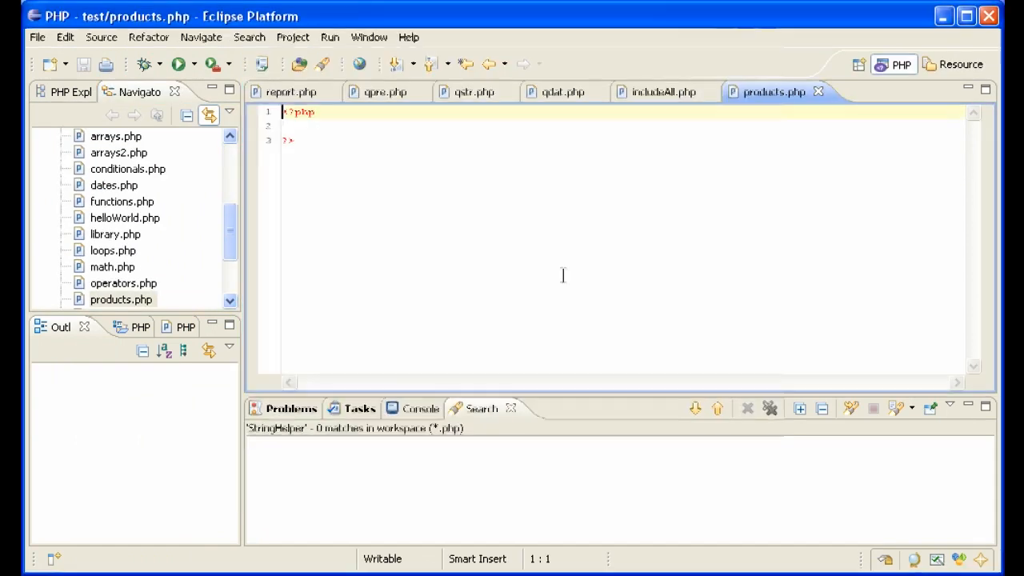
{"action": "type", "text": "require_once('qtools/includeAll.php');"}
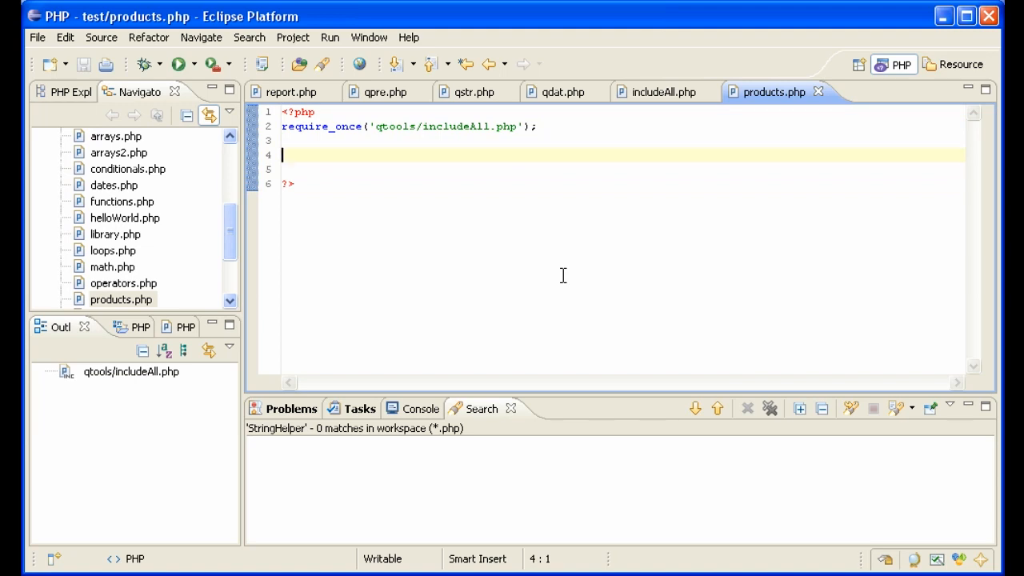
{"action": "type", "text": "echo"}
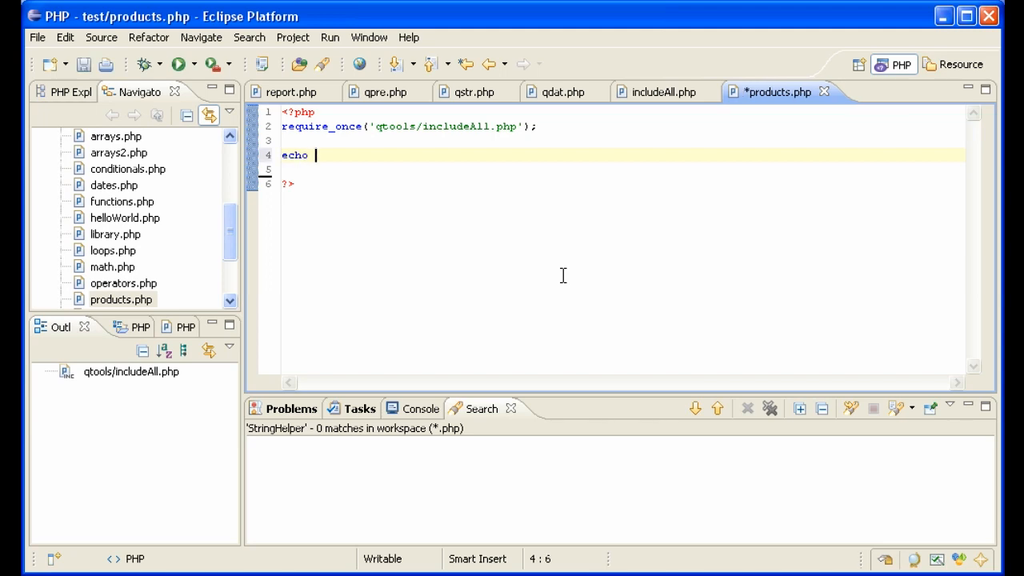
{"action": "type", "text": "qdat"}
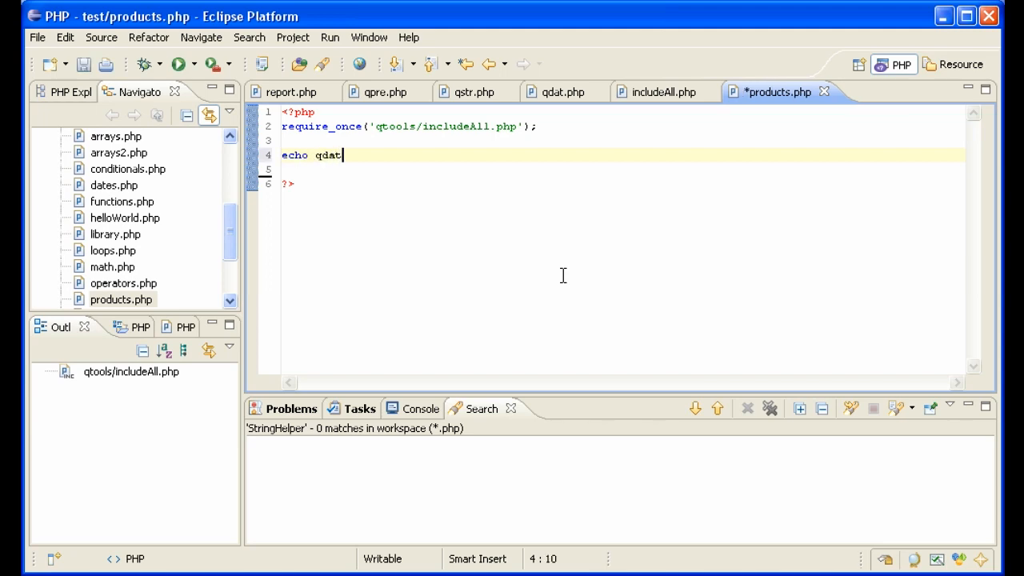
{"action": "type", "text": "::"}
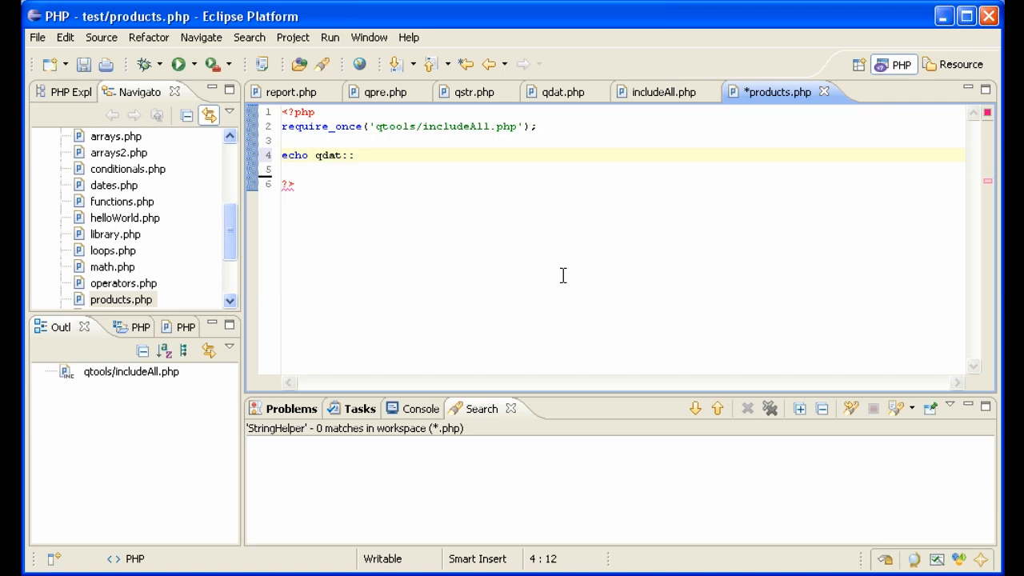
{"action": "type", "text": "getCurrentDateAndTime()"}
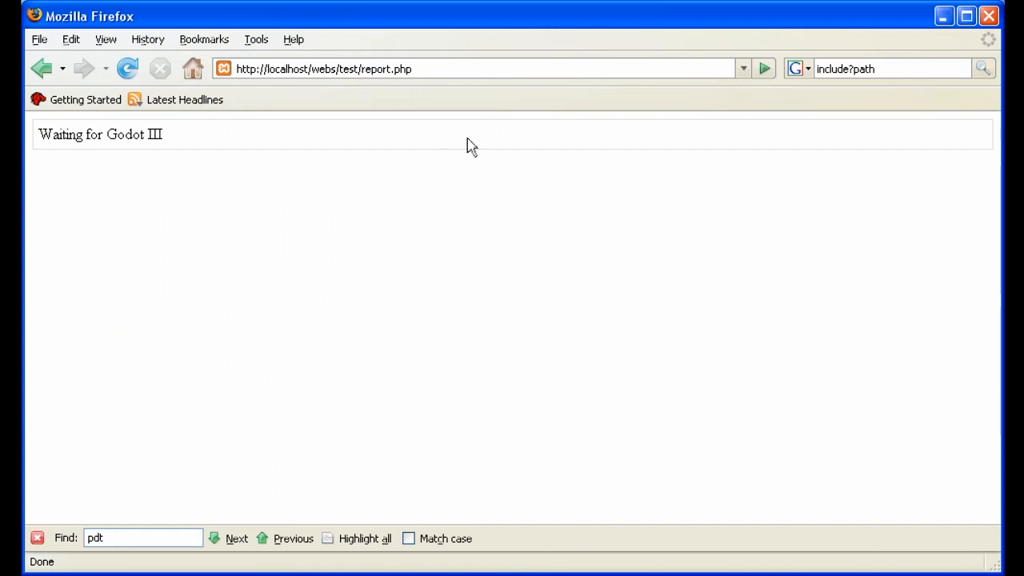
{"action": "double_click", "coordinate": [386, 69]}
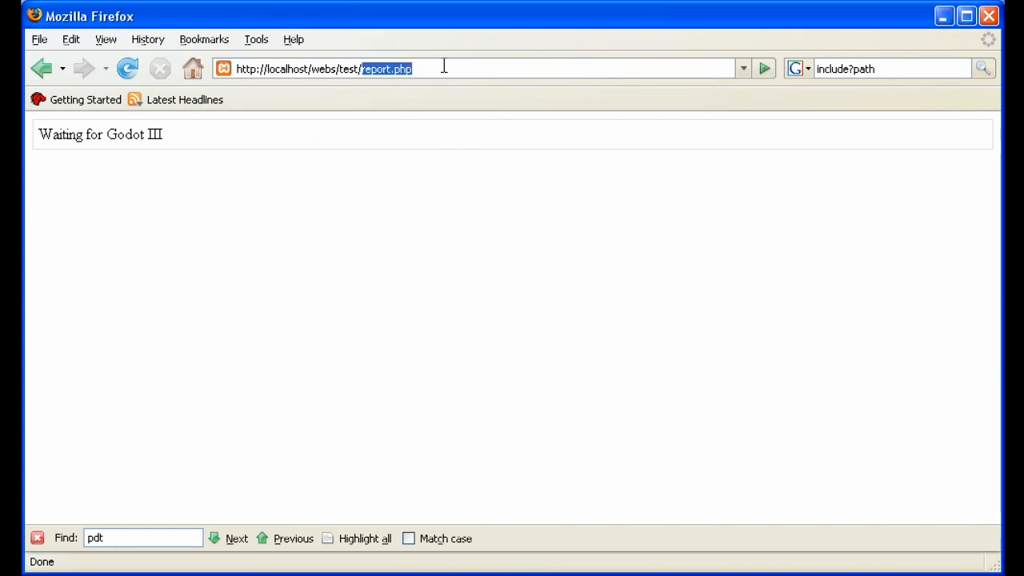
{"action": "type", "text": "products.php"}
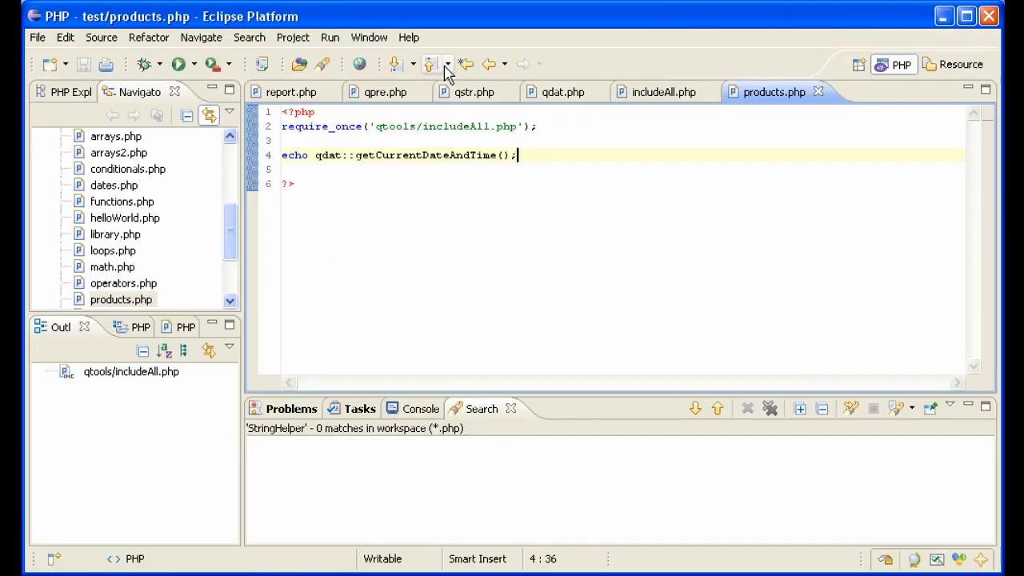
{"action": "mouse_move", "coordinate": [446, 64]}
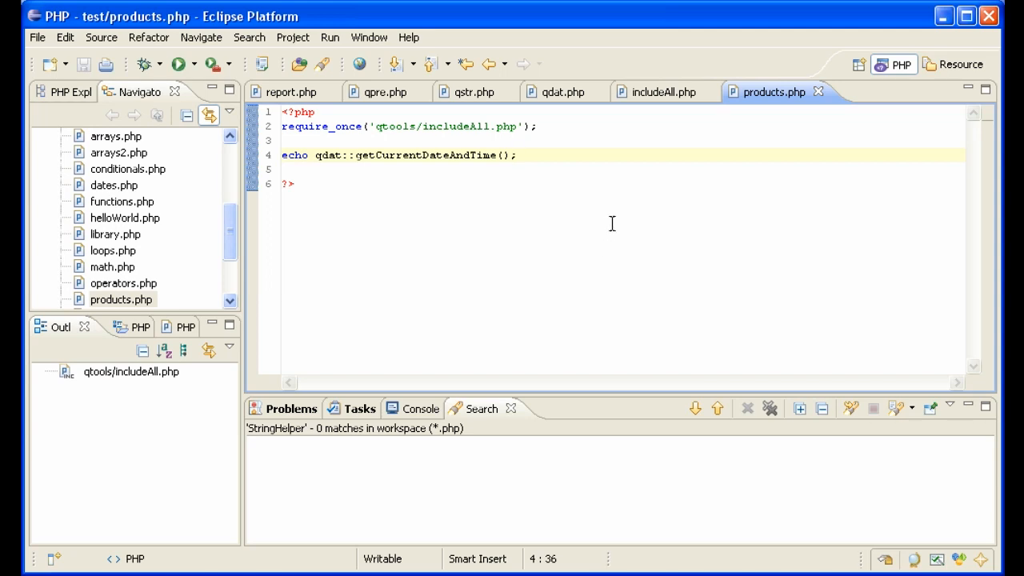
{"action": "mouse_move", "coordinate": [656, 96]}
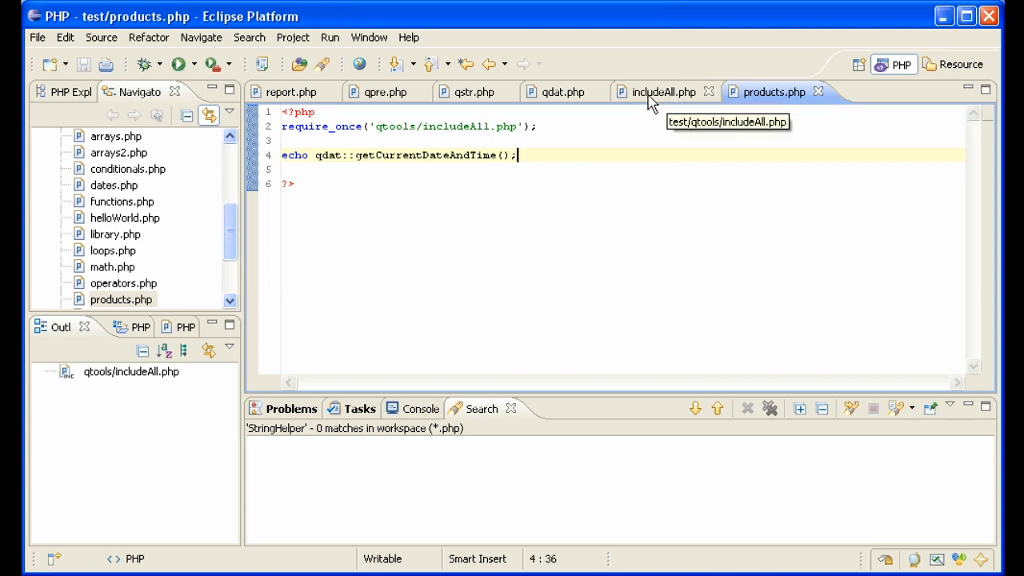
- Add ini_set('include_path', 'qtools'); to includeAll.php
{"action": "left_click", "coordinate": [664, 92]}
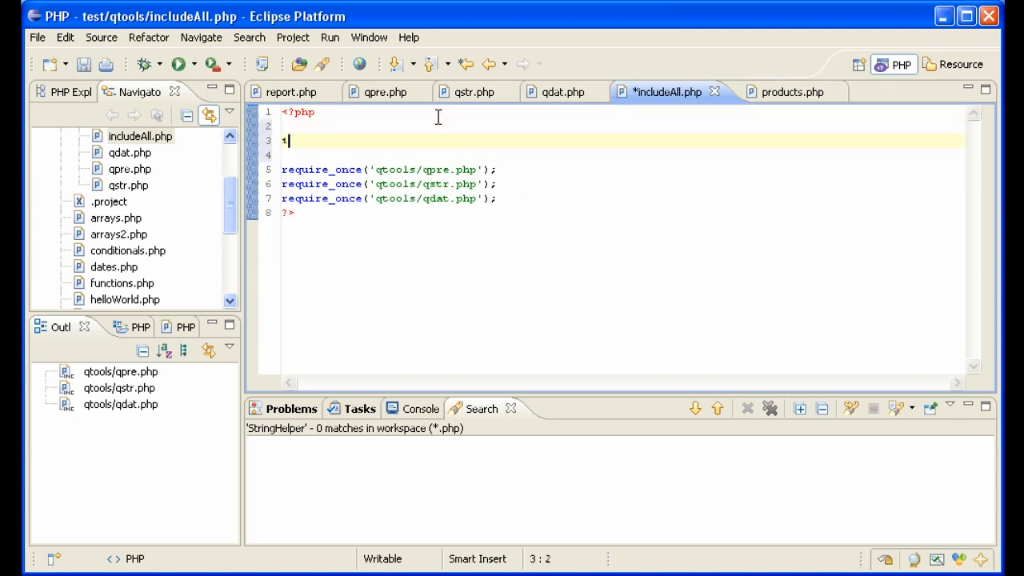
{"action": "type", "text": "ini_set('i"}
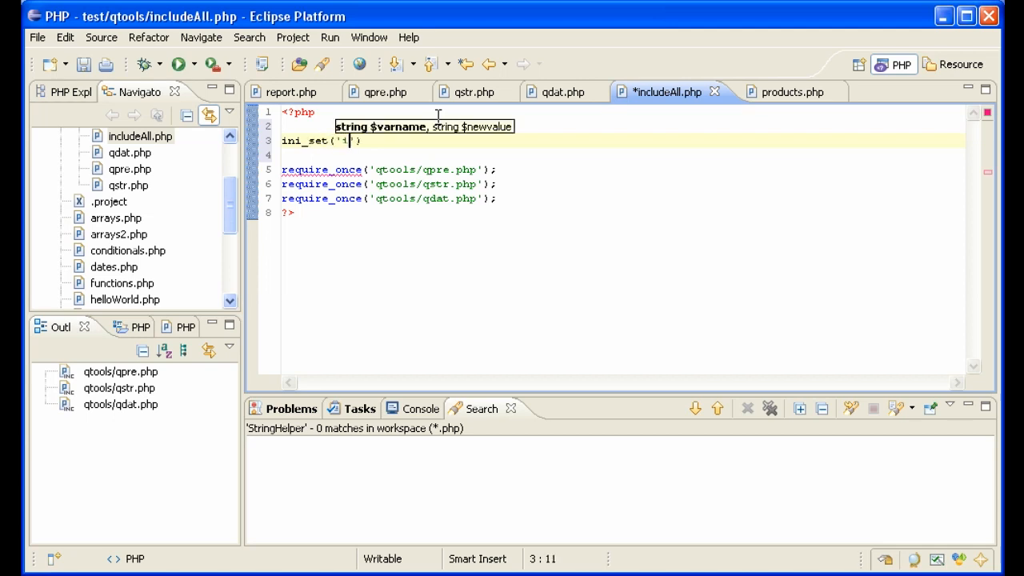
{"action": "type", "text": "nclude_"}
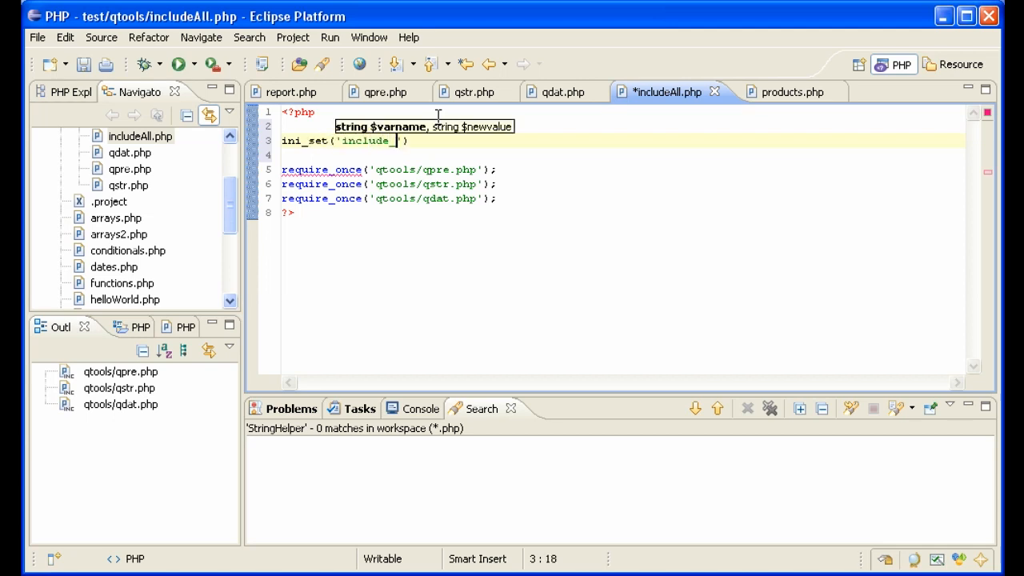
{"action": "type", "text": "path"}
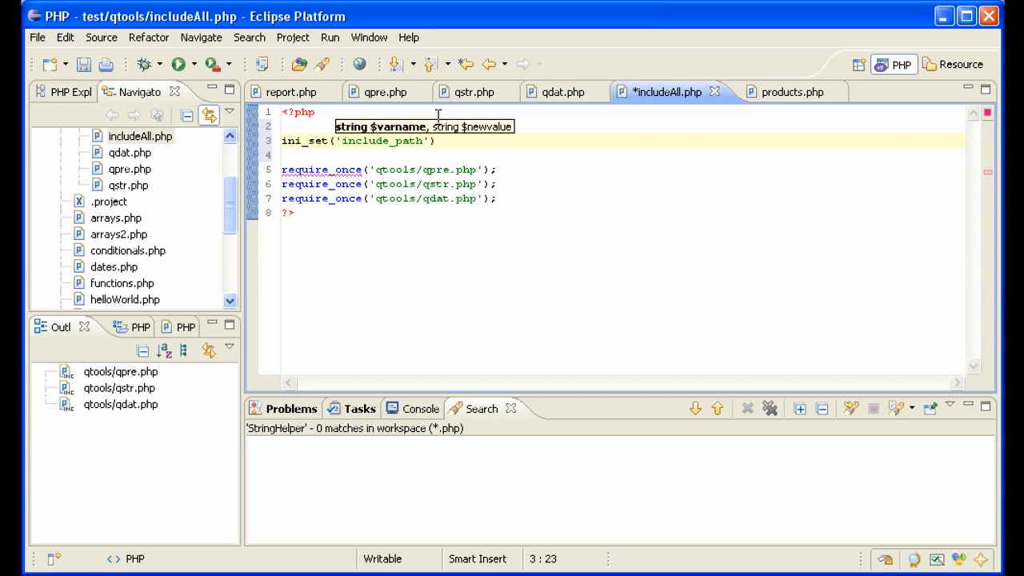
{"action": "type", "text": ", 'qtools"}
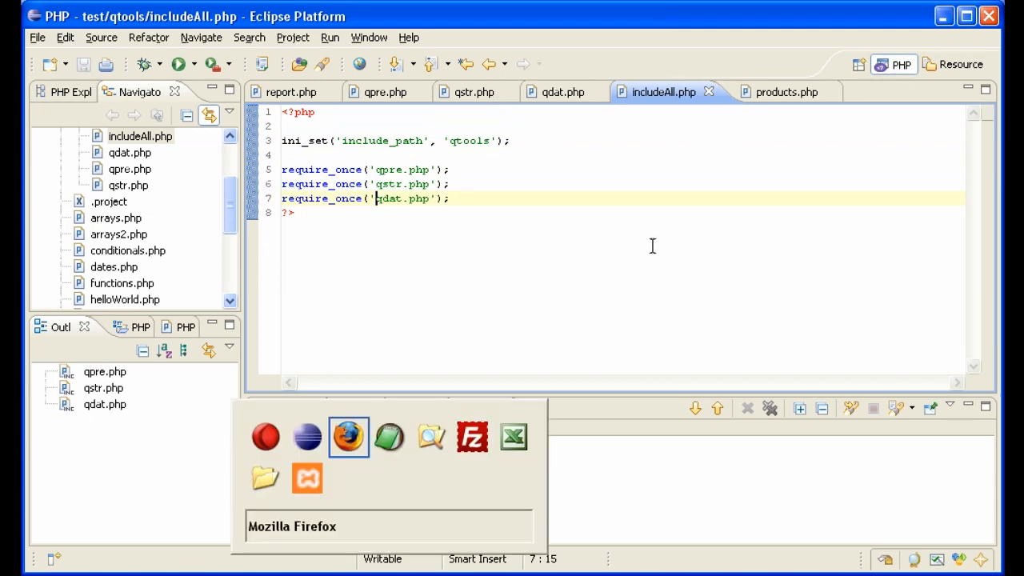
{"action": "left_click", "coordinate": [348, 435]}
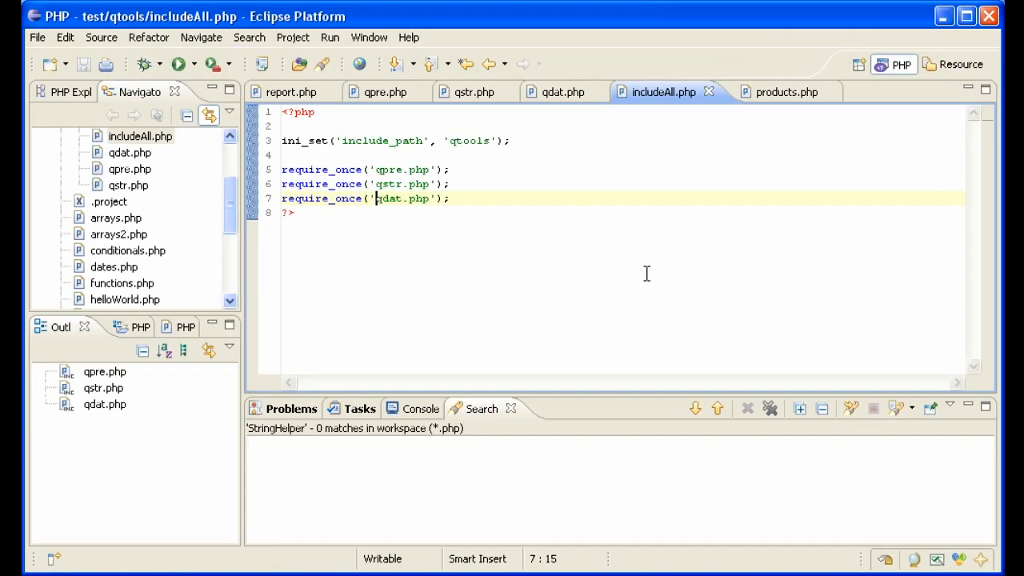
{"action": "mouse_move", "coordinate": [449, 157]}
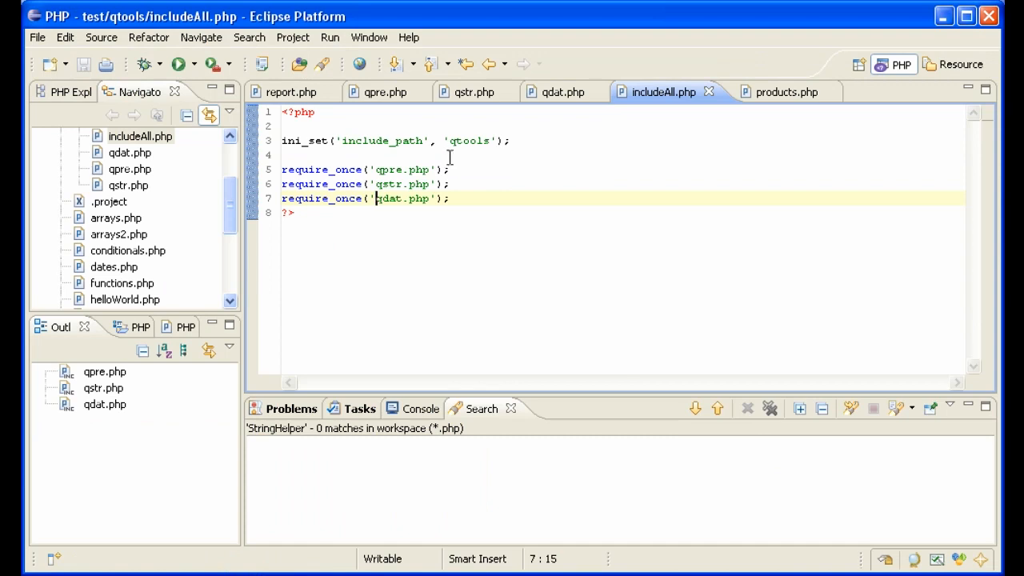
{"action": "mouse_move", "coordinate": [489, 176]}
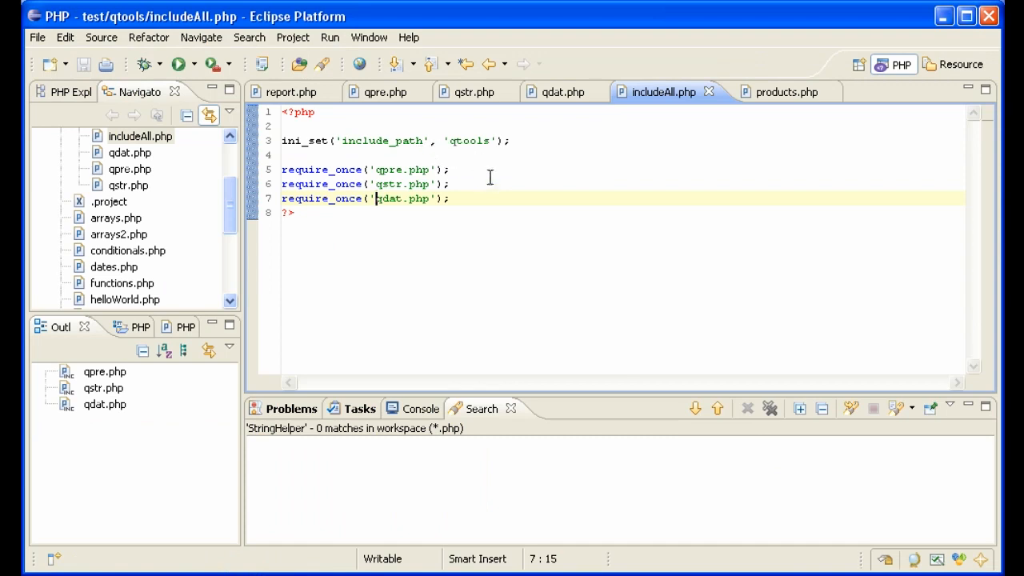
{"action": "mouse_move", "coordinate": [470, 144]}
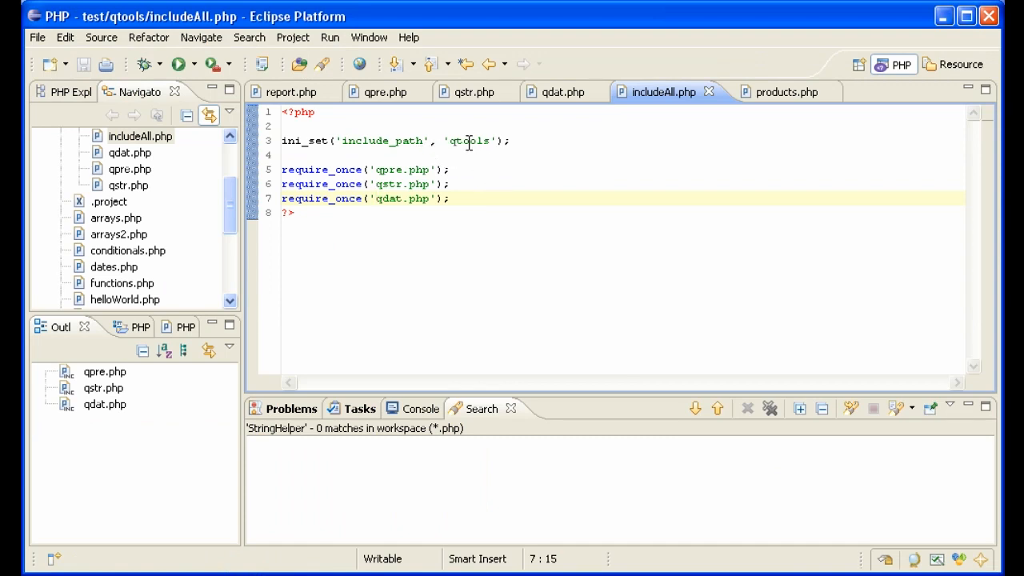
{"action": "double_click", "coordinate": [470, 141]}
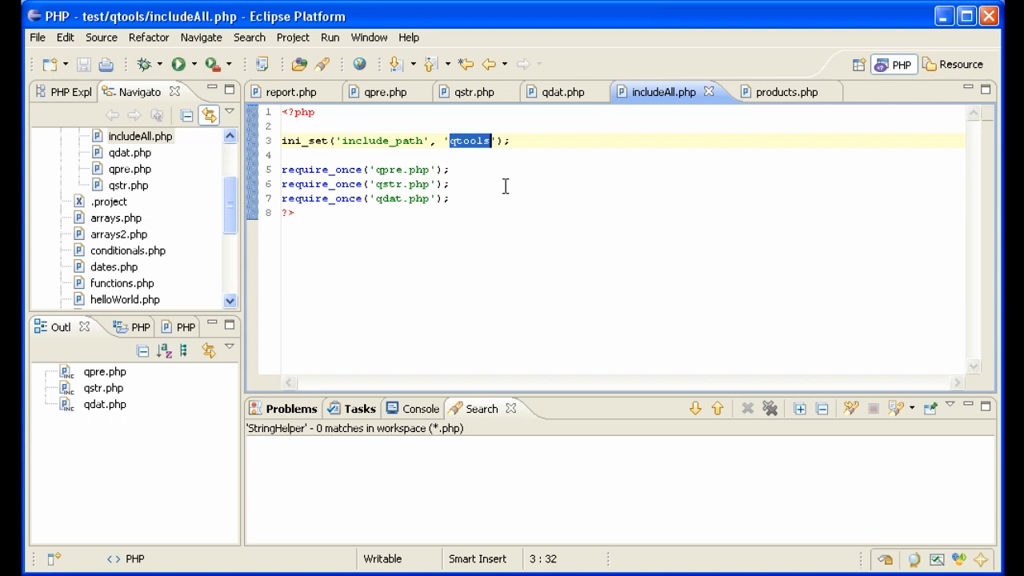
{"action": "type", "text": "2"}
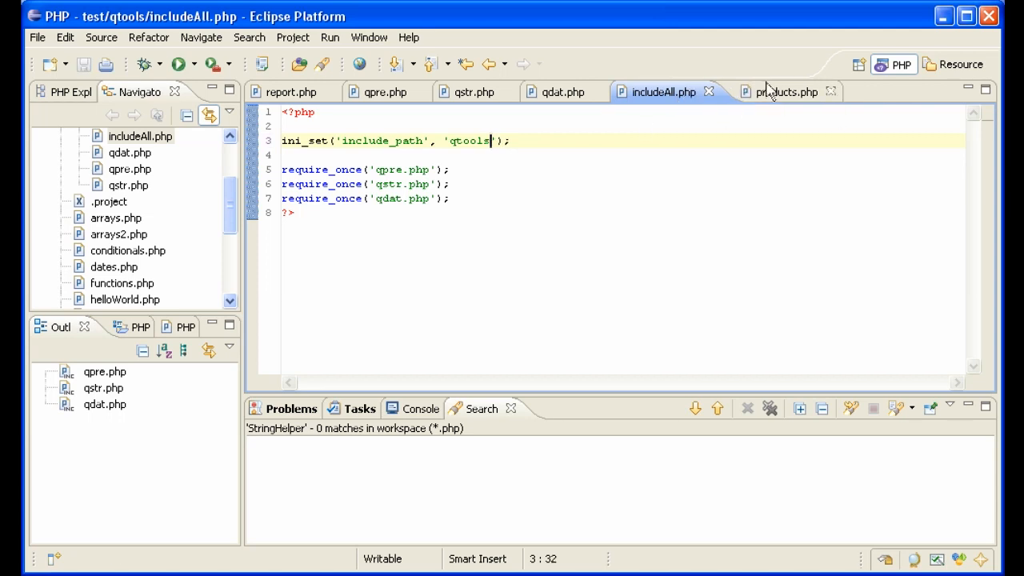
- Switch to the products.php editor and append 'nnn' to its include path
{"action": "left_click", "coordinate": [779, 92]}
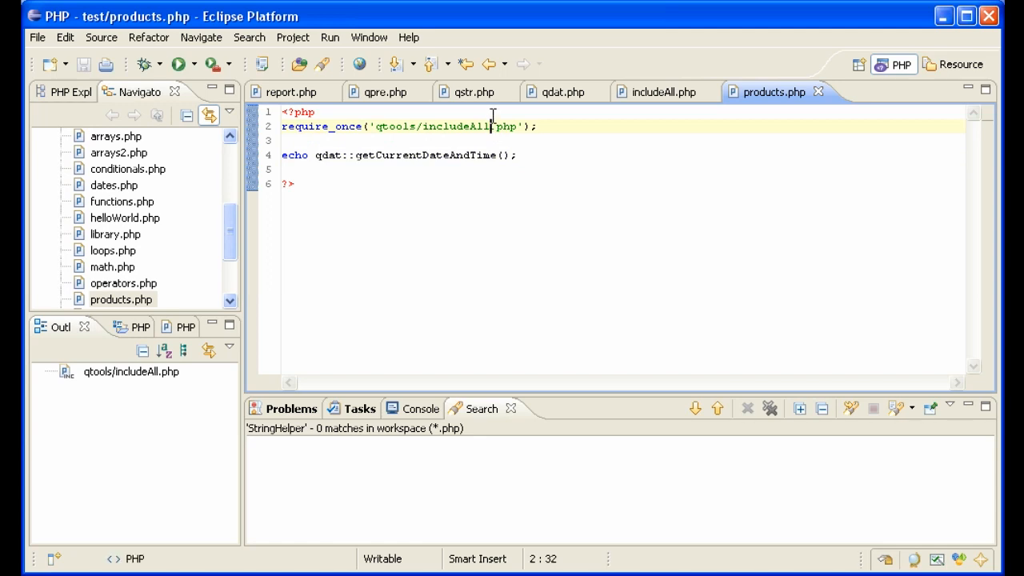
{"action": "type", "text": "nnn"}
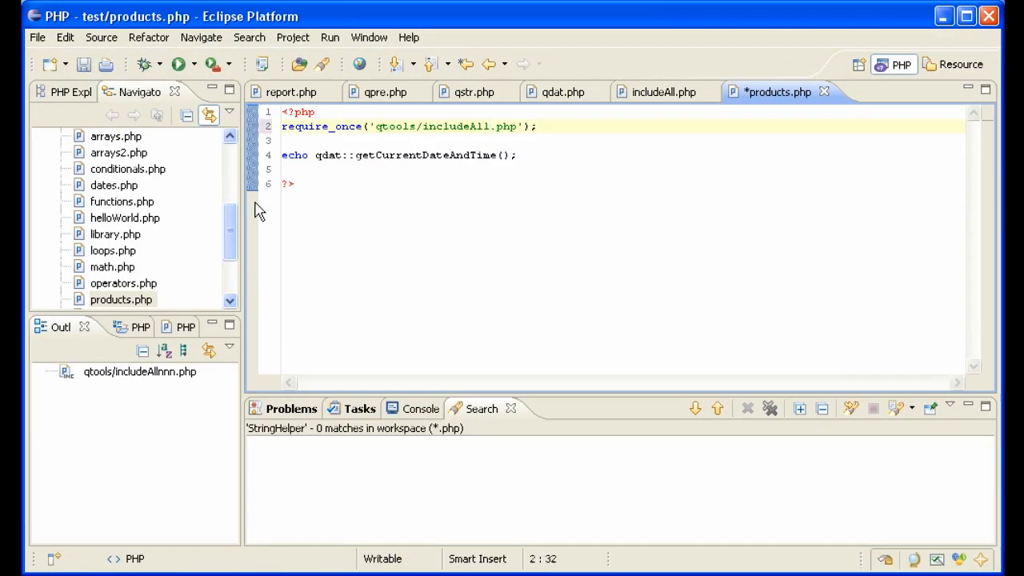
- Use include_once on 'qtools/includeAllnnn.php' and reload Firefox to see the include errors
{"action": "left_click", "coordinate": [326, 126]}
{"action": "type", "text": "includ"}
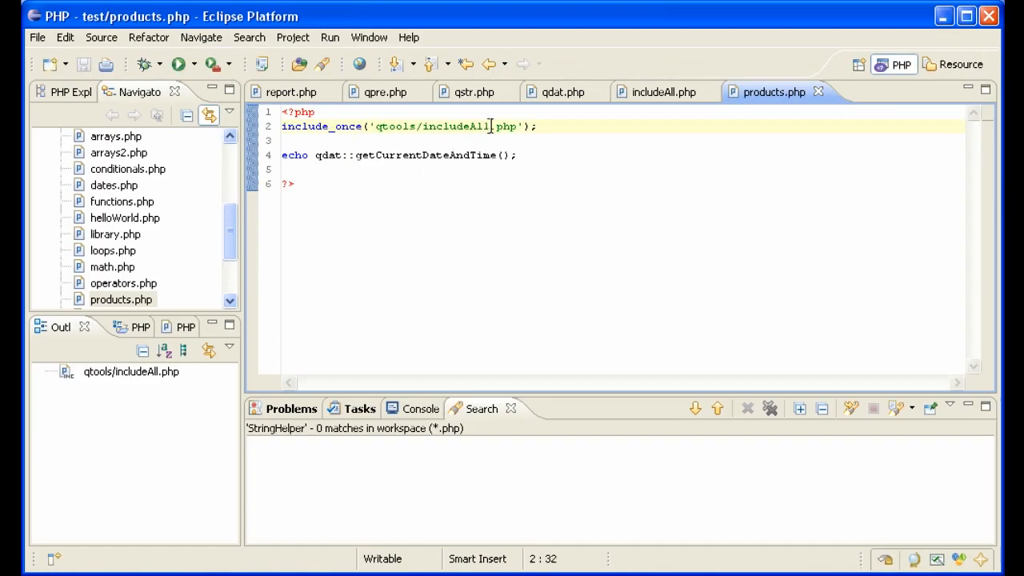
{"action": "type", "text": "nnn"}
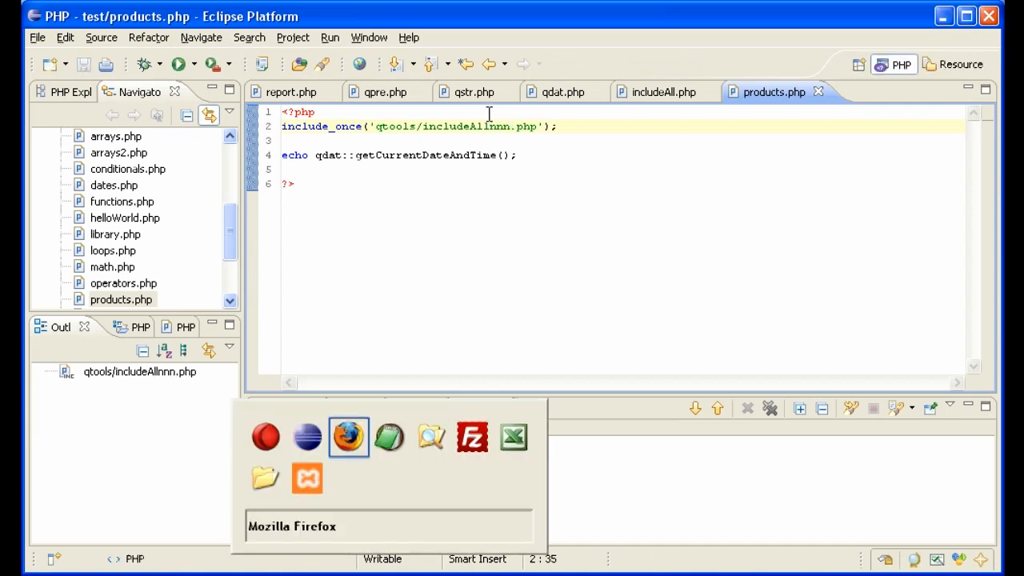
{"action": "left_click", "coordinate": [348, 436]}
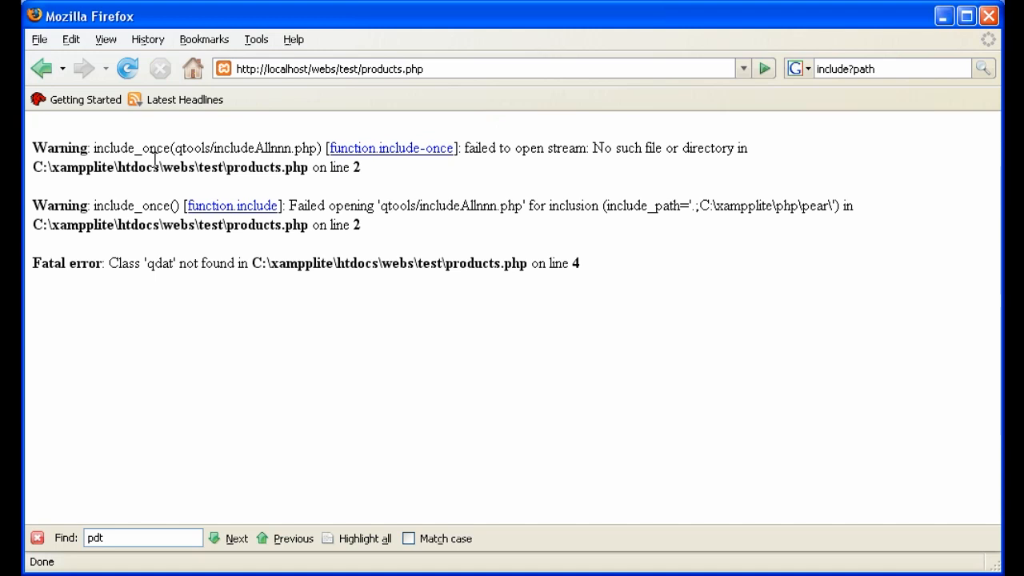
{"action": "mouse_move", "coordinate": [168, 167]}
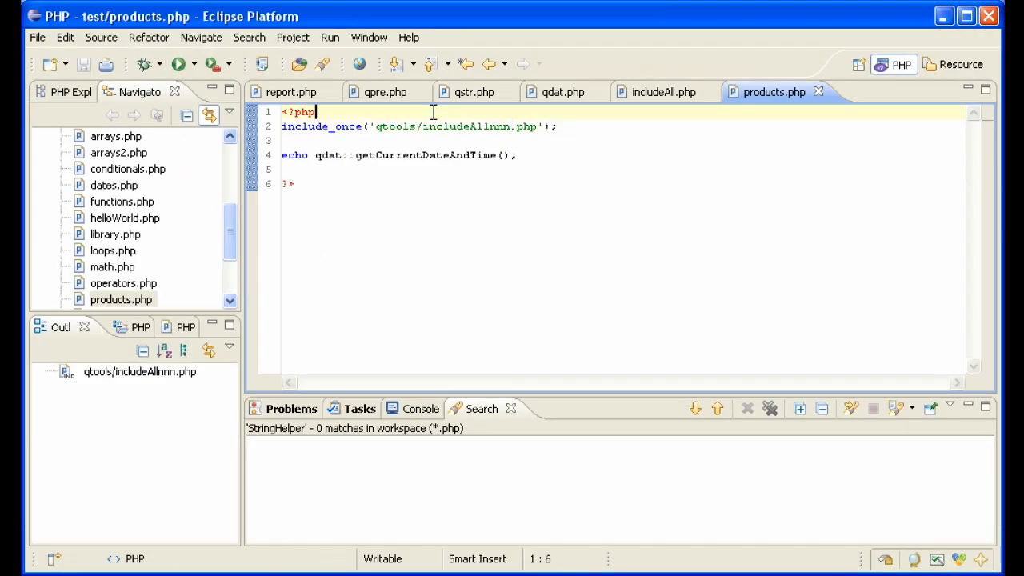
- Wrap include_once in if/else that echoes 'Library is not available.' and calls die
{"action": "type", "text": "if()"}
{"action": "type", "text": "//"}
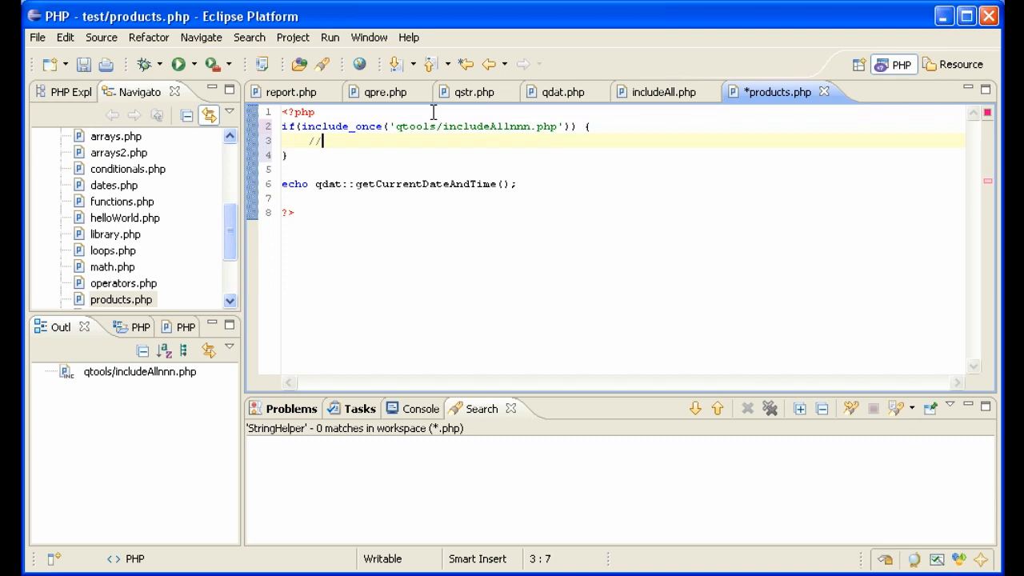
{"action": "type", "text": "everything is ok"}
{"action": "left_click", "coordinate": [624, 155]}
{"action": "type", "text": " else"}
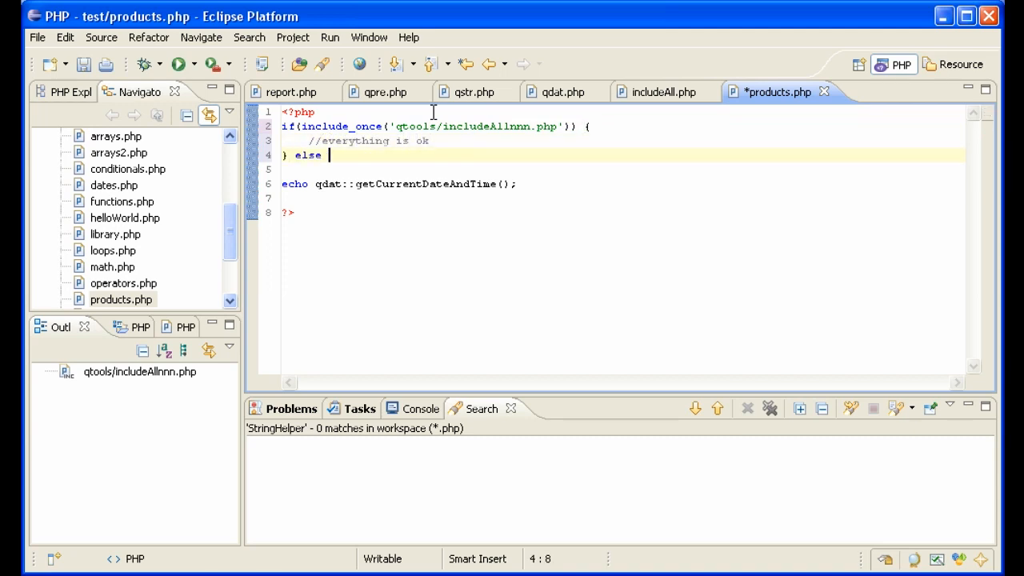
{"action": "type", "text": "{"}
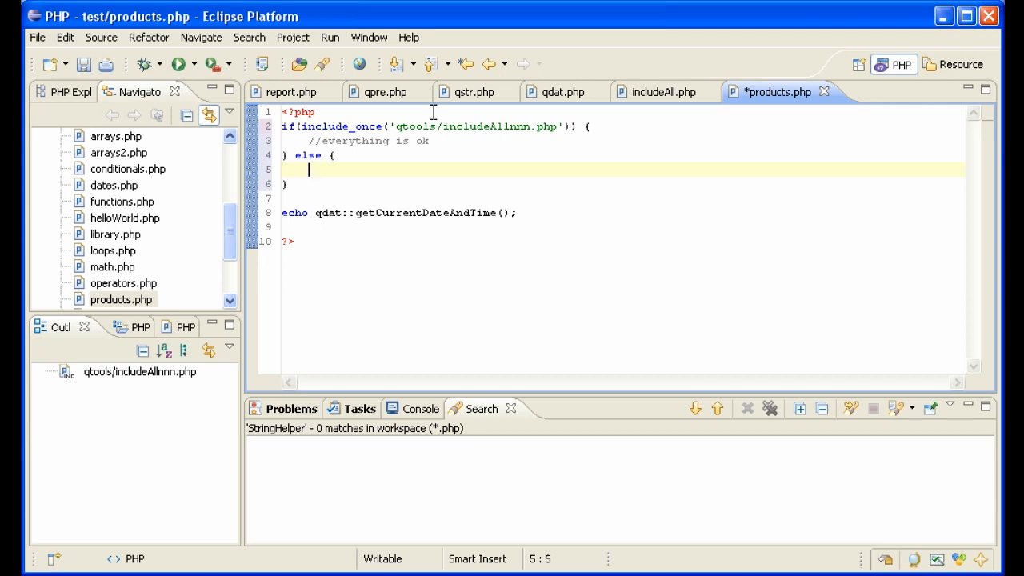
{"action": "type", "text": "echo 'Library is '"}
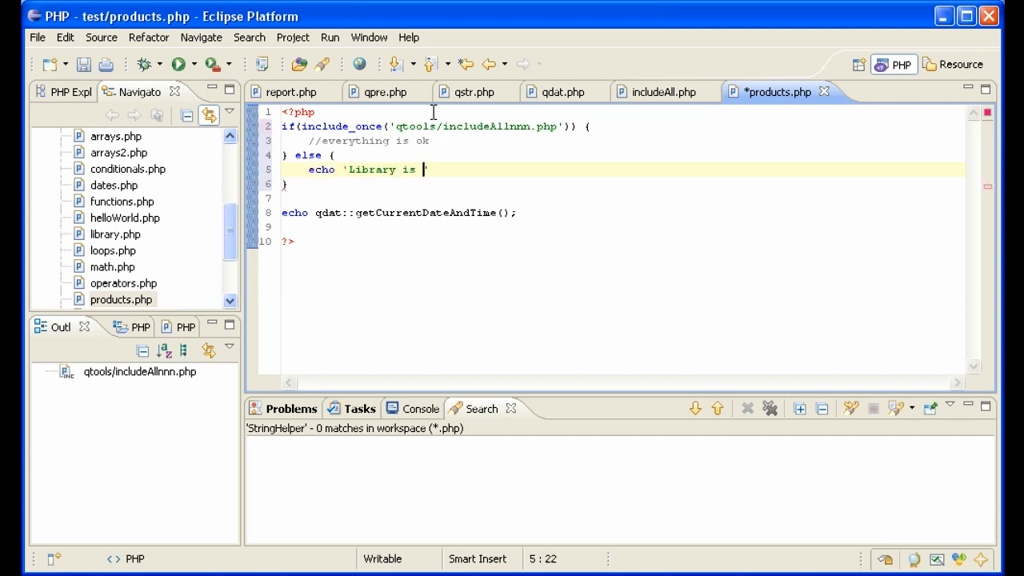
{"action": "type", "text": "not available."}
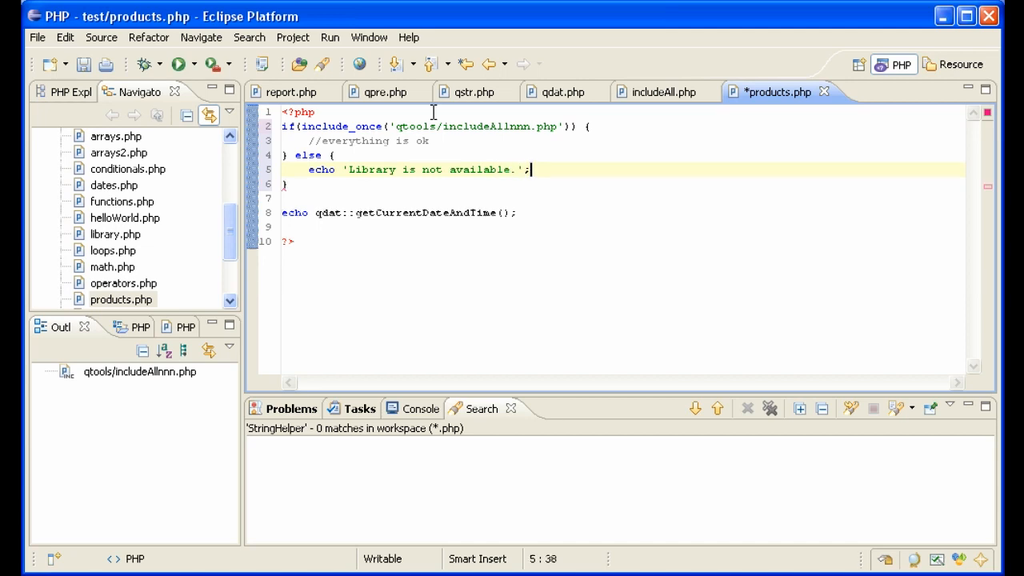
{"action": "type", "text": "die;"}
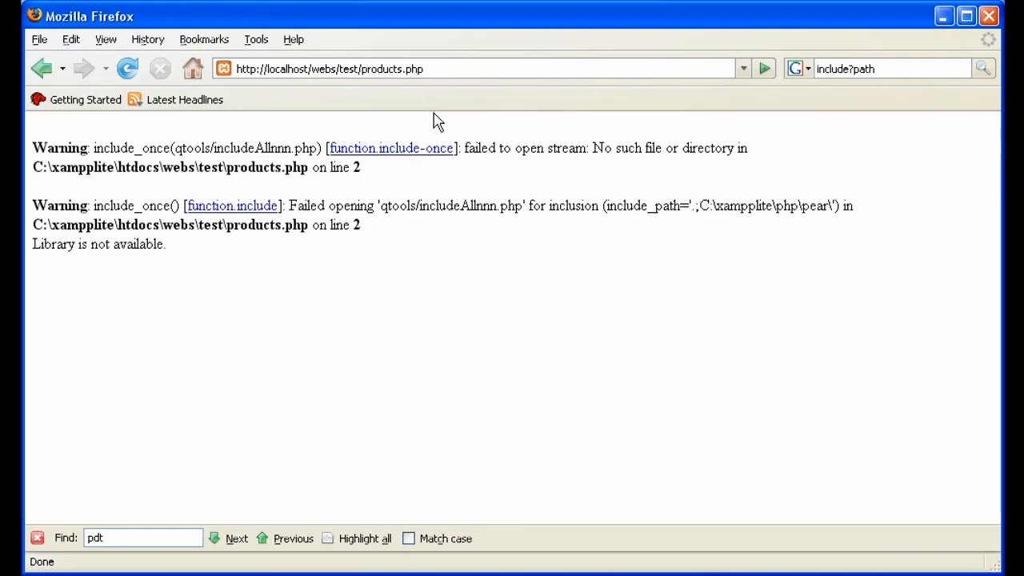
{"action": "mouse_move", "coordinate": [198, 248]}
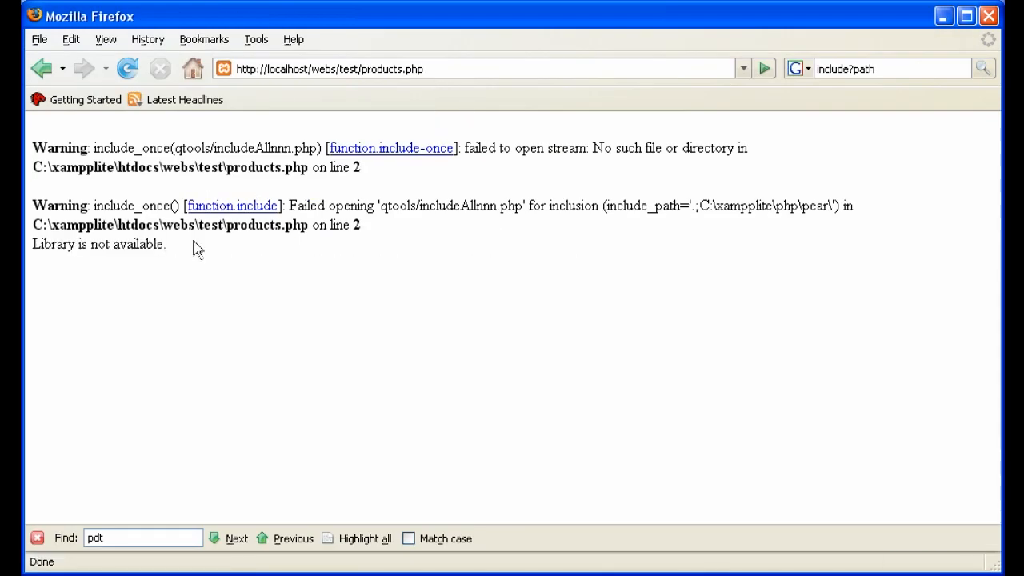
{"action": "mouse_move", "coordinate": [285, 286]}
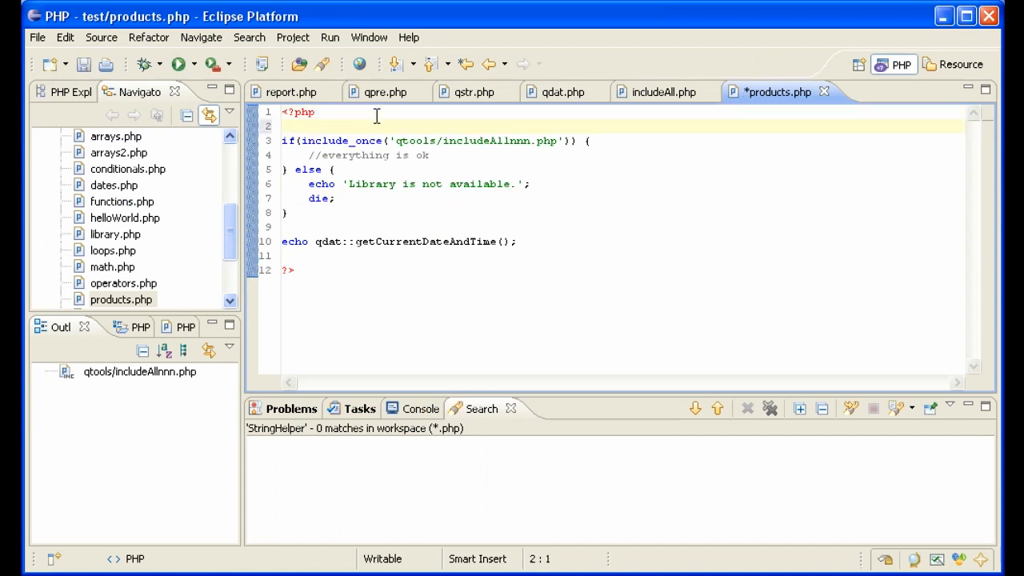
- Add ini_set('display_errors', false); on line 2 of products.php
{"action": "type", "text": "ini_set('"}
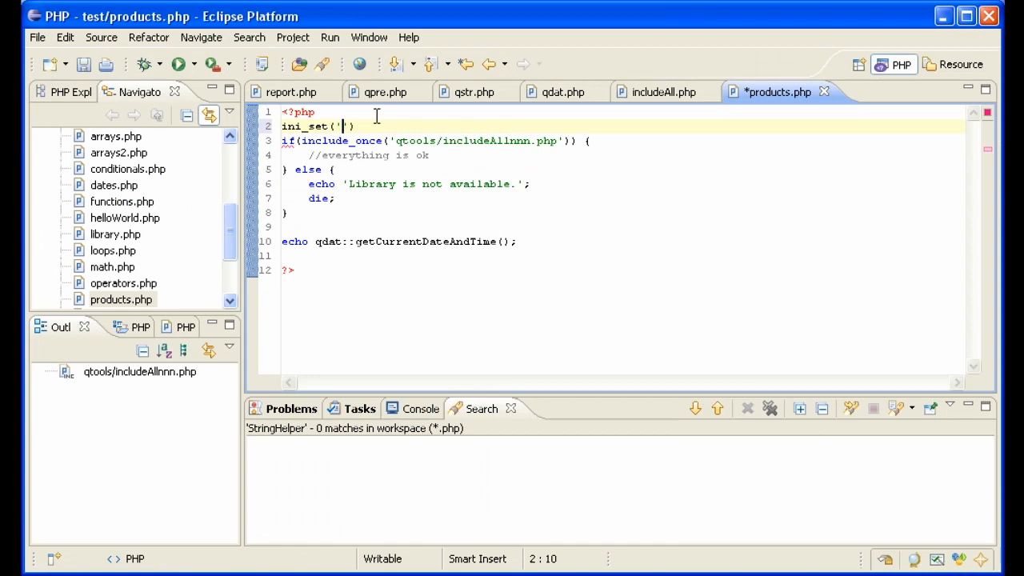
{"action": "type", "text": "display_error"}
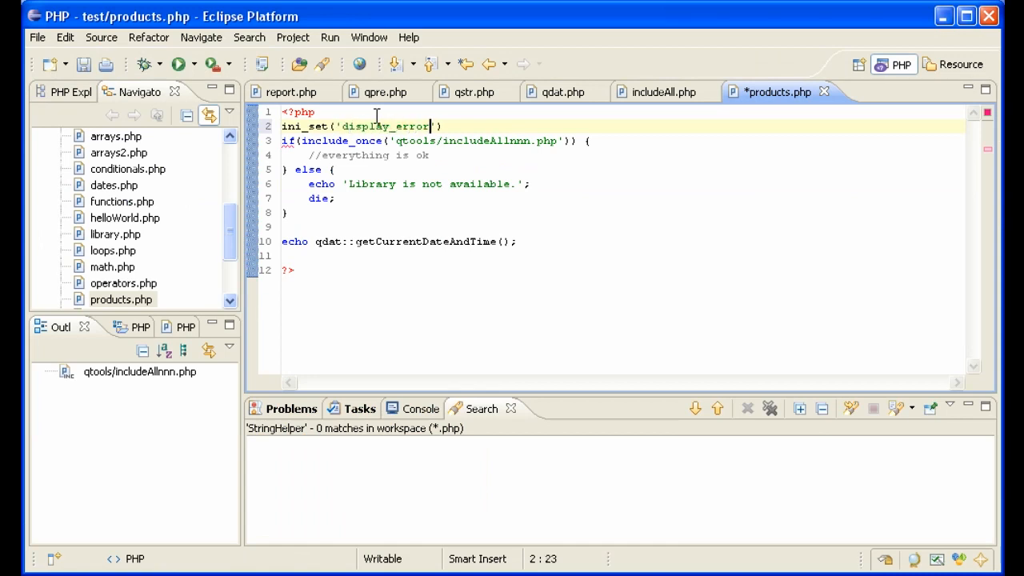
{"action": "type", "text": "s,"}
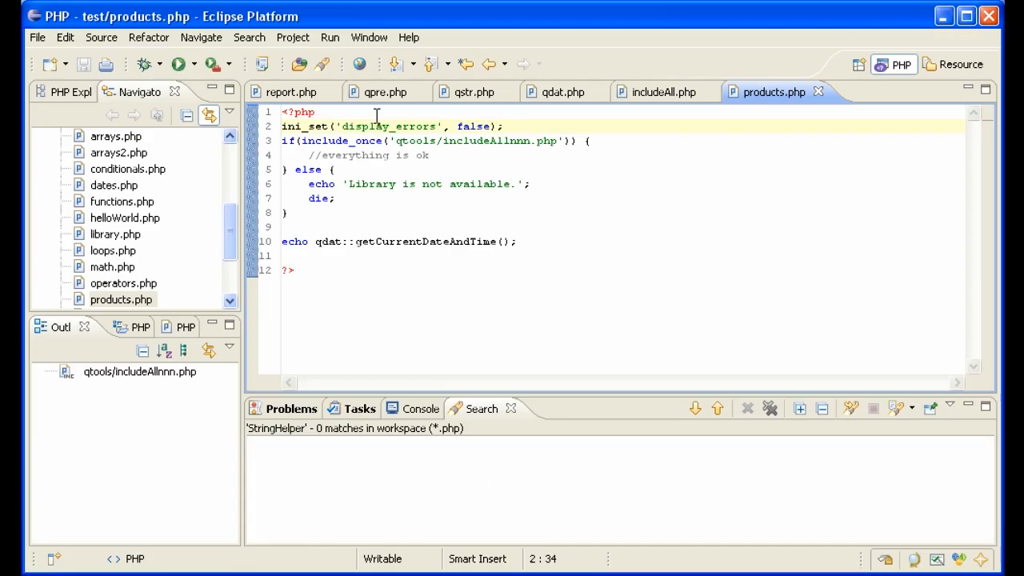
{"action": "mouse_move", "coordinate": [358, 145]}
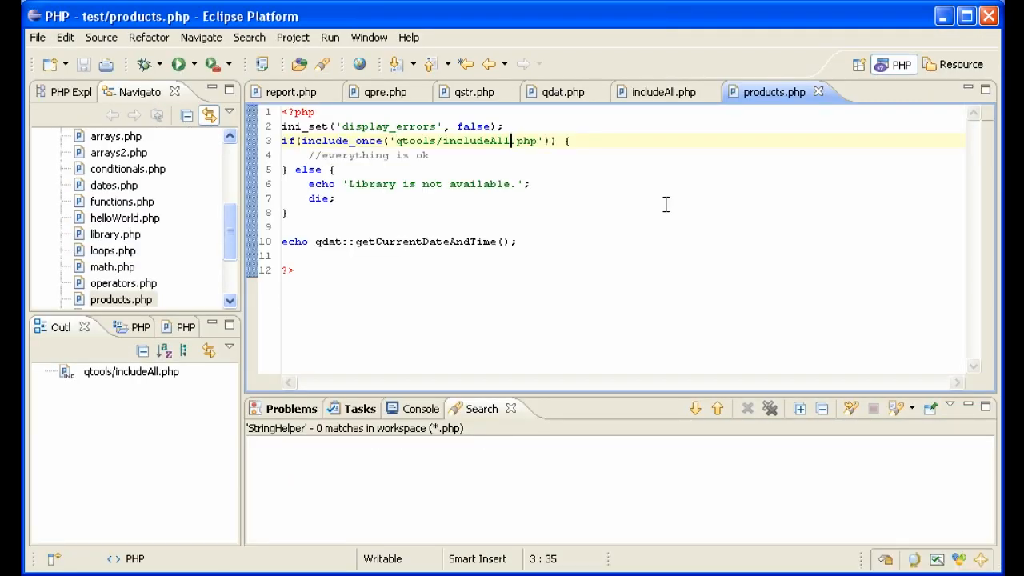
{"action": "mouse_move", "coordinate": [660, 192]}
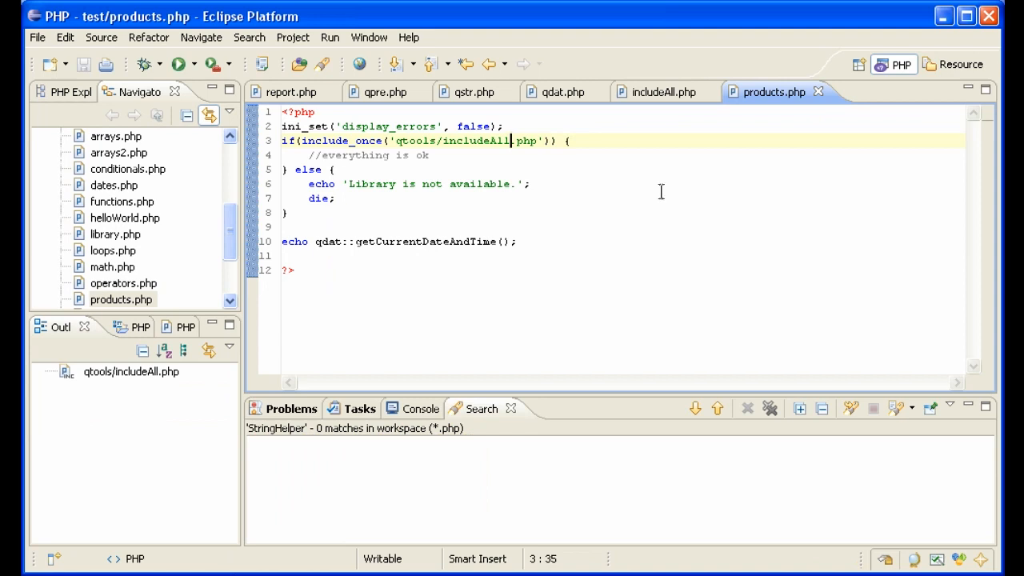
{"action": "mouse_move", "coordinate": [390, 178]}
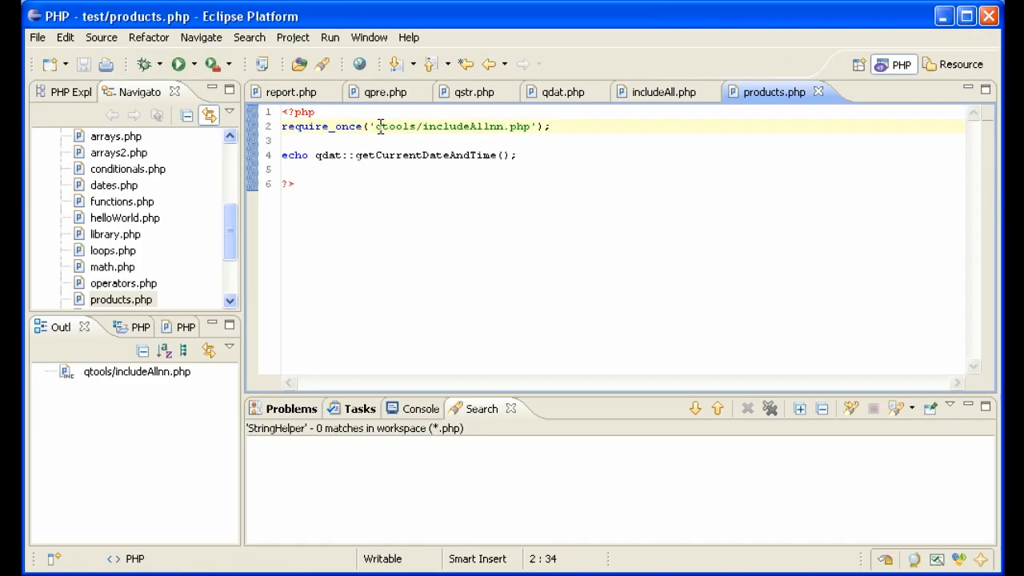
- Remove the leftover edit so products.php requires qtools/includeAll.php again
{"action": "key", "text": "BackSpace"}
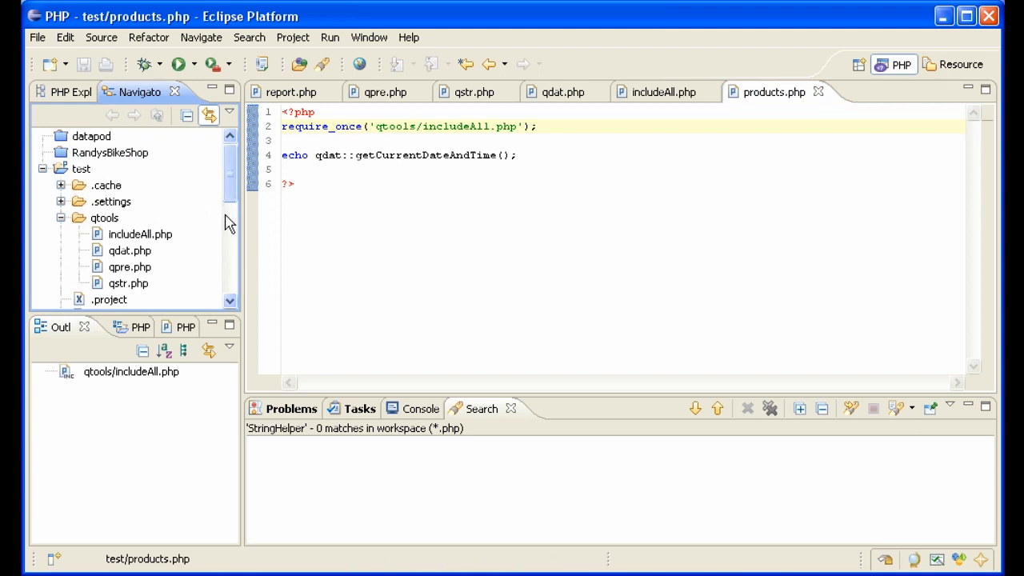
{"action": "mouse_move", "coordinate": [160, 284]}
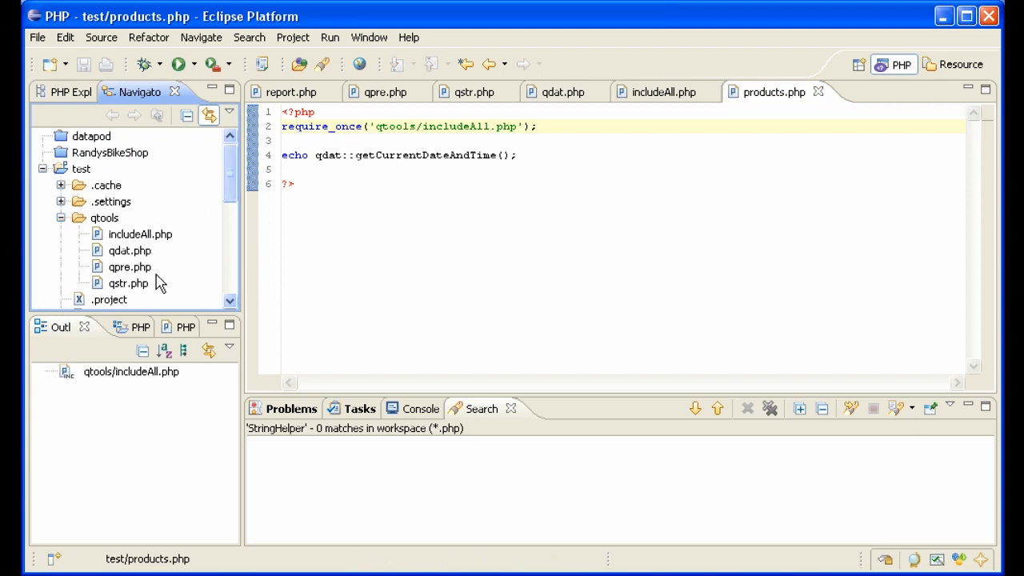